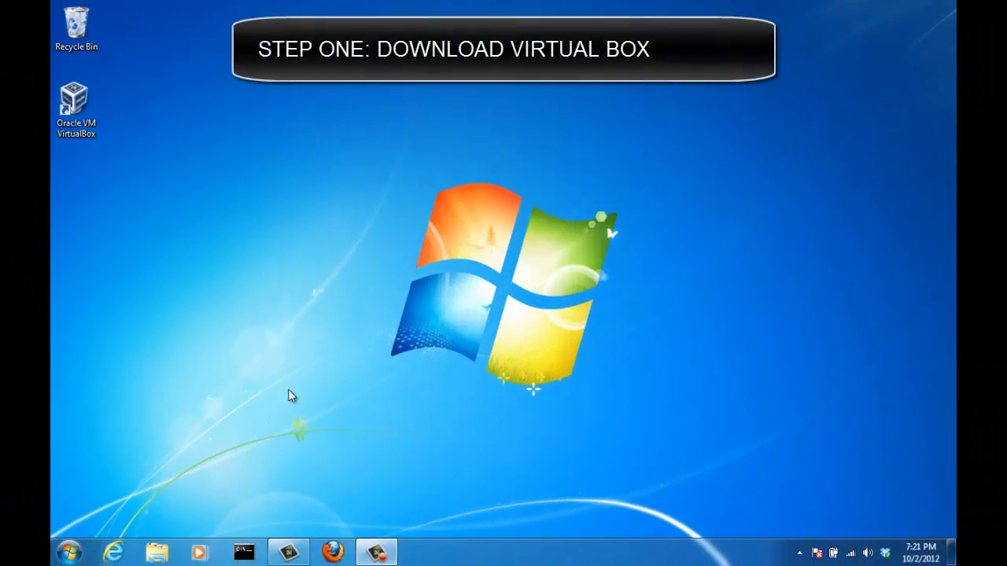
mouse_move(331, 447)
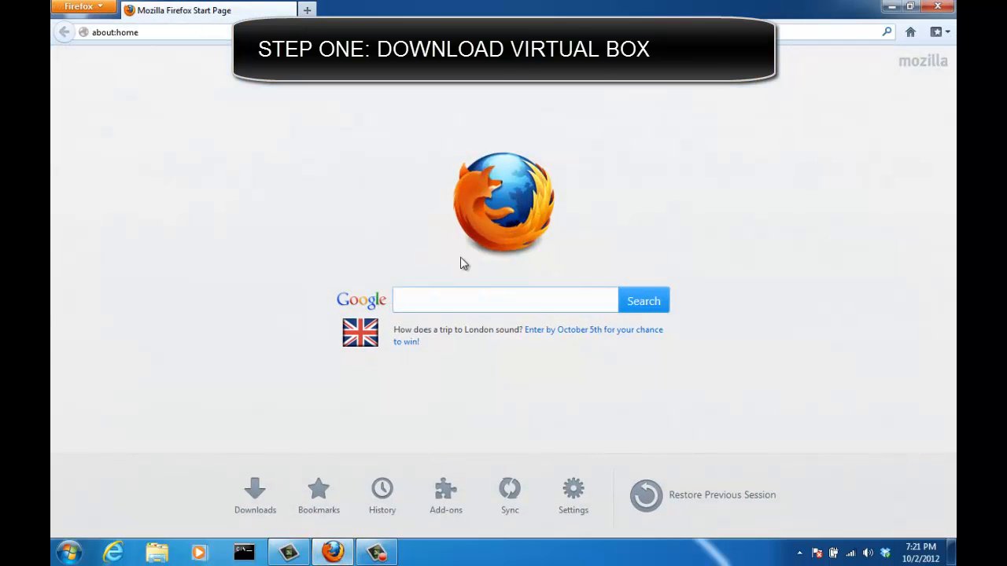
Step: Search Google for 'virtual box' and open the Oracle VM VirtualBox result
left_click(504, 299)
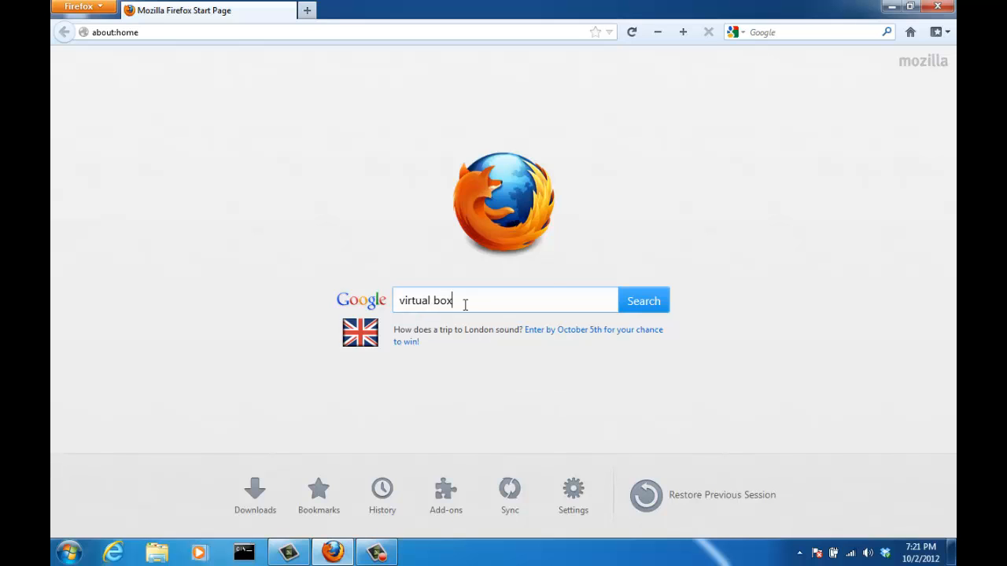
mouse_move(644, 301)
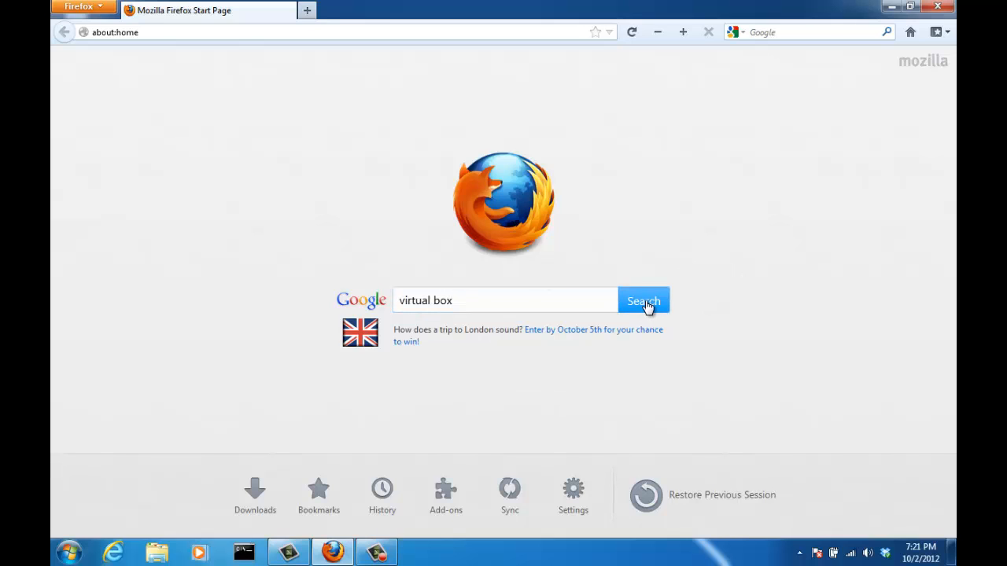
left_click(643, 300)
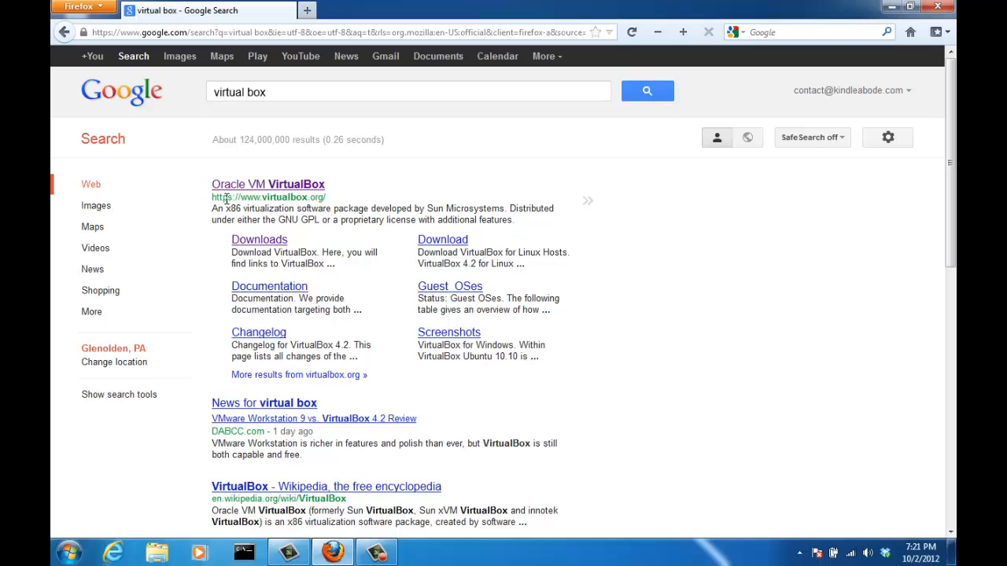
left_click(267, 184)
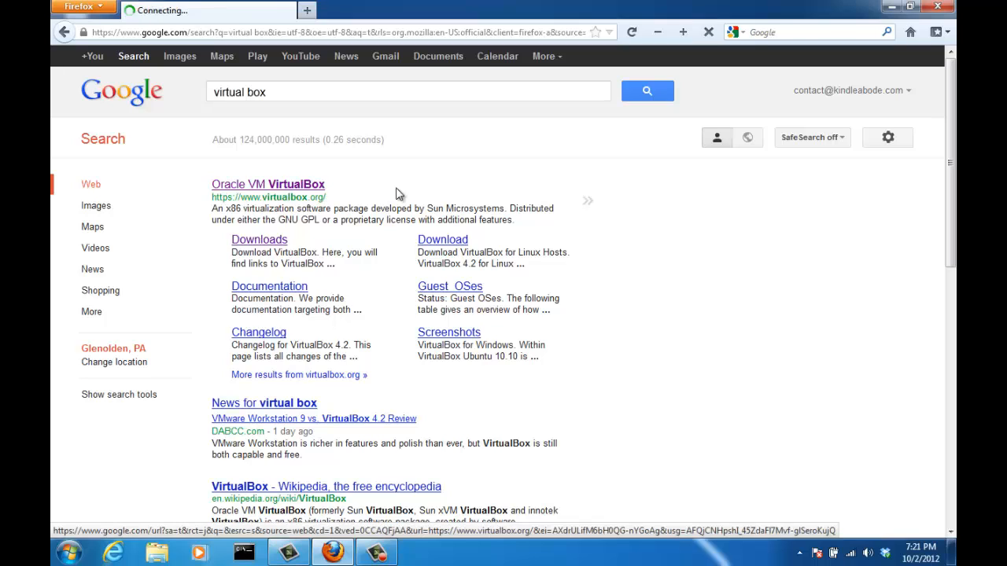
Step: Open the Downloads page on virtualbox.org listing the Windows hosts package
left_click(267, 184)
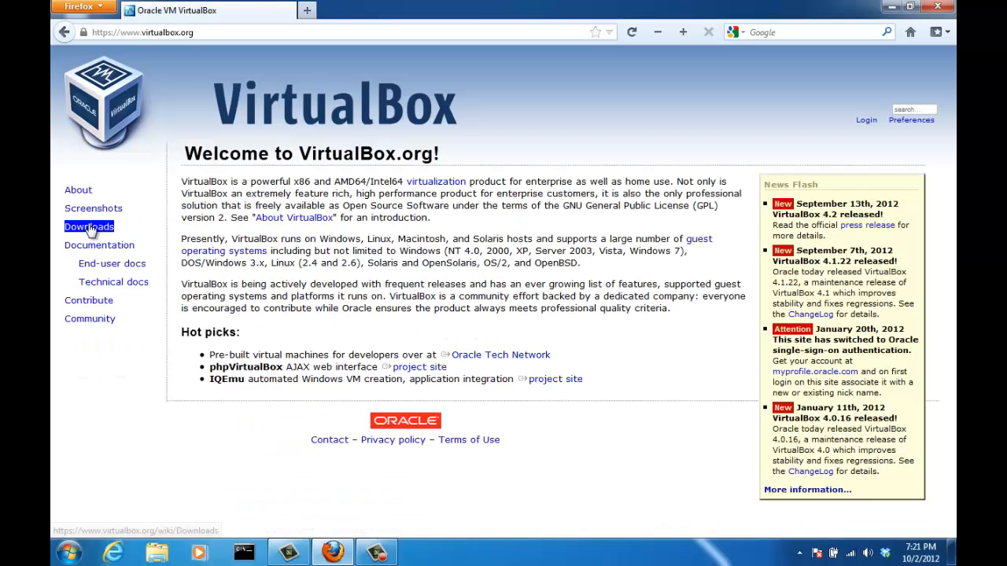
left_click(89, 227)
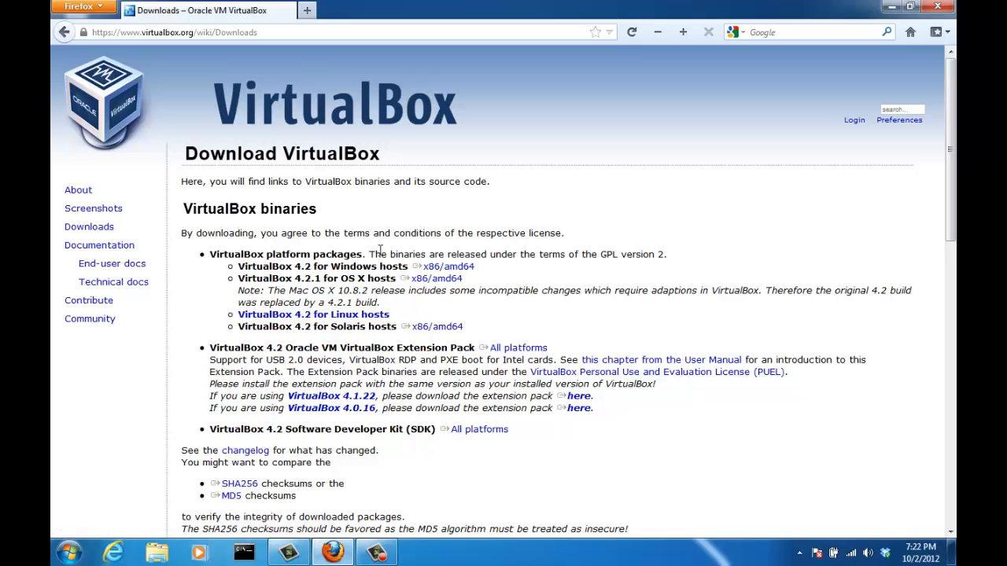
mouse_move(603, 62)
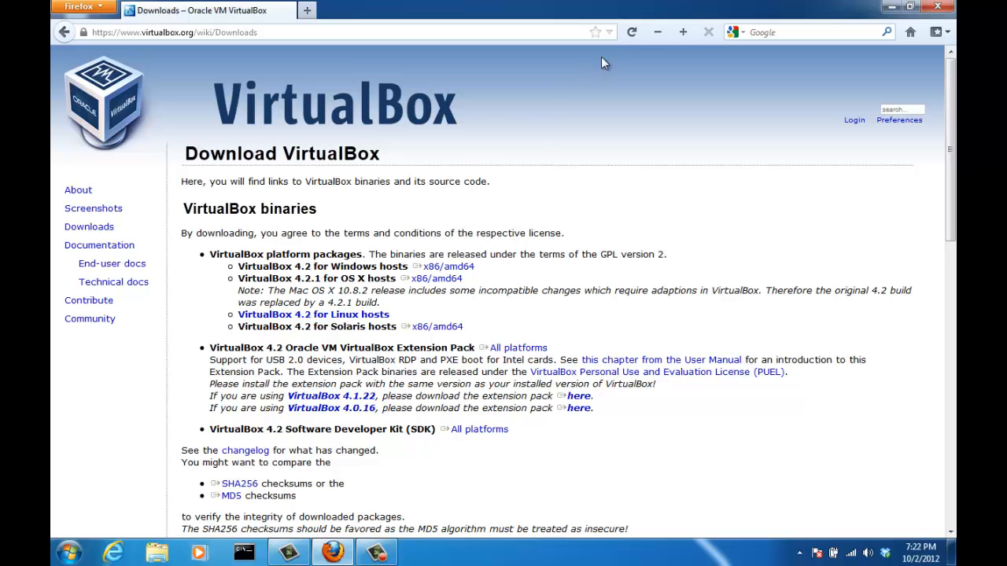
mouse_move(615, 57)
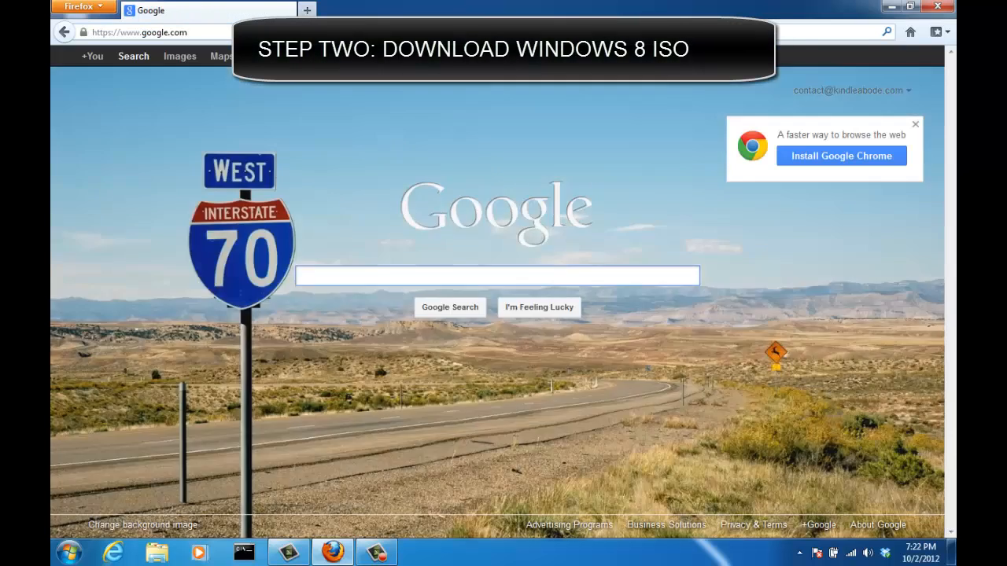
Step: Run a Google search for 'windows 8 iso' from the Google home page
left_click(497, 275)
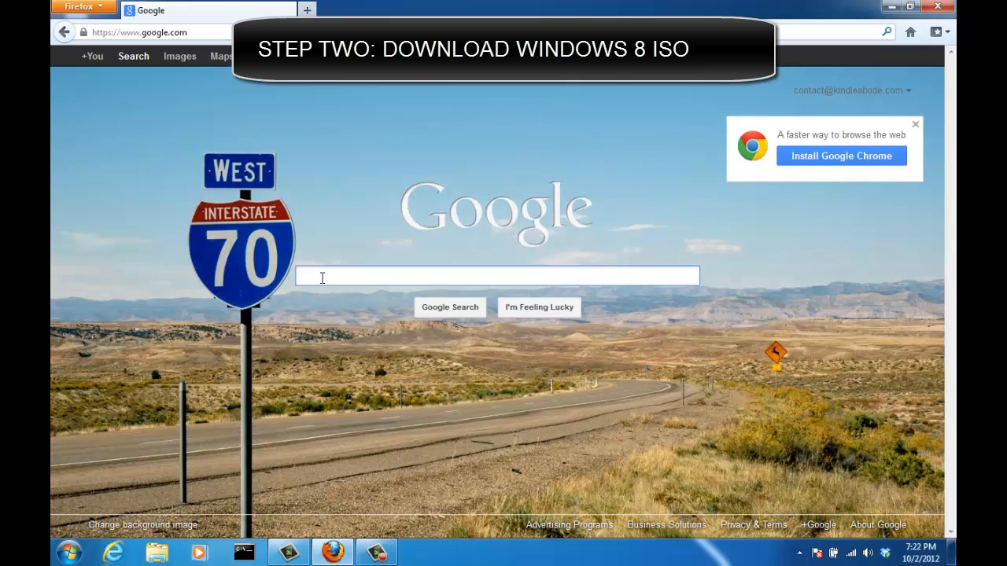
type("windows 8 iso")
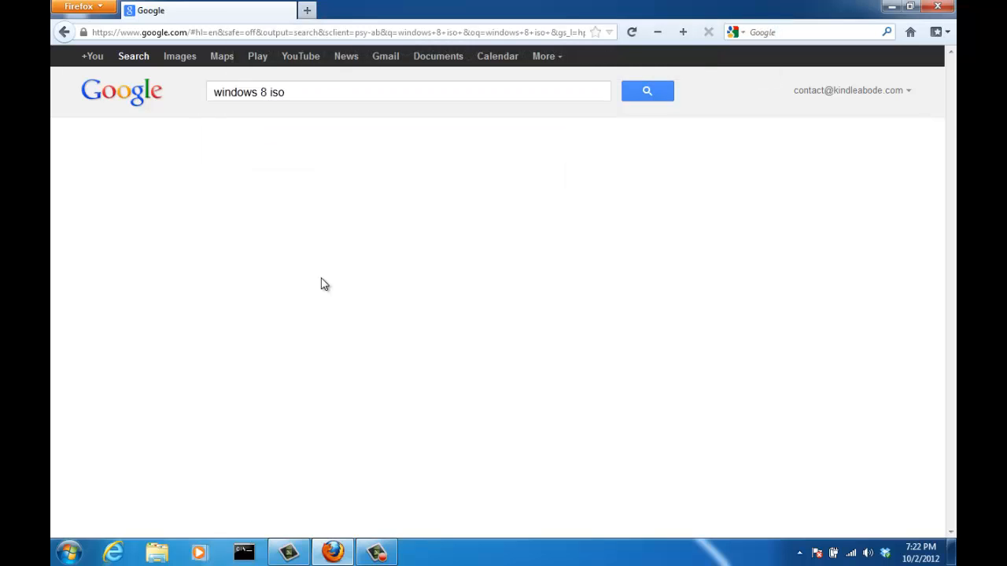
left_click(647, 90)
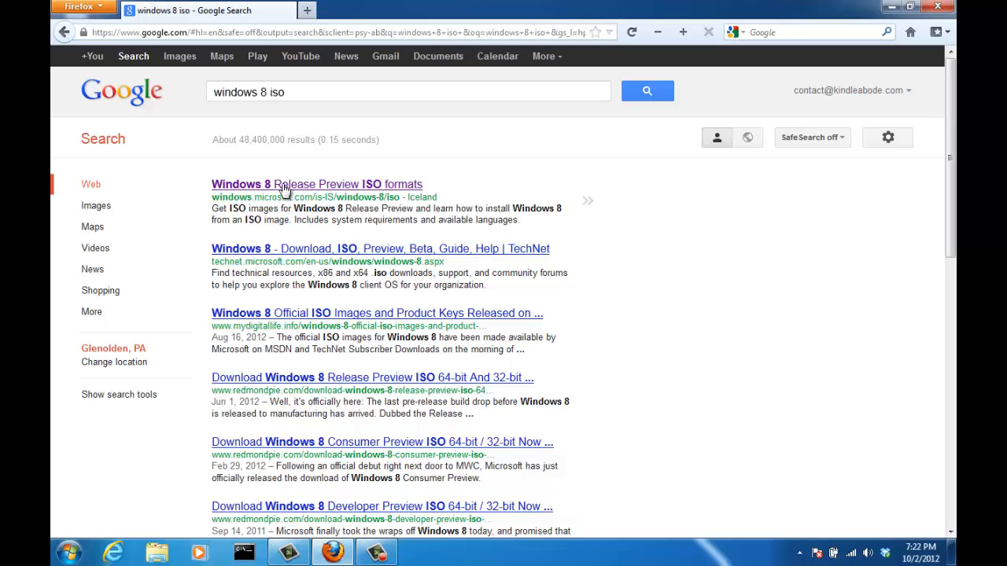
Step: Open the Windows 8 Release Preview ISO formats page and select the English 64-bit (x64) download
left_click(317, 184)
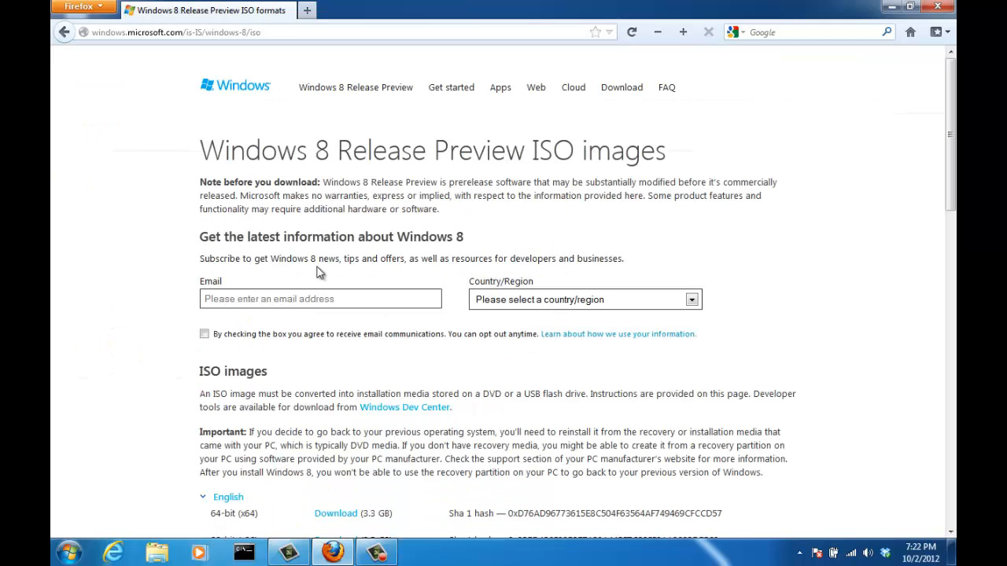
scroll("down", 3)
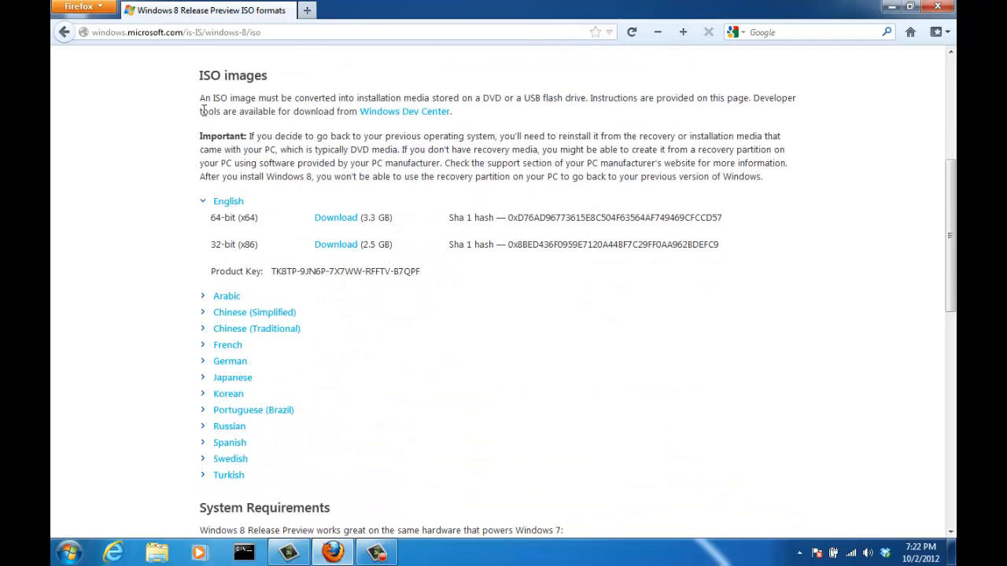
mouse_move(354, 196)
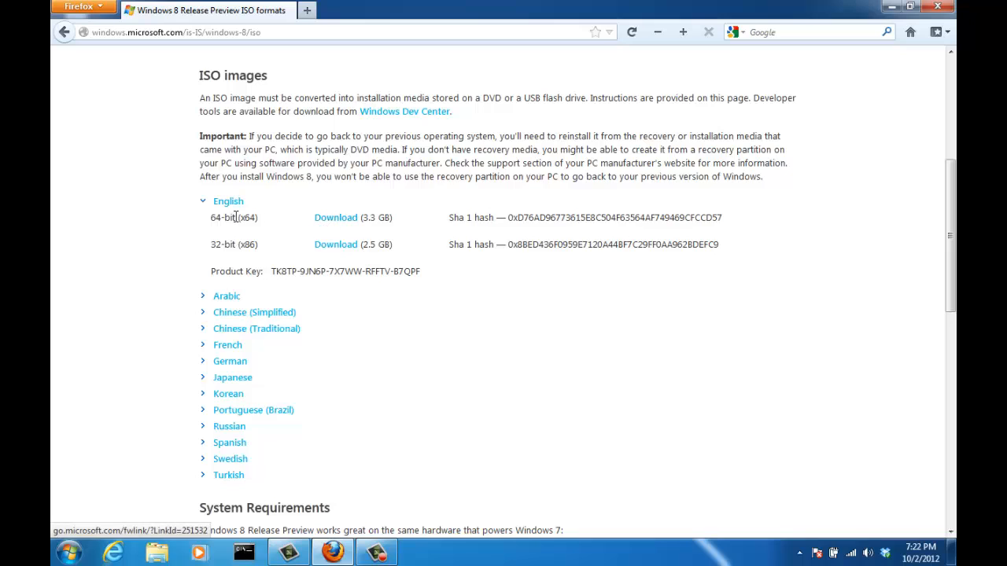
double_click(234, 217)
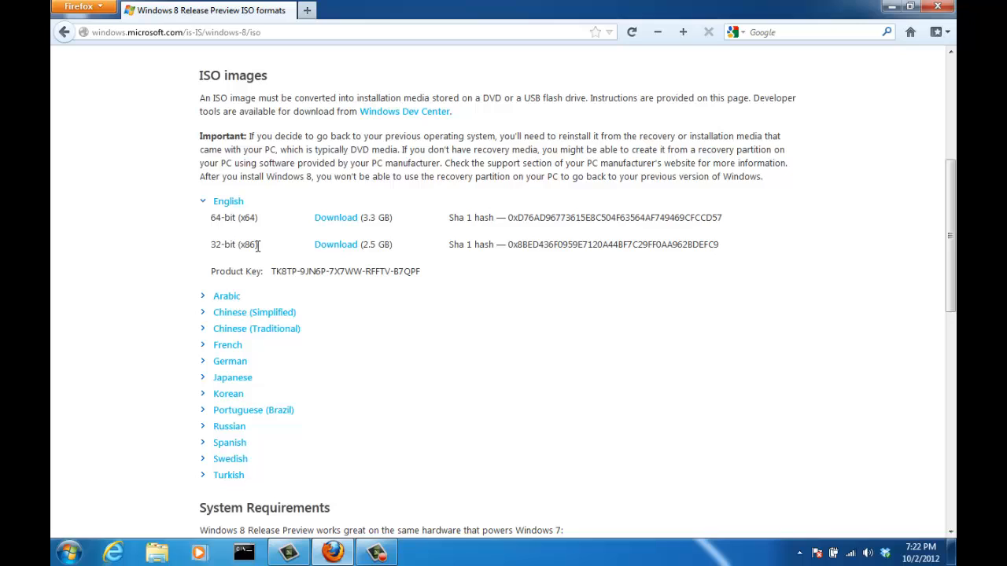
mouse_move(276, 219)
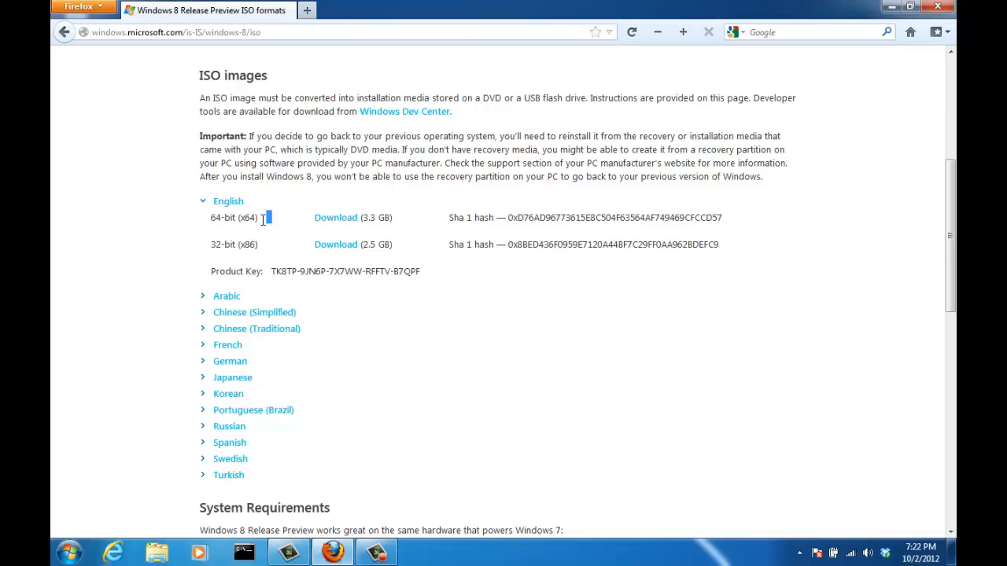
double_click(232, 217)
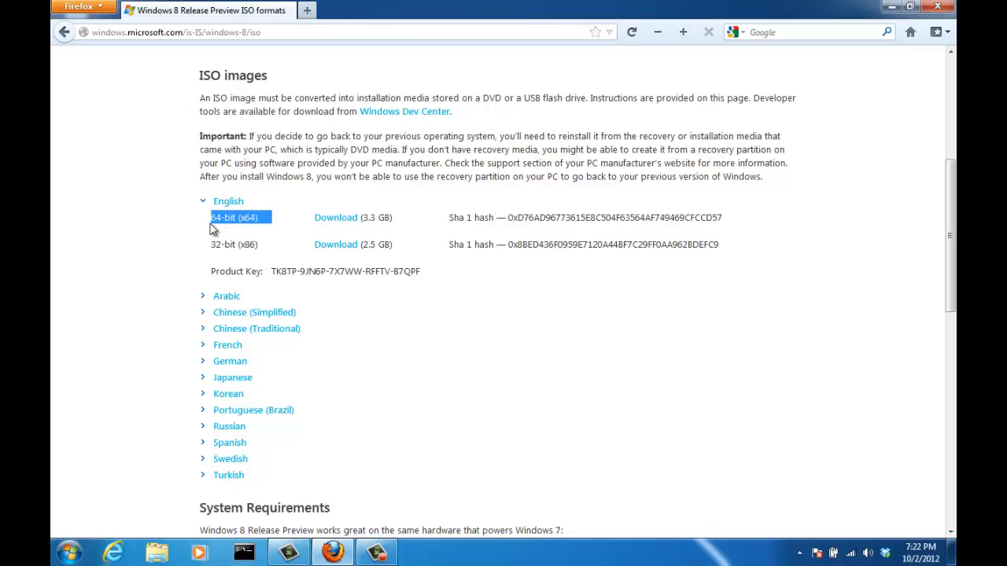
mouse_move(329, 265)
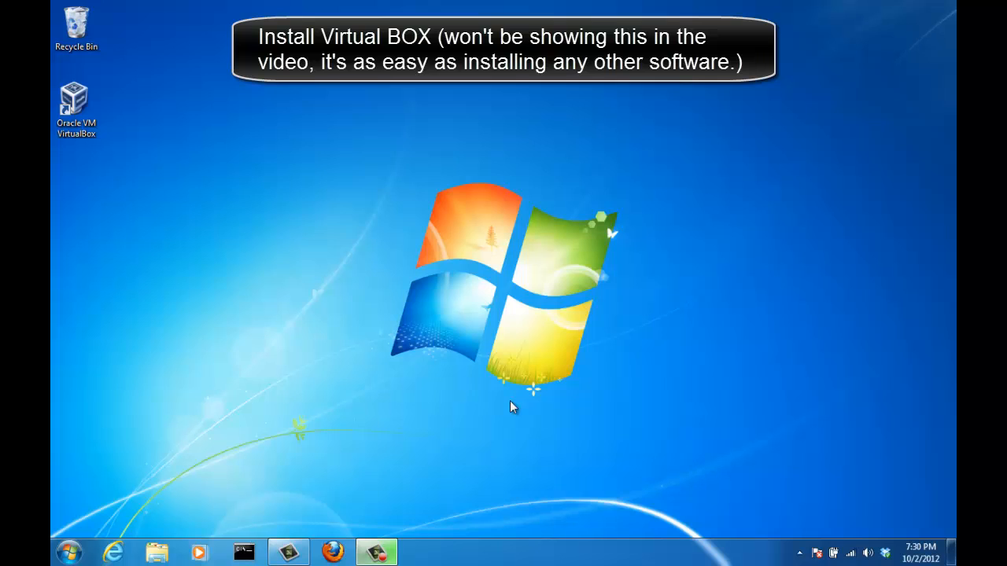
mouse_move(326, 350)
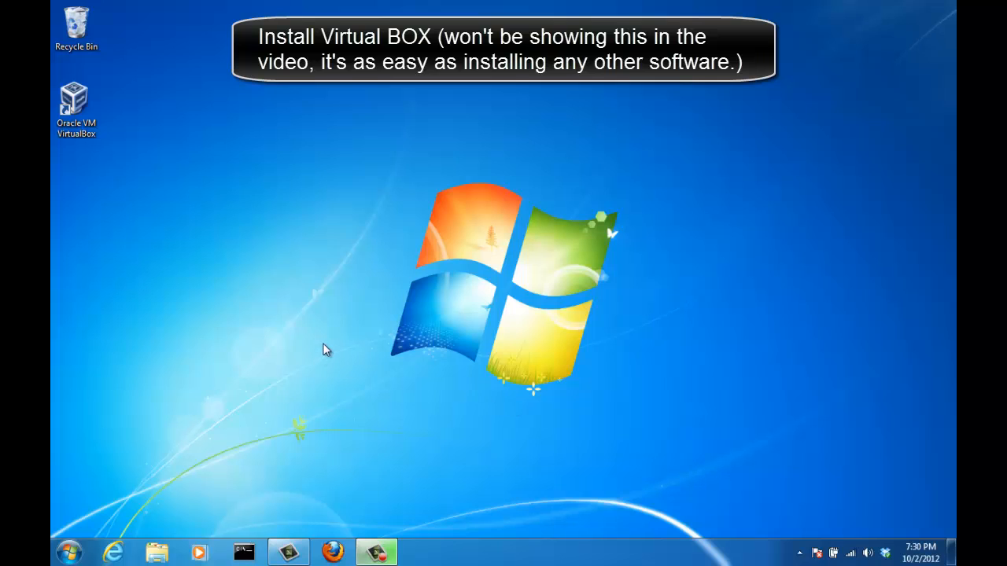
mouse_move(283, 301)
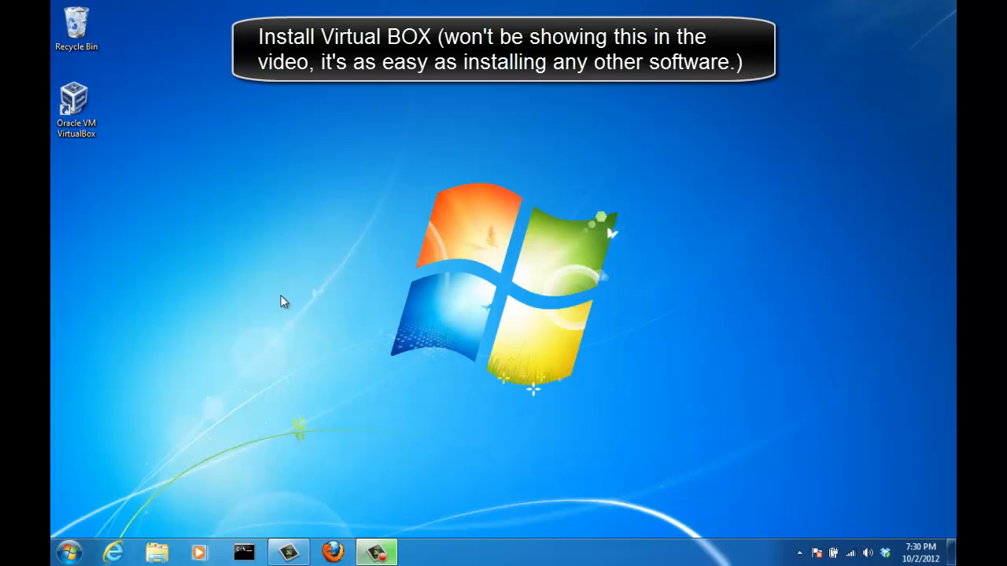
mouse_move(292, 292)
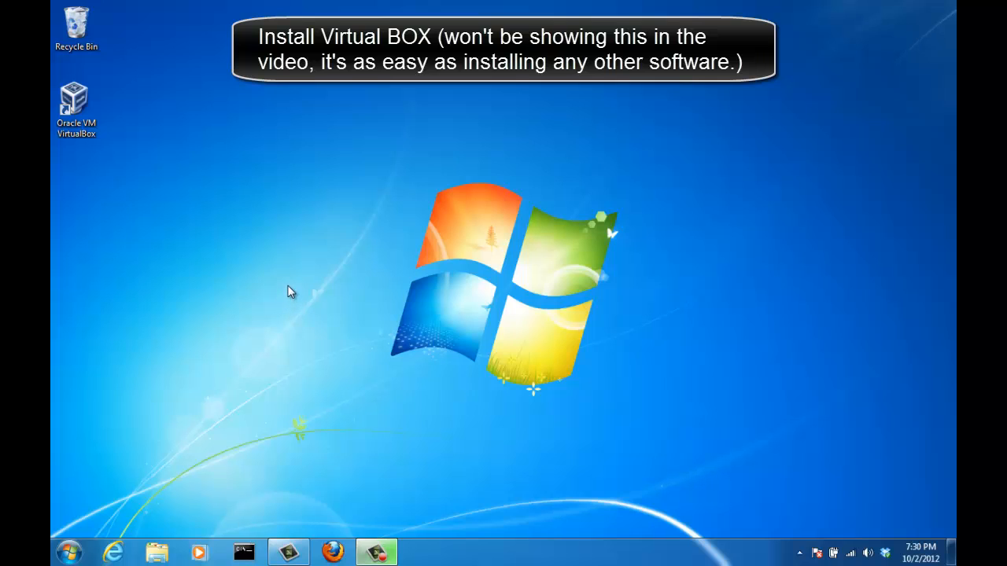
mouse_move(241, 260)
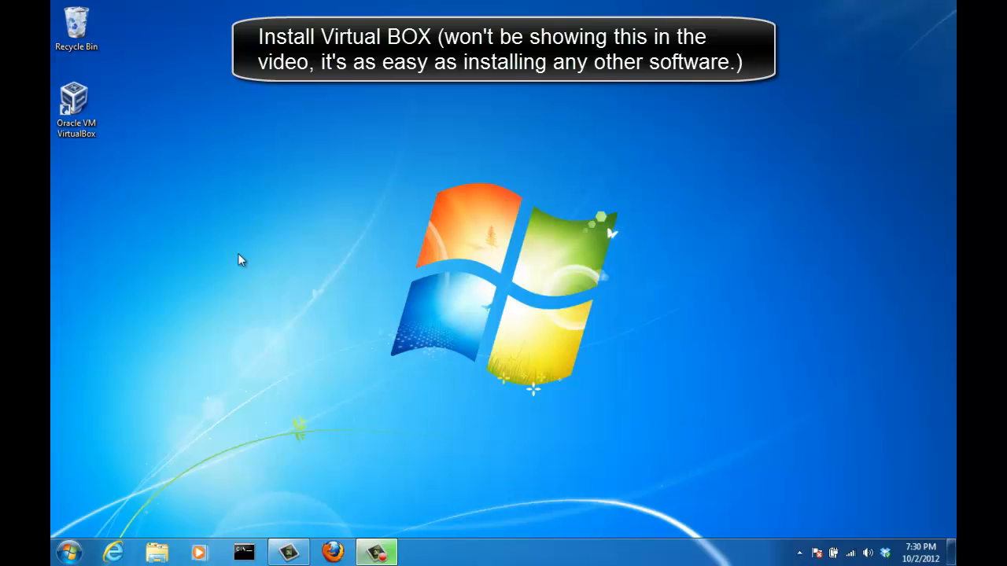
mouse_move(194, 215)
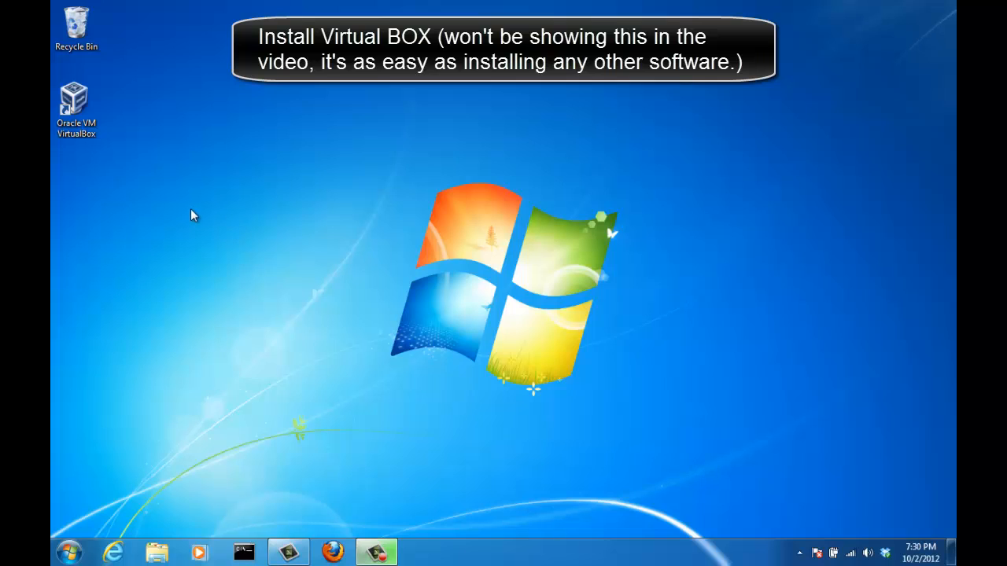
mouse_move(198, 209)
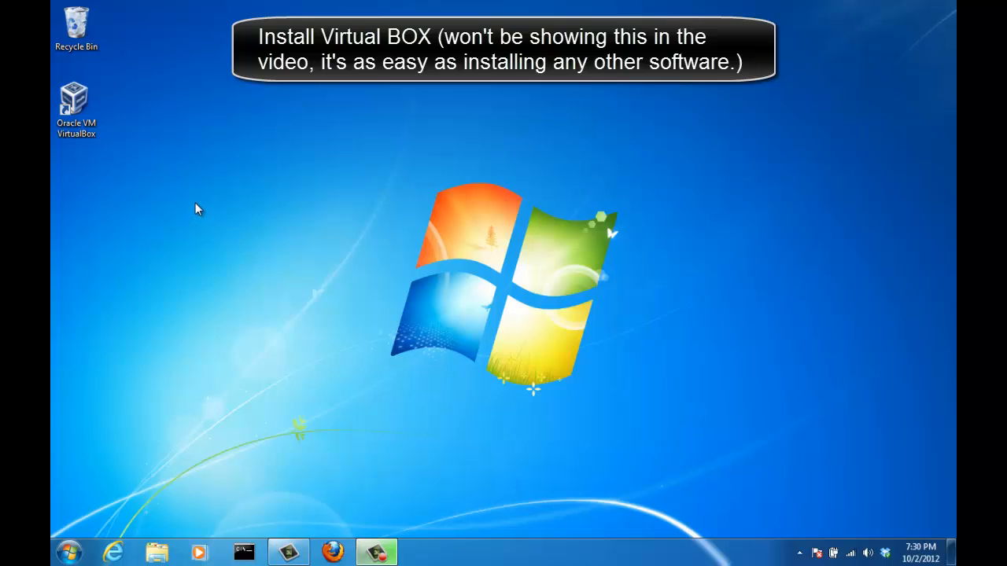
mouse_move(217, 184)
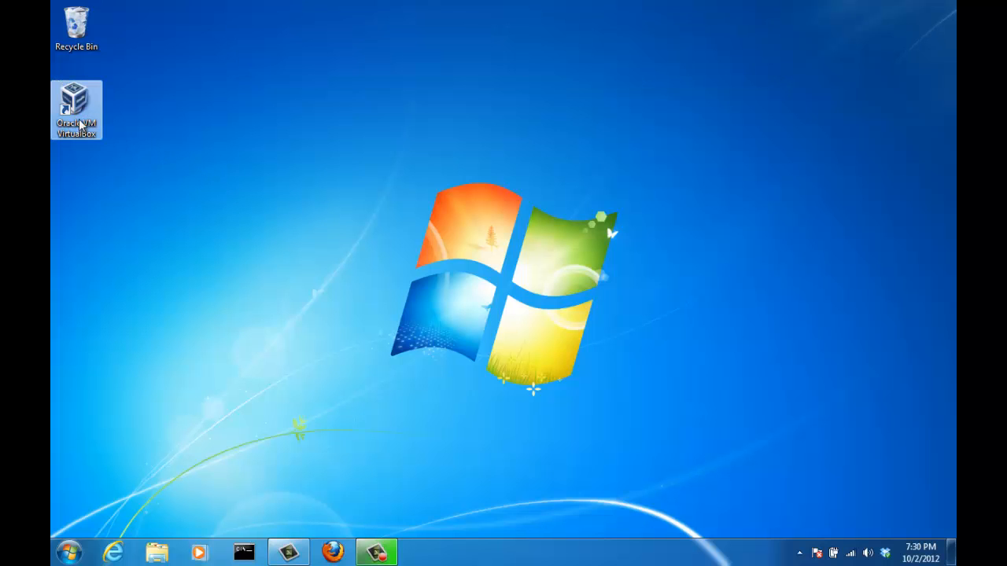
double_click(77, 109)
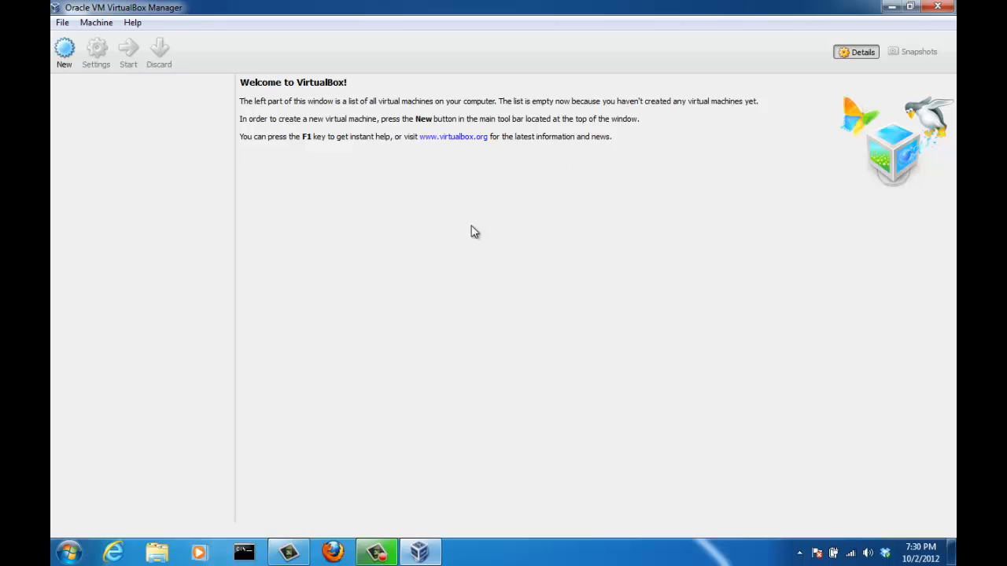
mouse_move(480, 83)
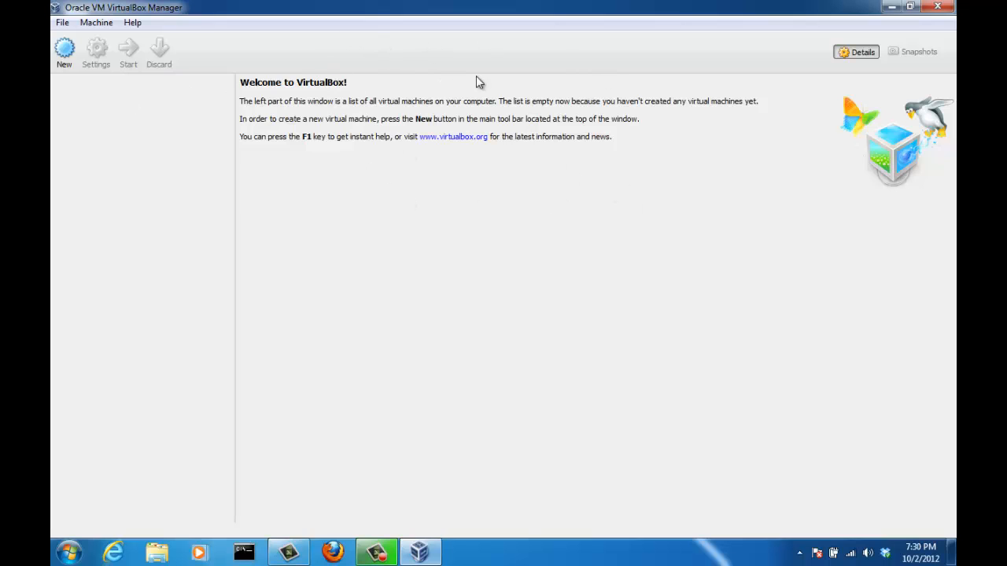
mouse_move(271, 165)
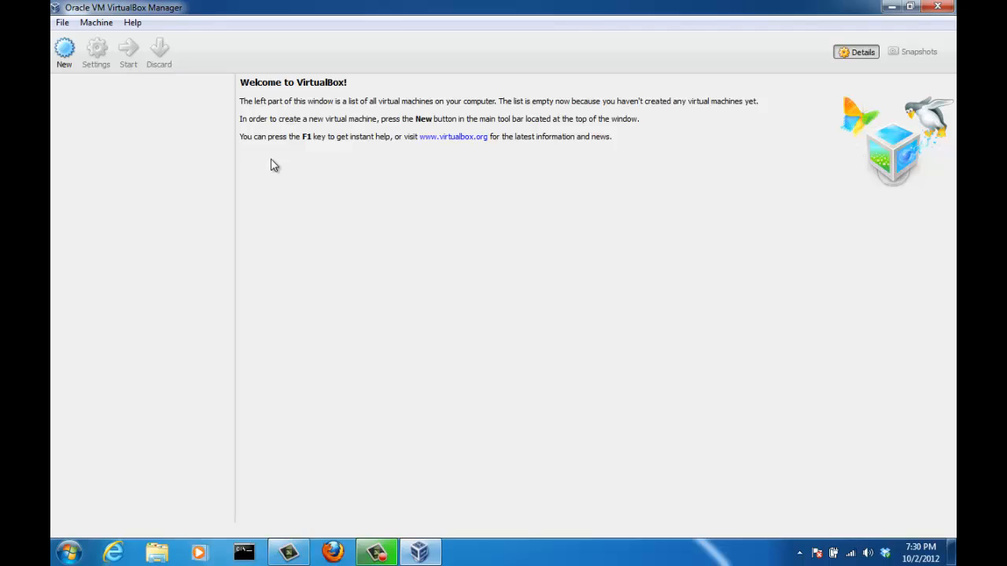
mouse_move(280, 165)
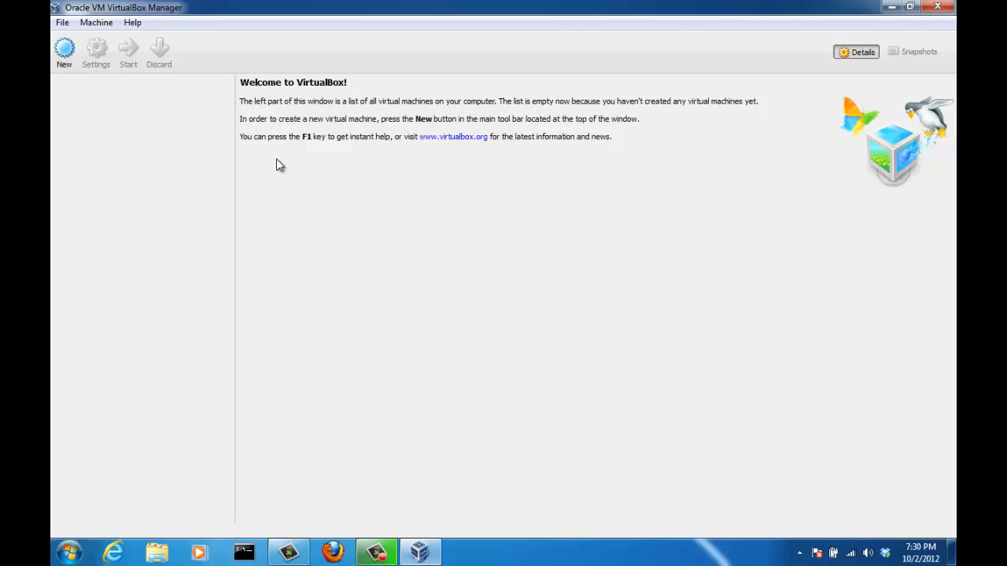
mouse_move(288, 161)
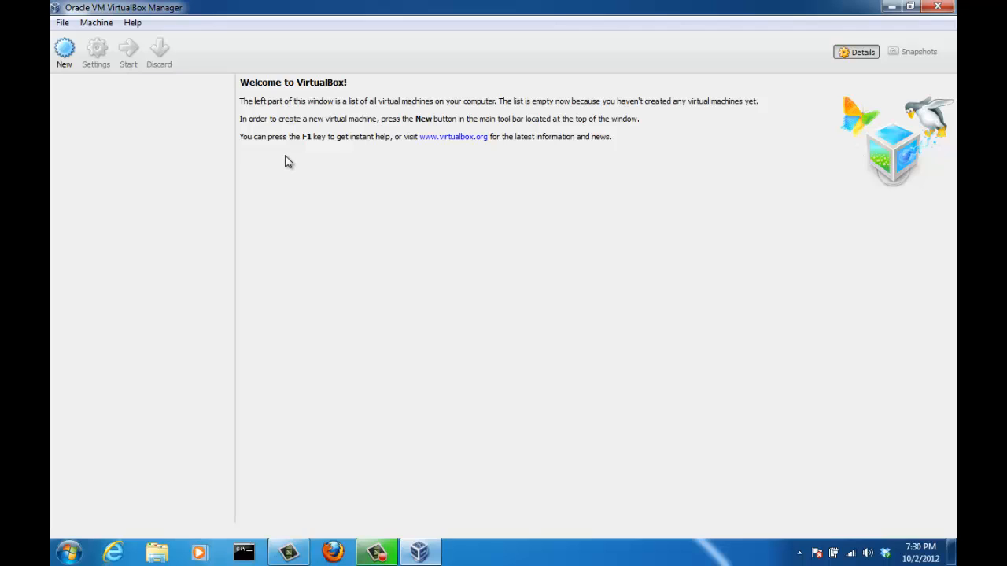
mouse_move(269, 142)
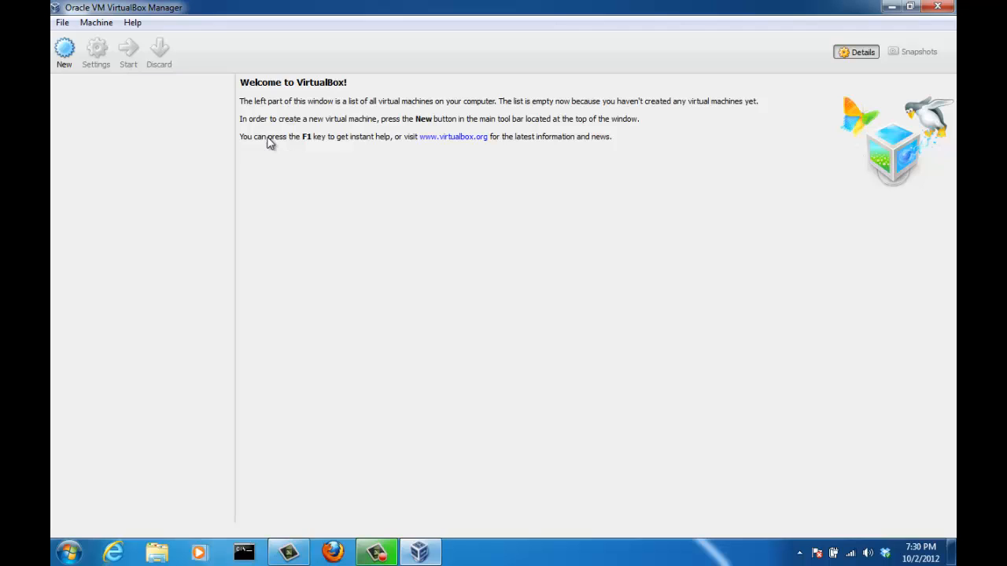
triple_click(439, 118)
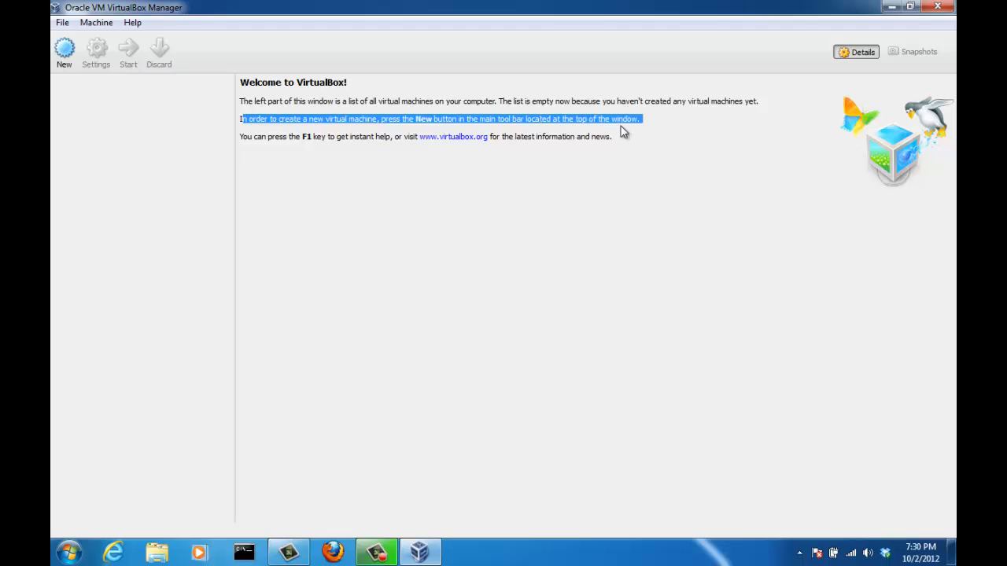
left_click(126, 93)
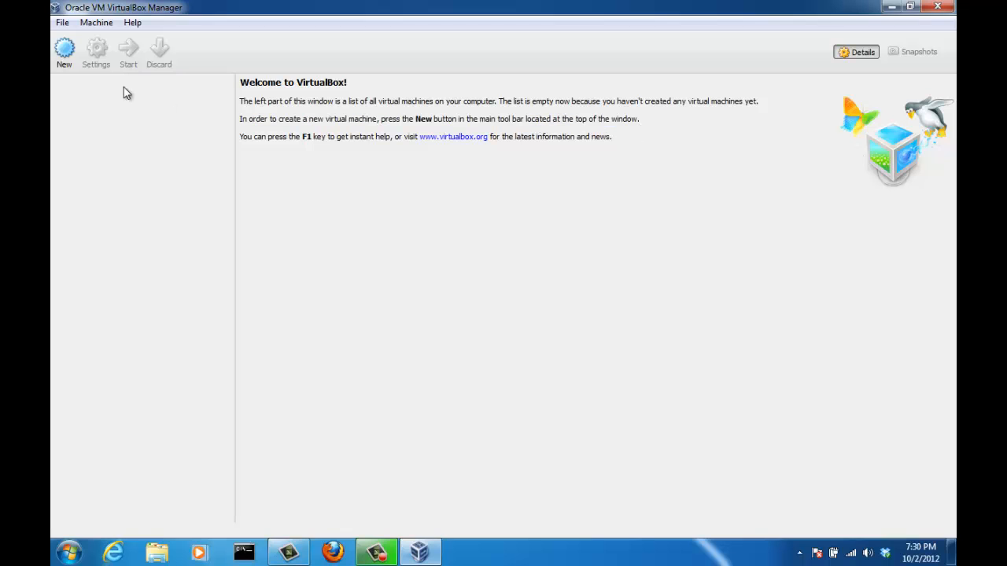
Step: Start a new virtual machine named 'Windows 8 Preview'
left_click(64, 48)
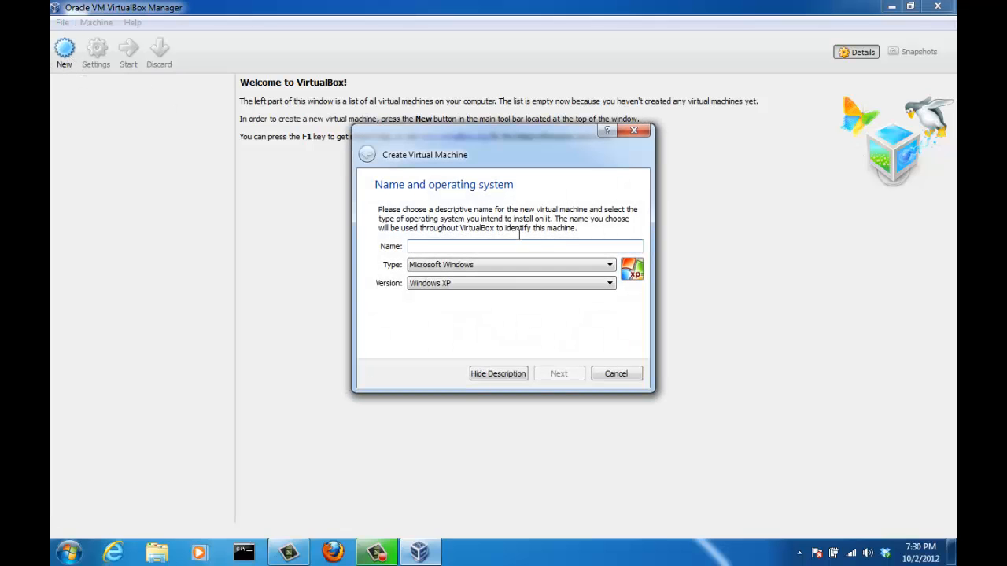
mouse_move(380, 190)
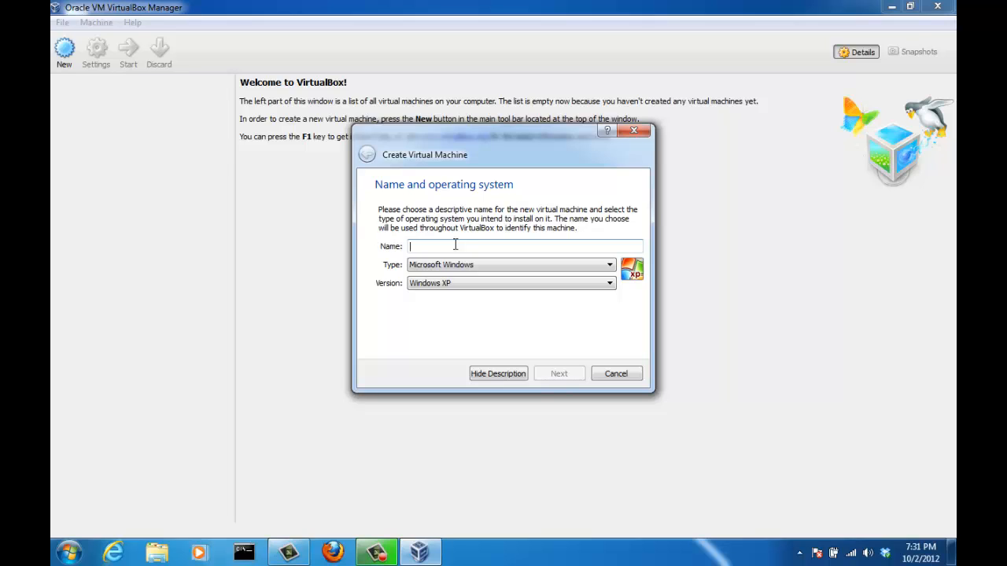
type("W")
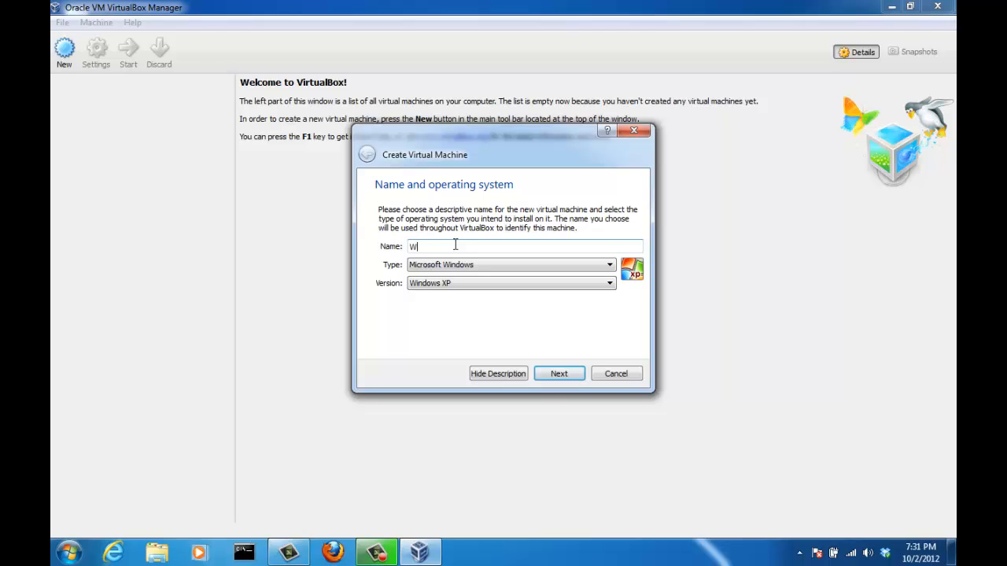
type("indows")
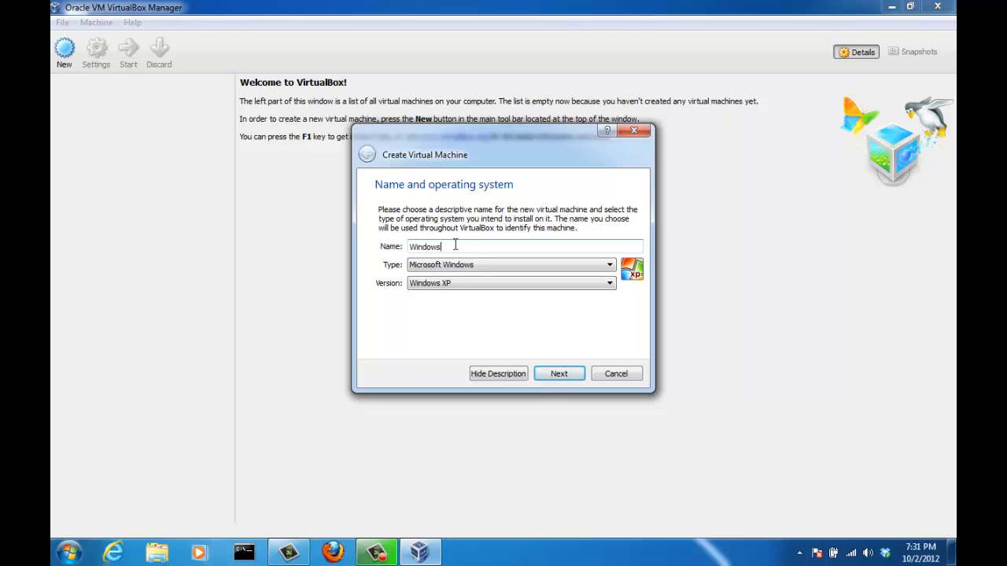
type("8")
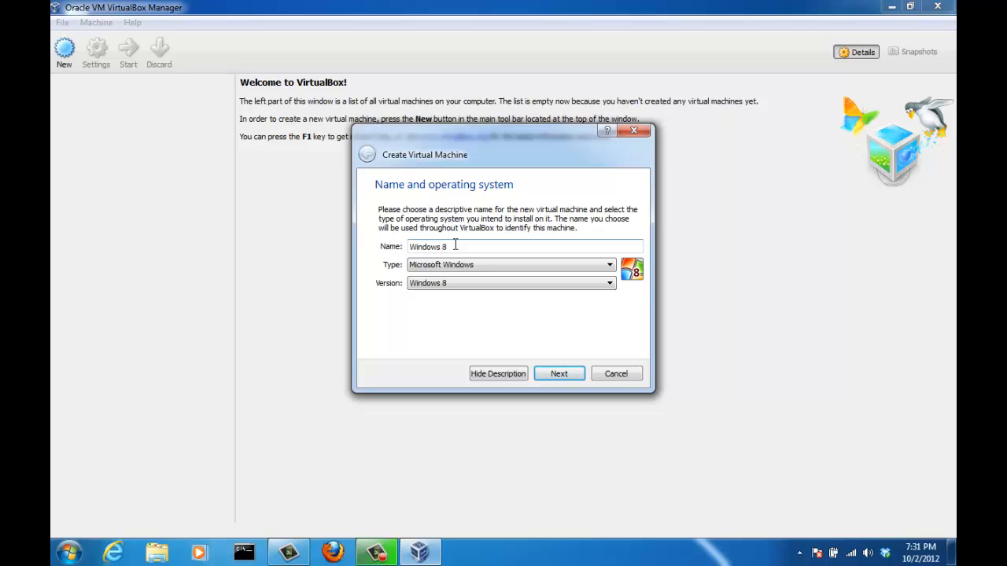
type("Preview")
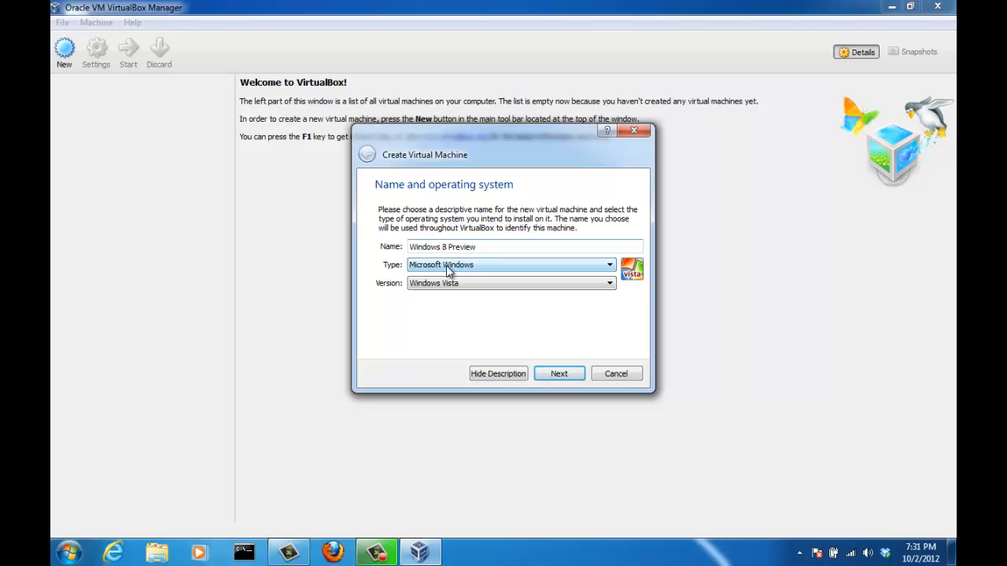
Step: Set the machine version to Windows 8 (64 bit) and continue
left_click(609, 283)
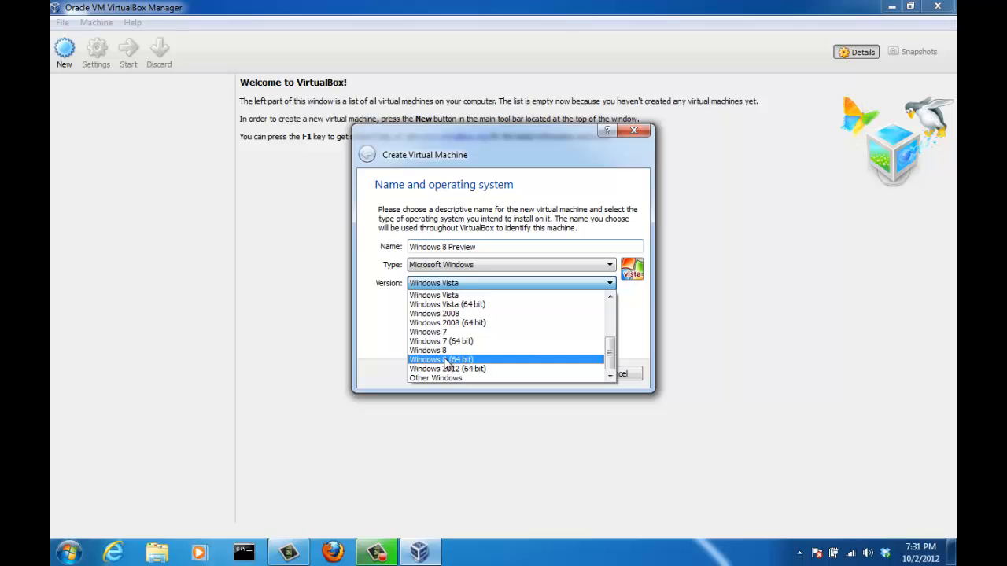
mouse_move(427, 350)
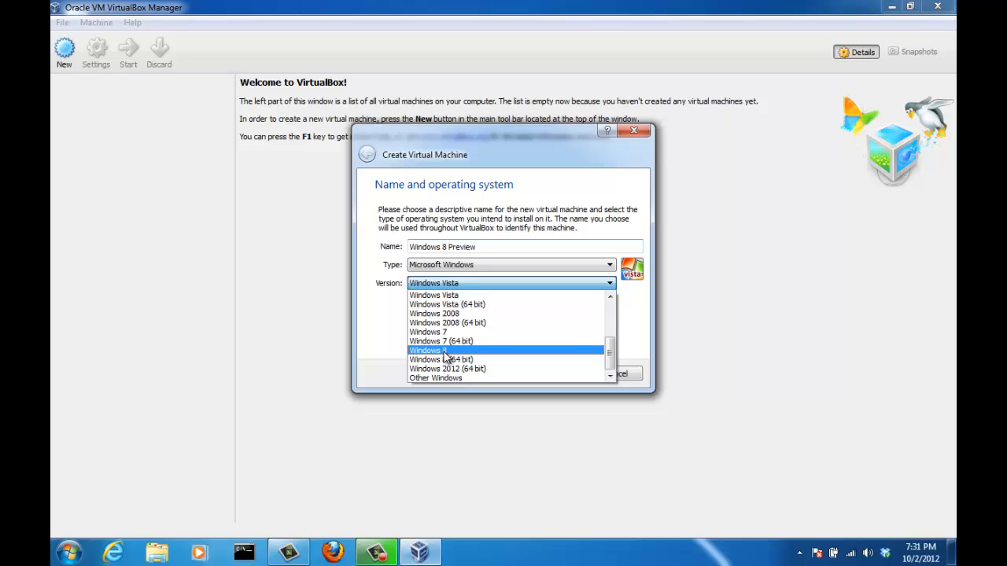
left_click(428, 350)
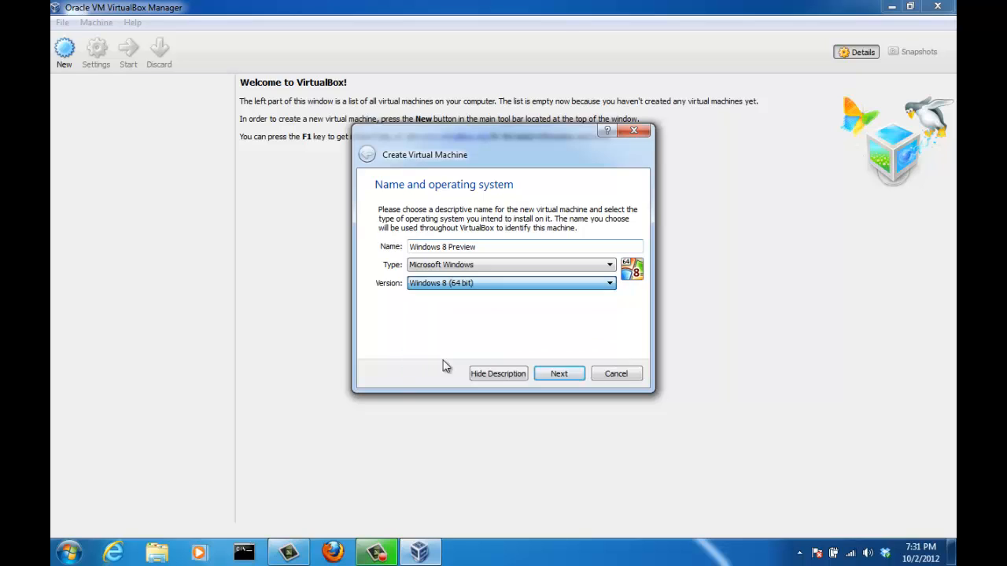
left_click(558, 373)
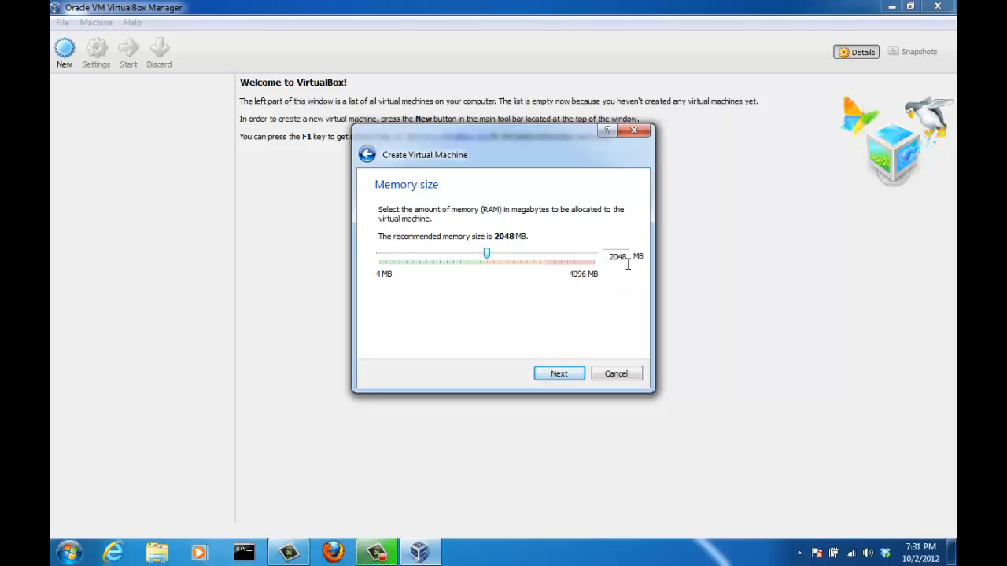
mouse_move(550, 238)
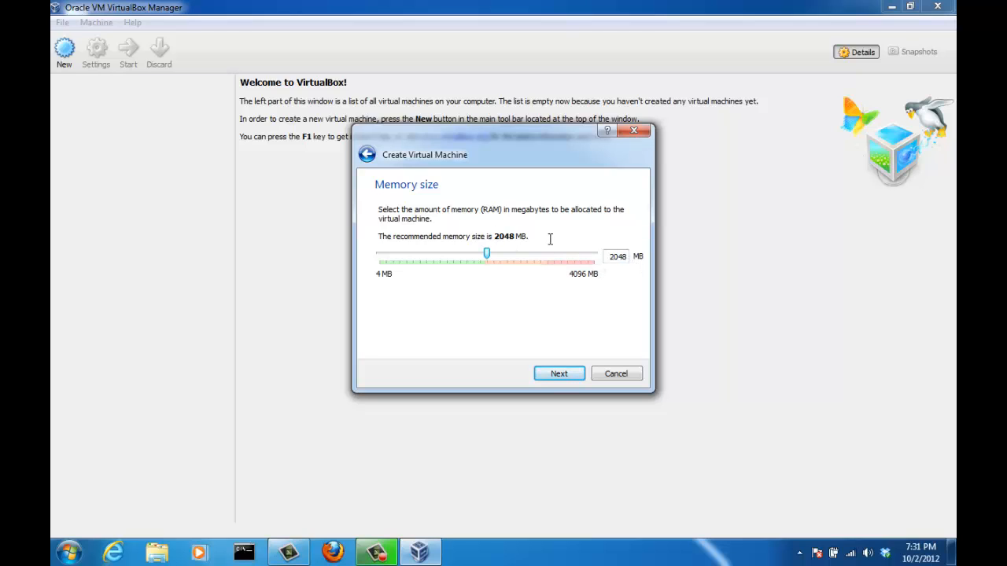
mouse_move(481, 309)
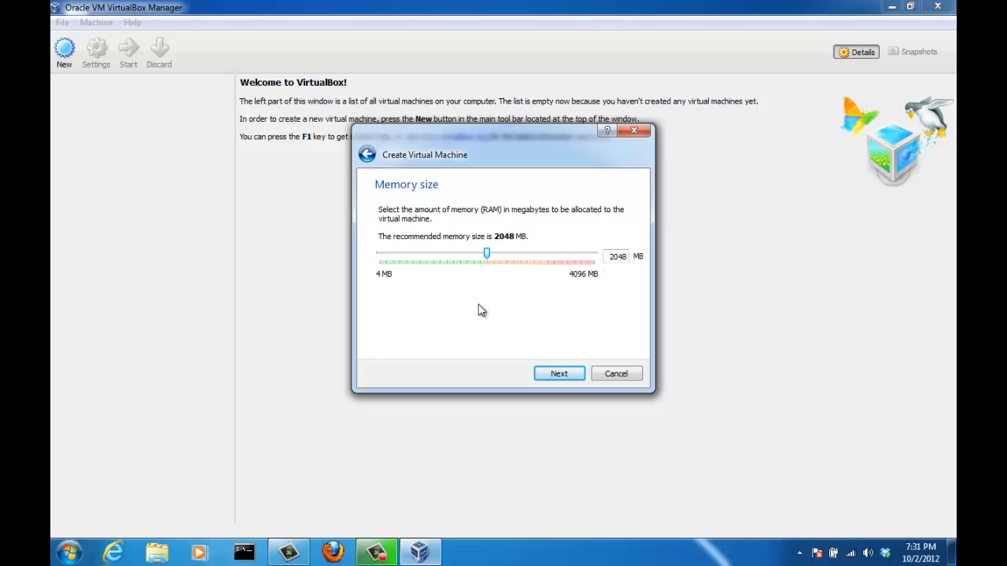
mouse_move(495, 307)
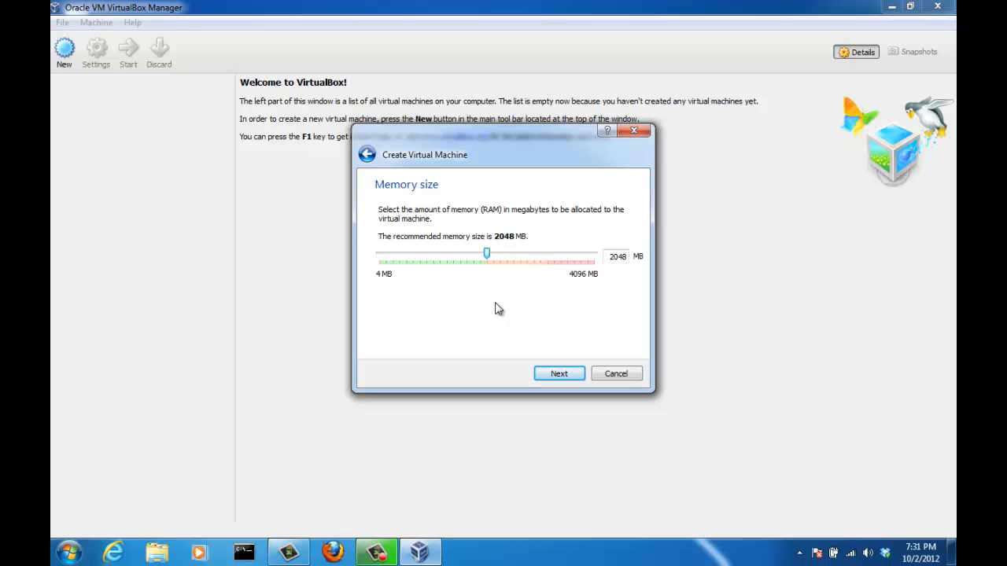
Step: Accept the recommended 2048 MB of memory
left_click(559, 373)
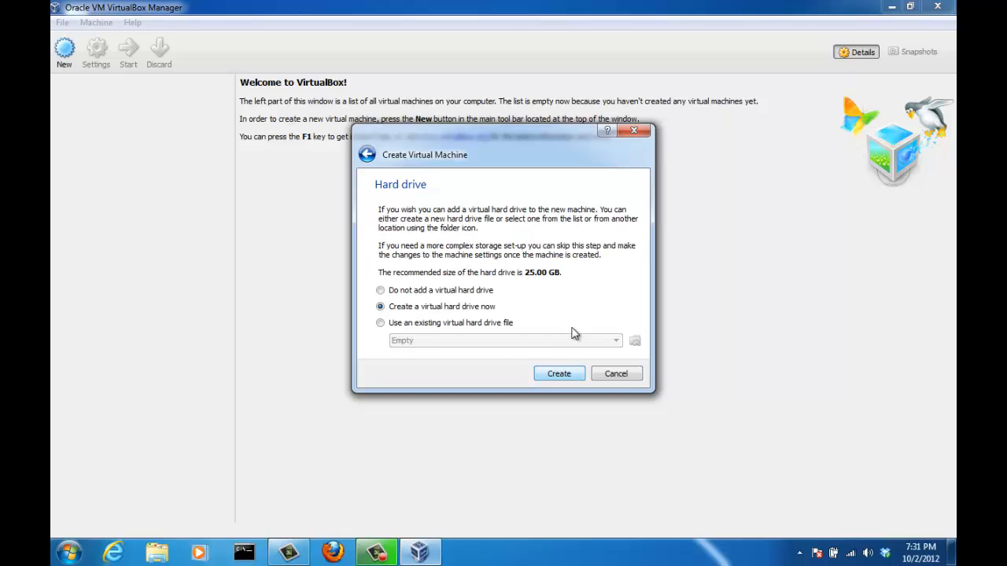
mouse_move(460, 258)
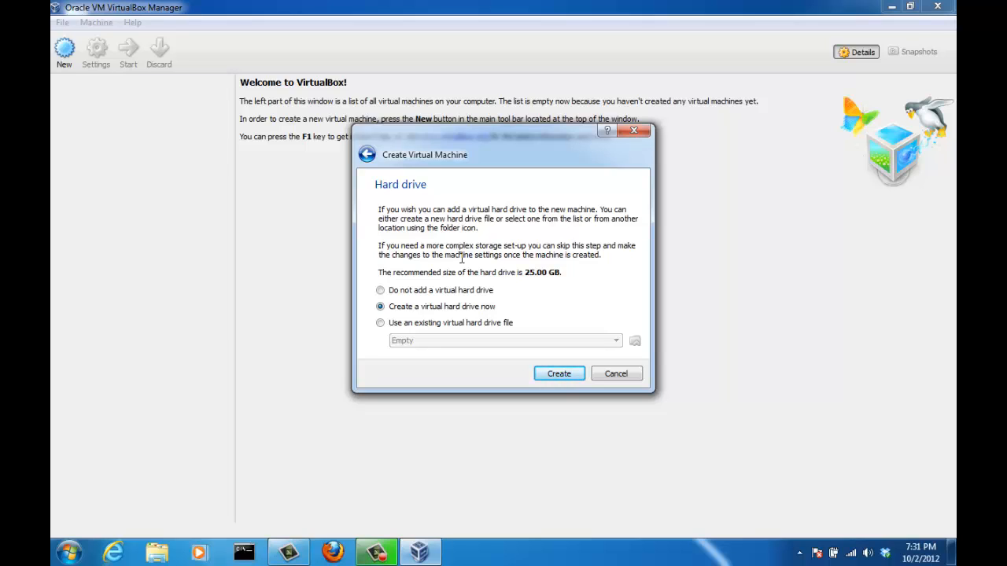
mouse_move(400, 285)
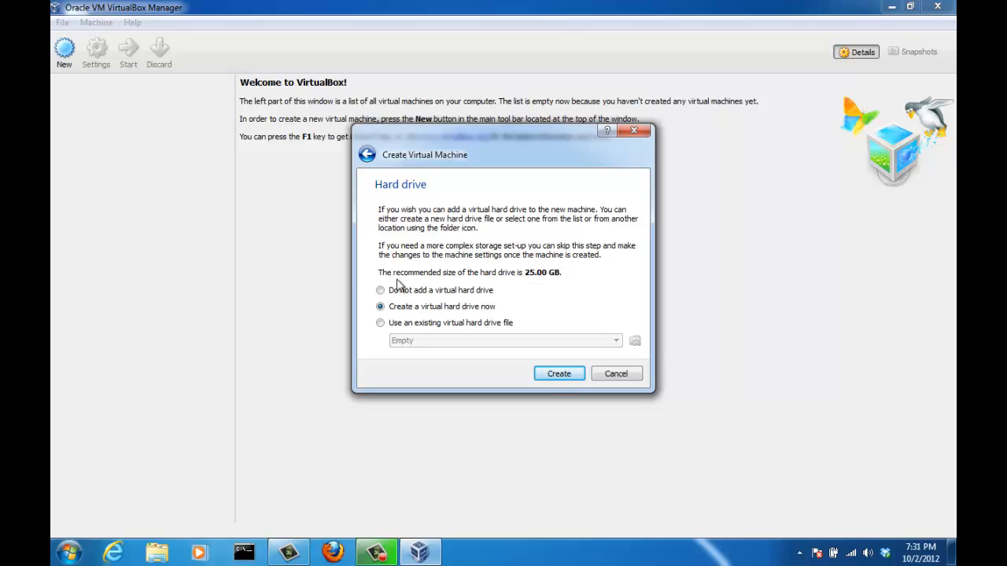
mouse_move(566, 275)
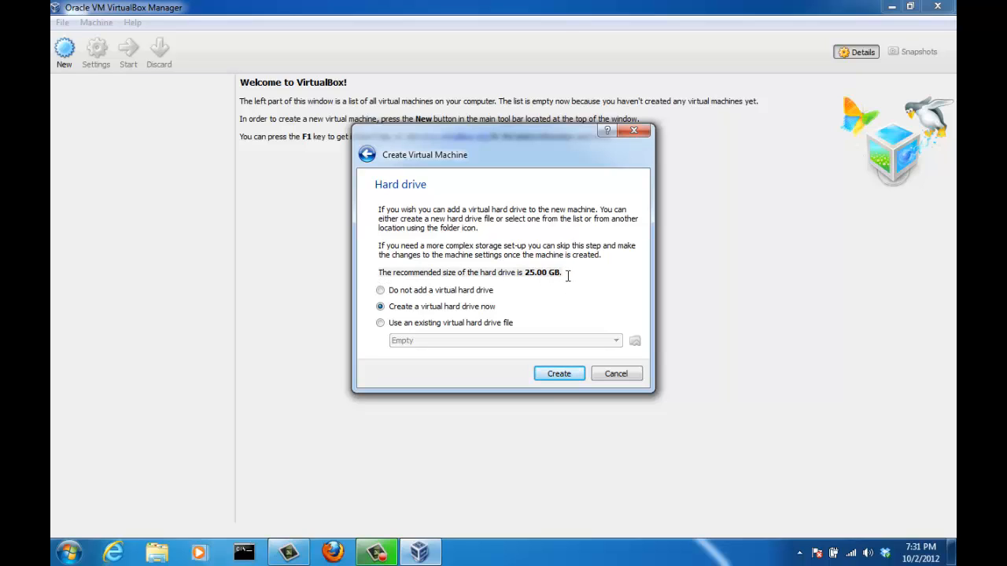
mouse_move(468, 283)
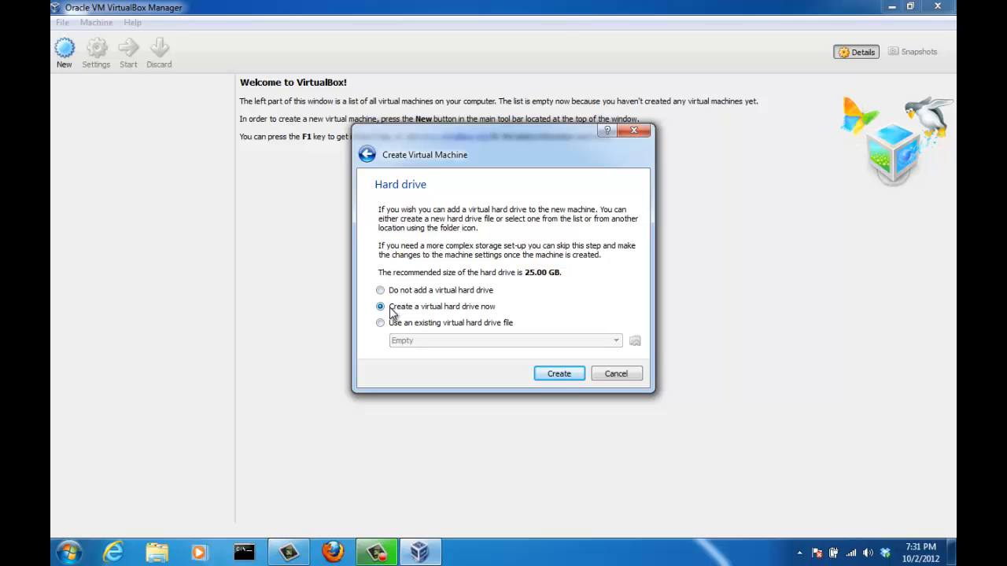
mouse_move(505, 314)
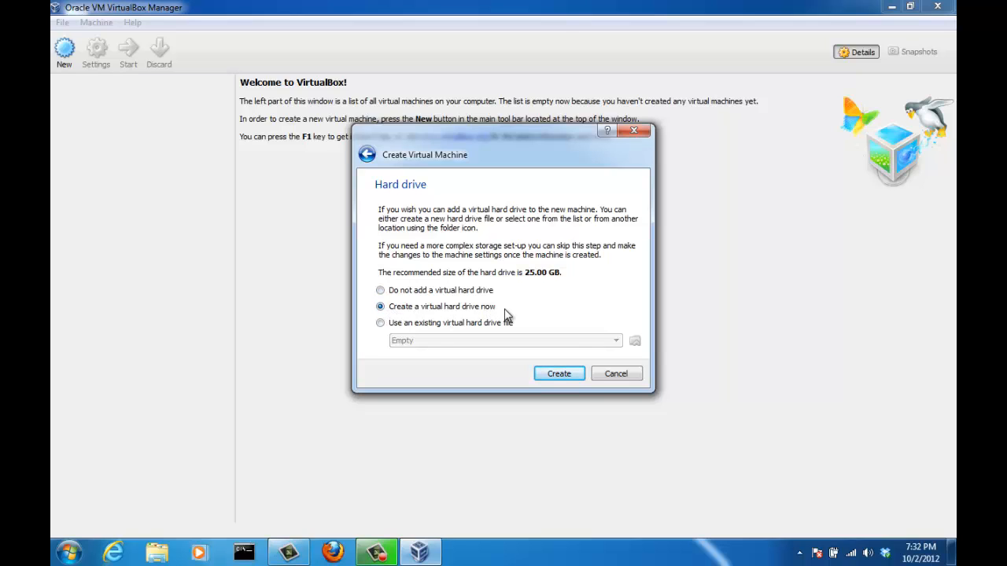
Step: Keep 'Create a virtual hard drive now' and create the drive
left_click(559, 372)
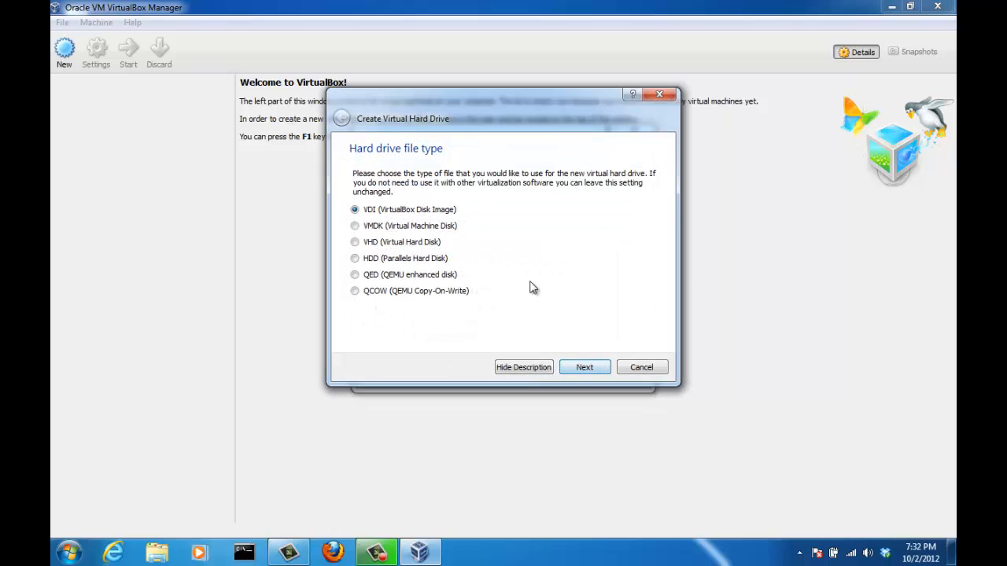
mouse_move(427, 220)
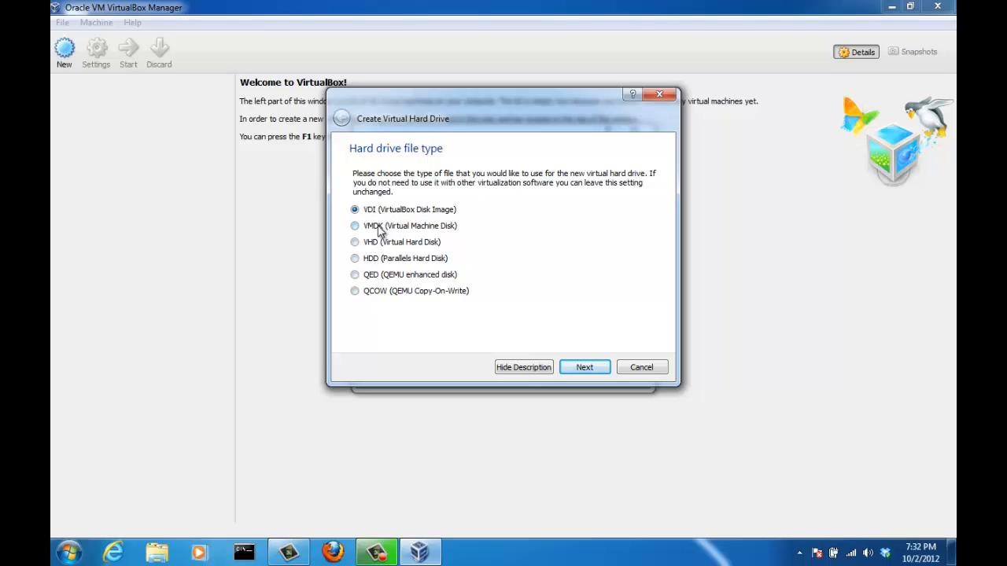
mouse_move(531, 265)
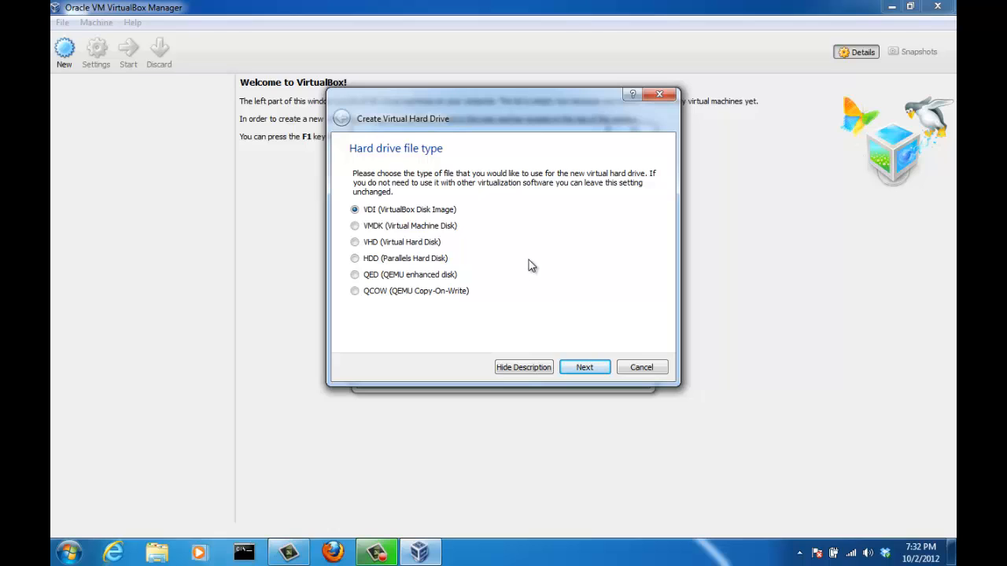
mouse_move(504, 320)
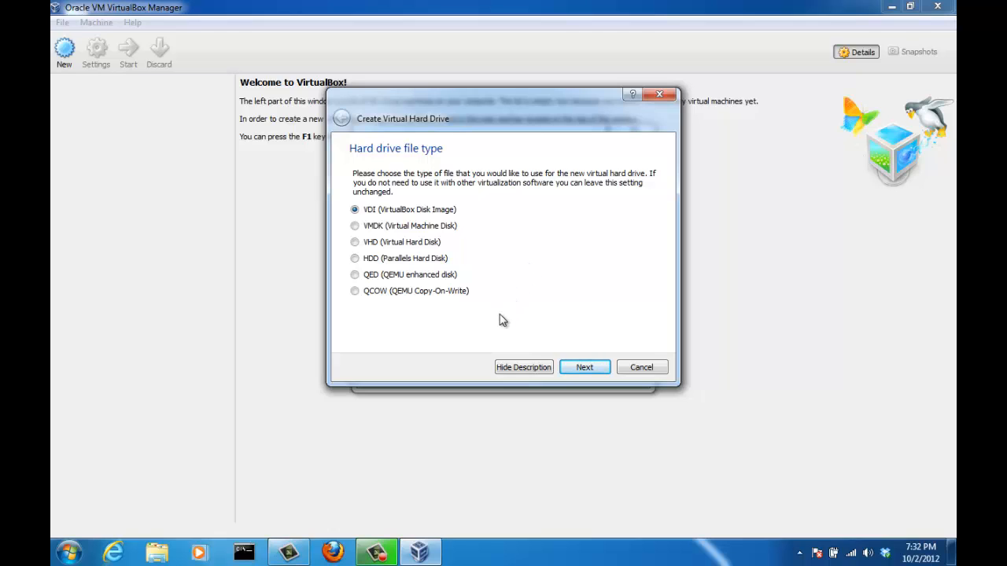
mouse_move(585, 367)
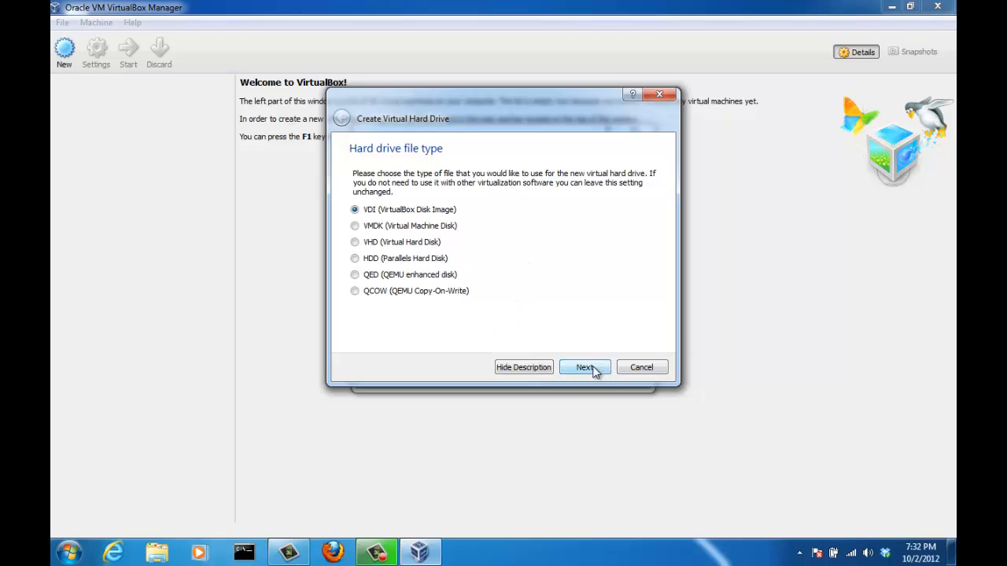
Step: Keep VDI (VirtualBox Disk Image) as the disk file type
left_click(585, 367)
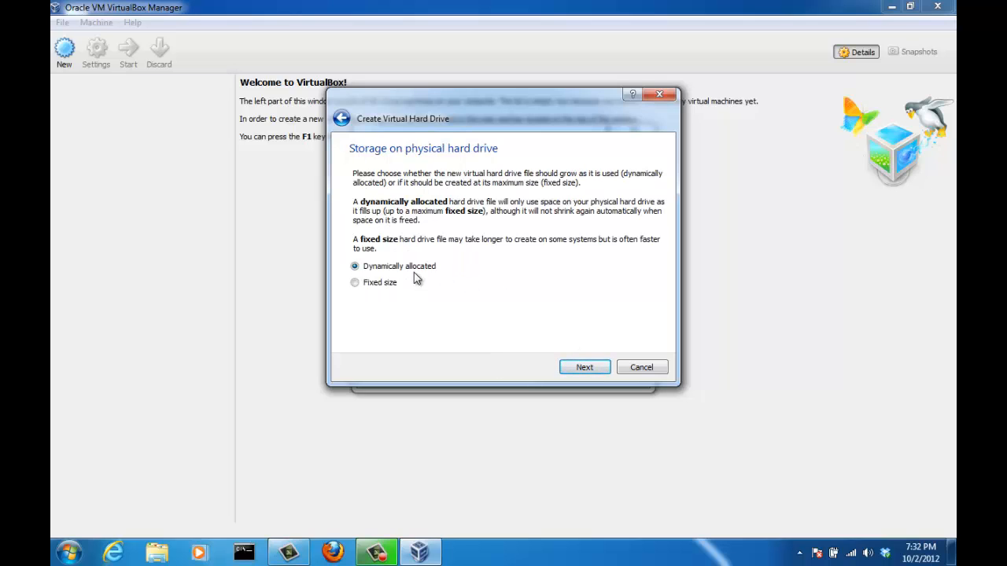
Step: Choose Fixed size storage for the virtual disk
left_click(355, 283)
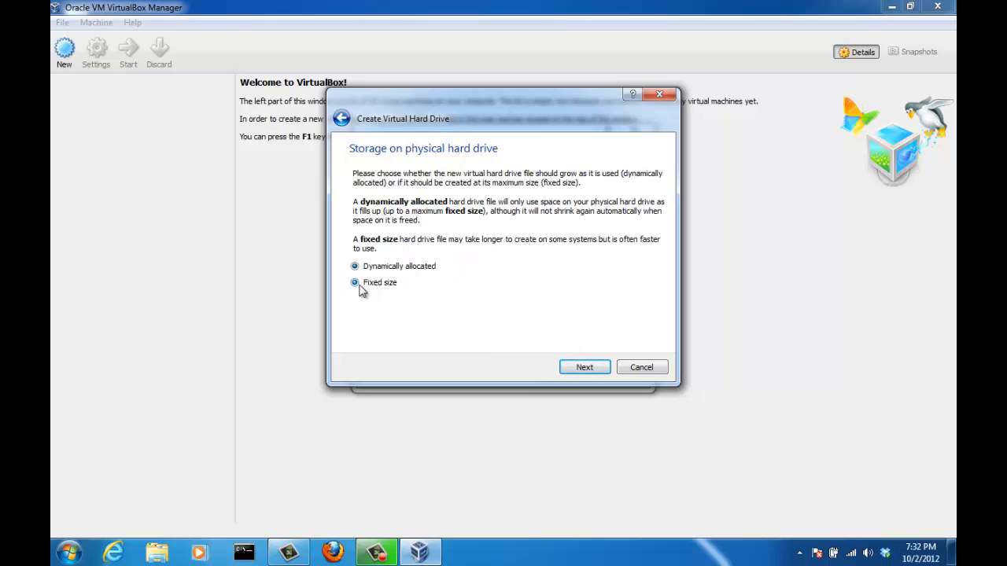
left_click(355, 283)
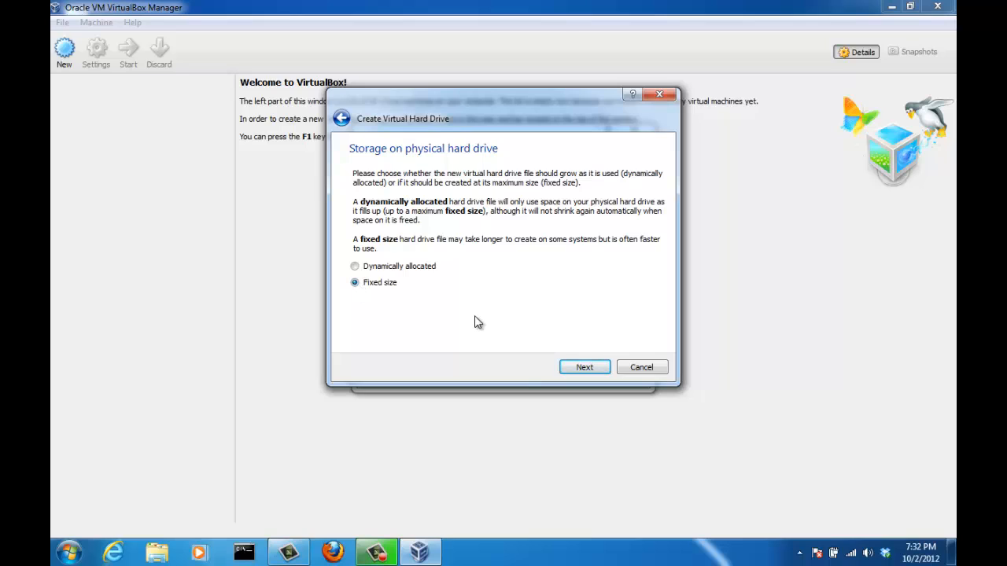
mouse_move(510, 329)
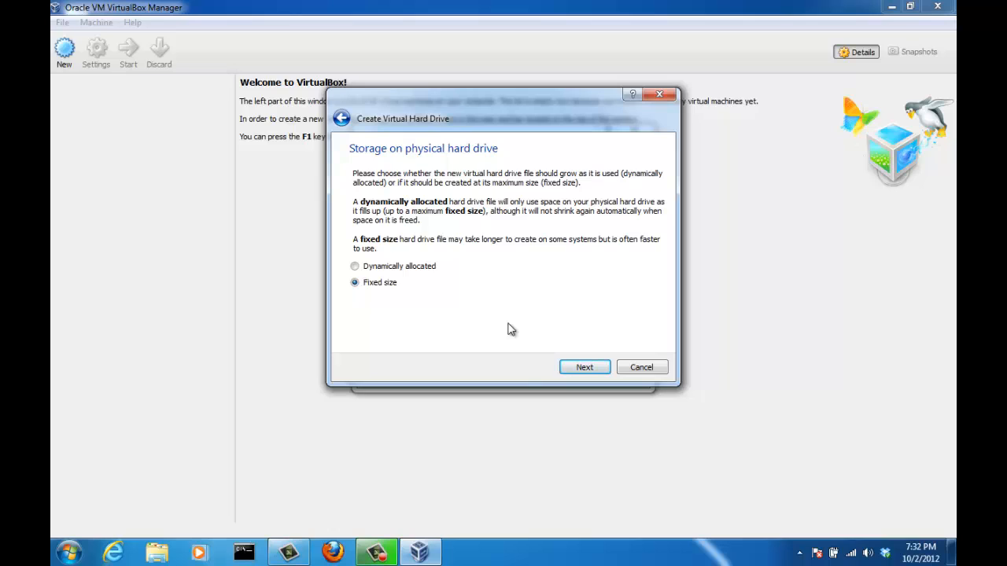
left_click(583, 368)
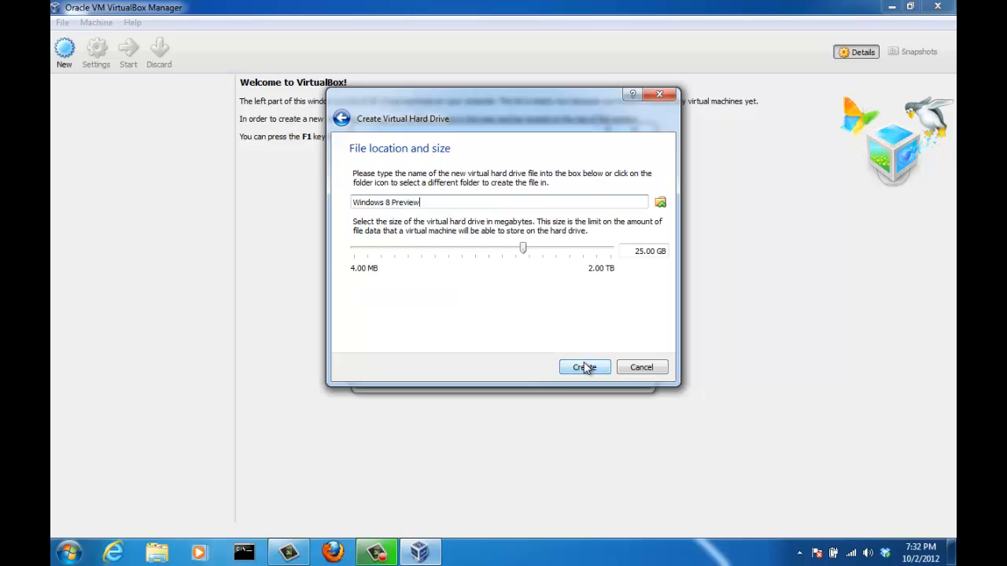
mouse_move(453, 247)
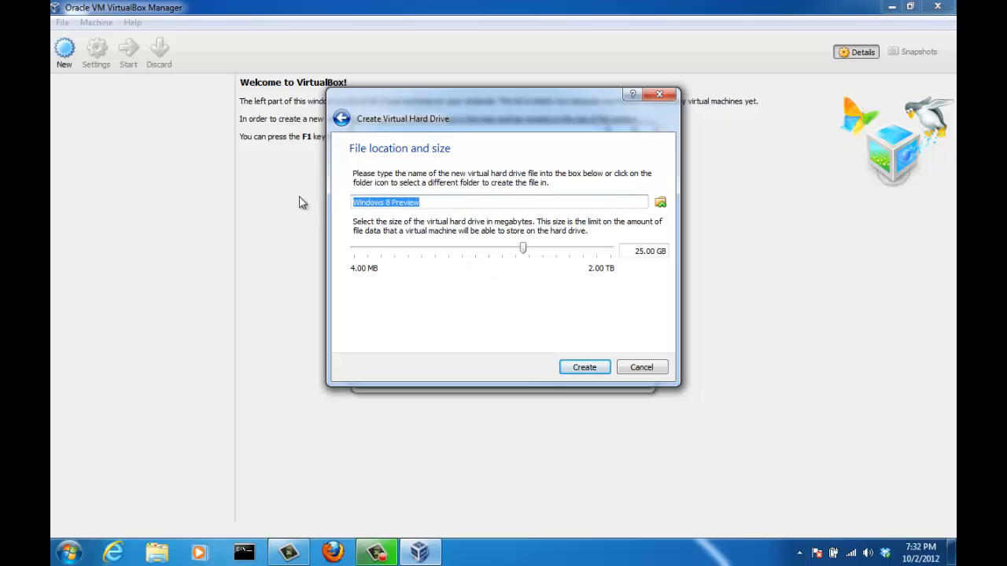
Step: Create the 25.00 GB Windows 8 Preview disk and open the machine's context menu
left_click(643, 251)
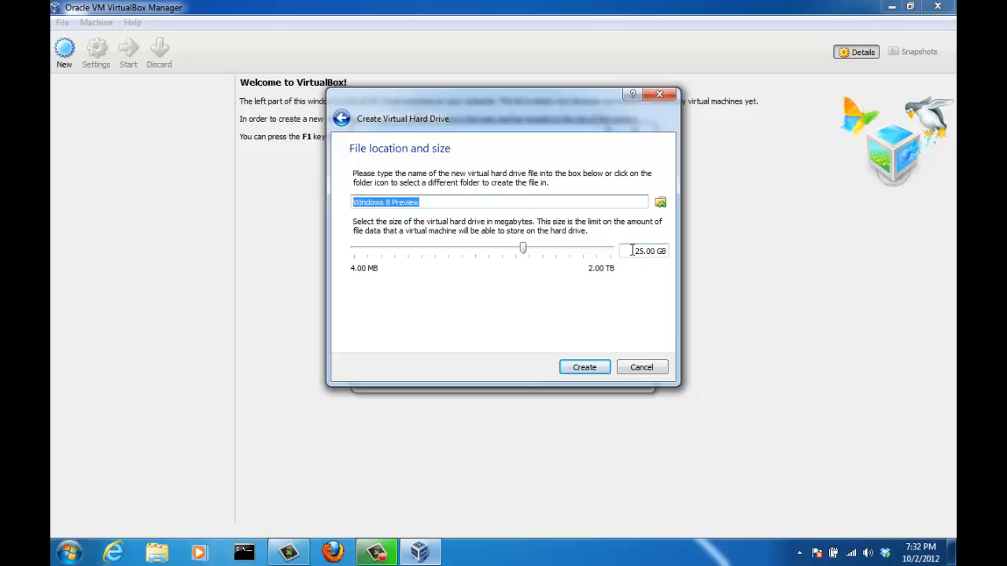
triple_click(643, 251)
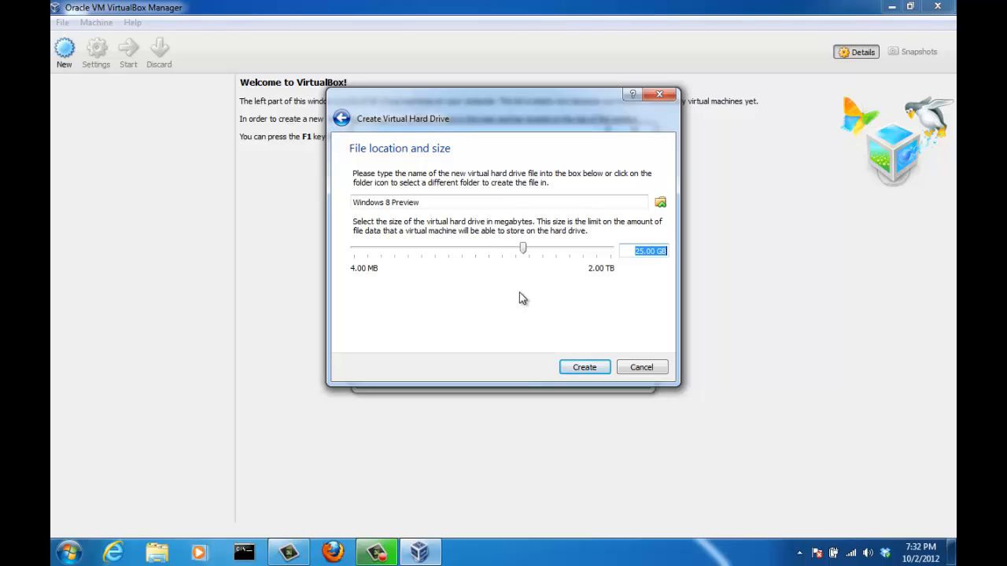
mouse_move(585, 367)
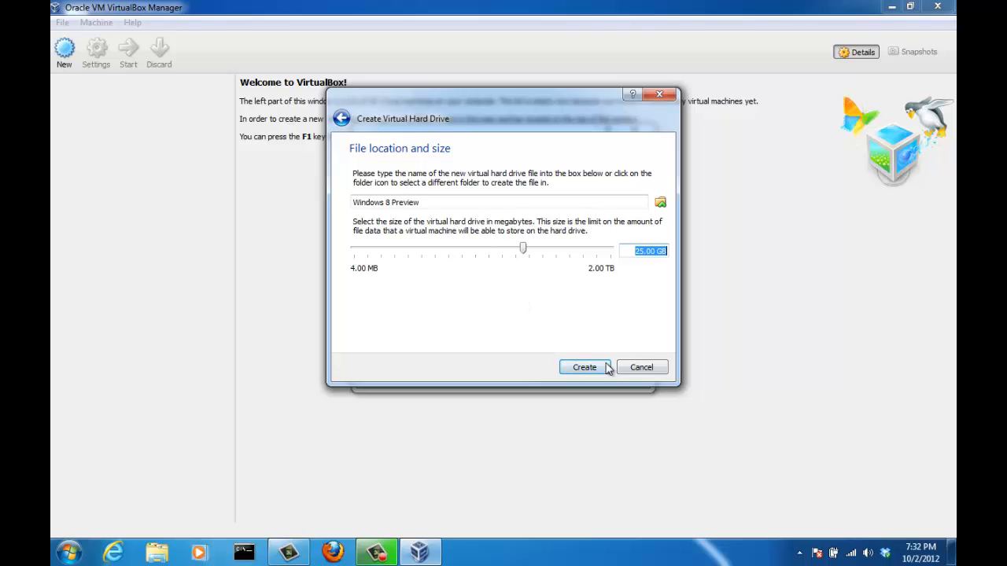
left_click(584, 367)
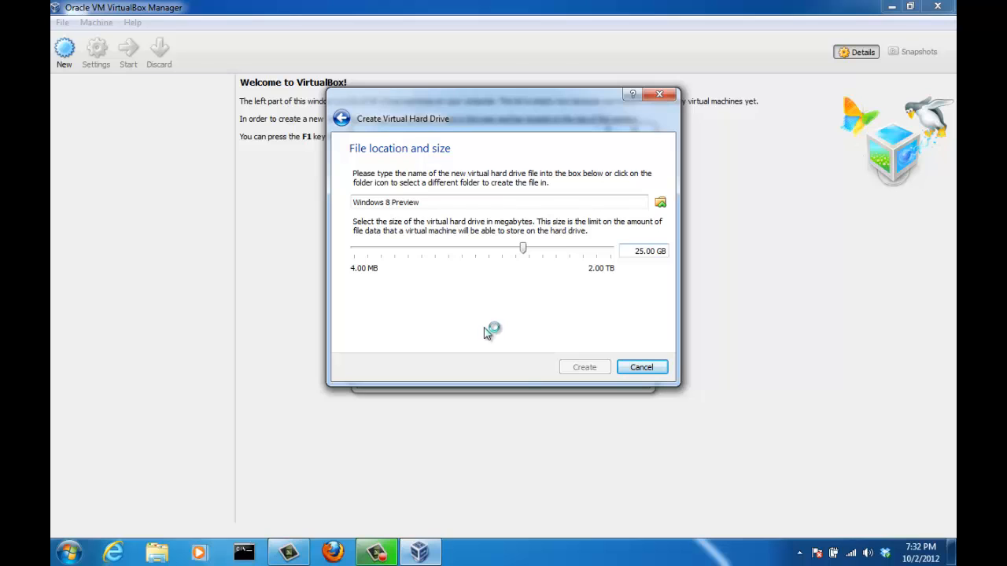
left_click(585, 366)
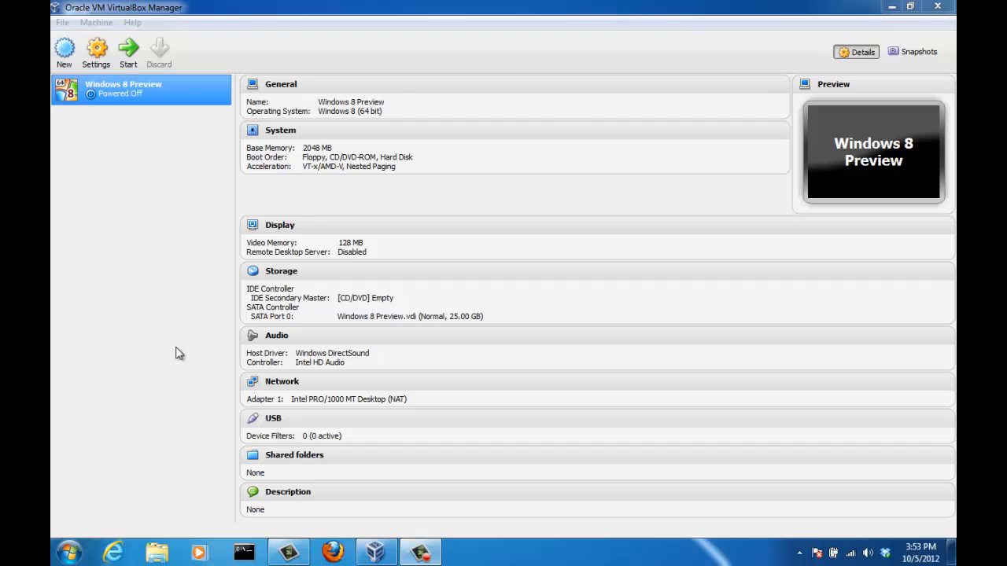
mouse_move(118, 183)
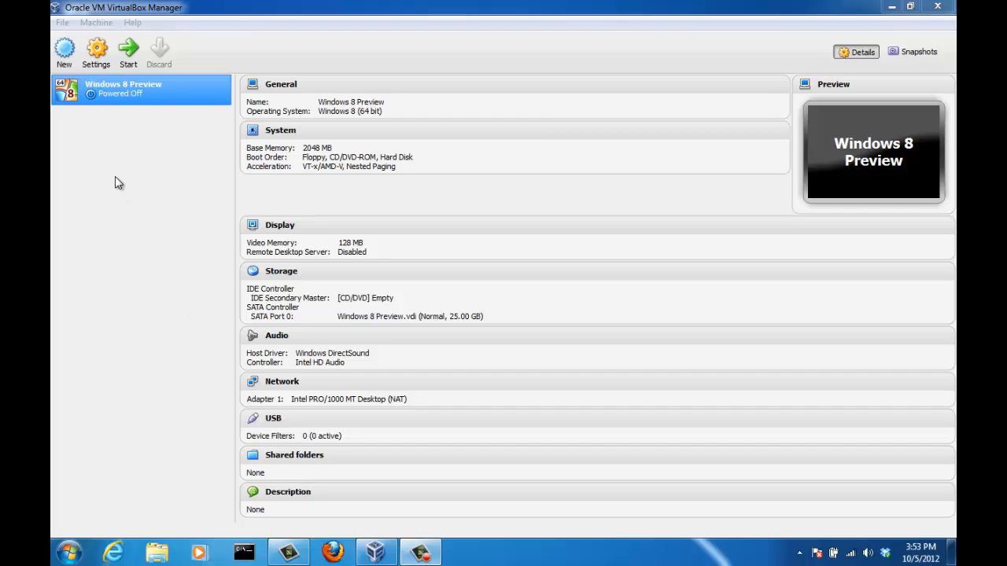
mouse_move(142, 103)
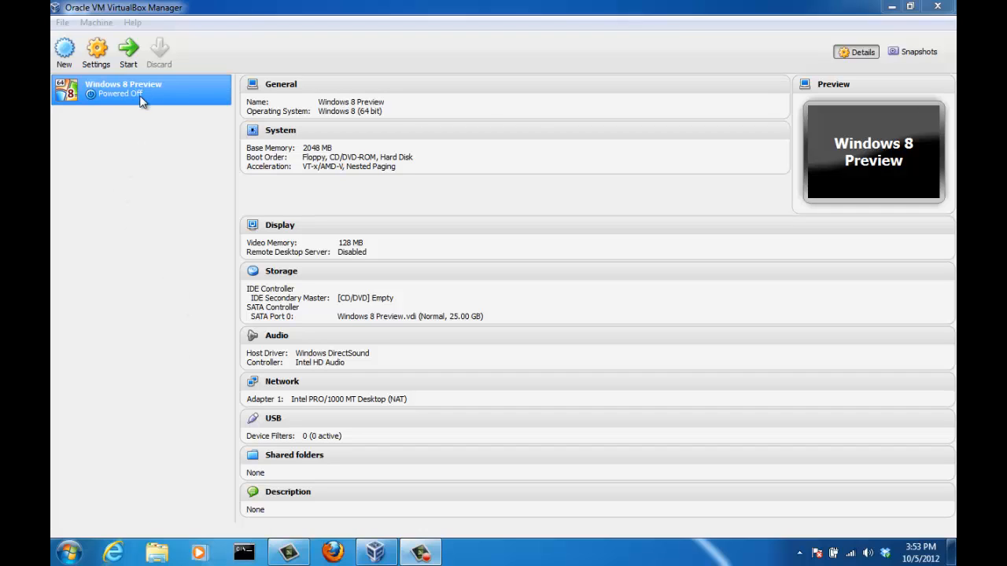
right_click(123, 88)
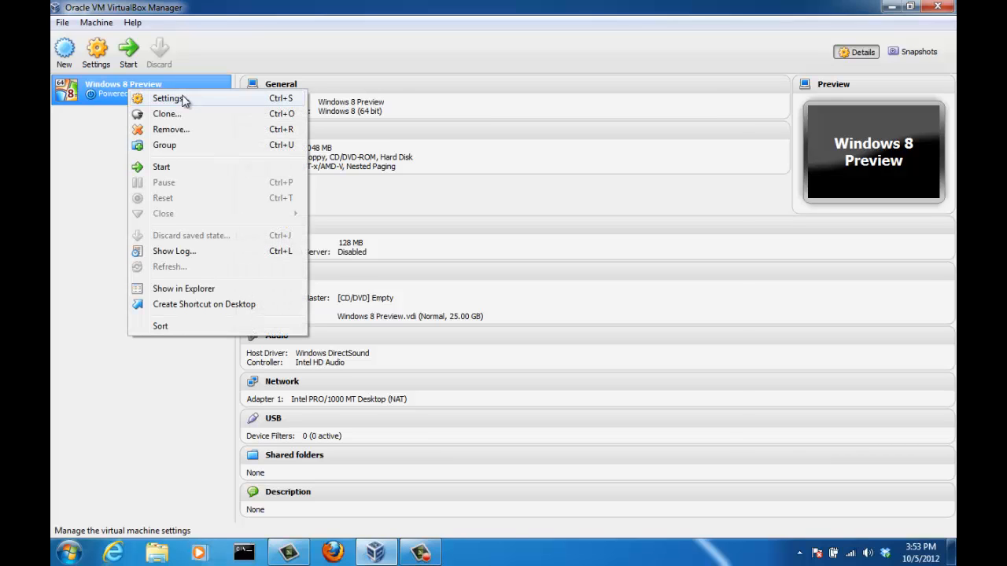
Step: Add a CD/DVD drive to the IDE Controller loaded with Windows8-ReleasePreview-64bit-English.iso
left_click(168, 97)
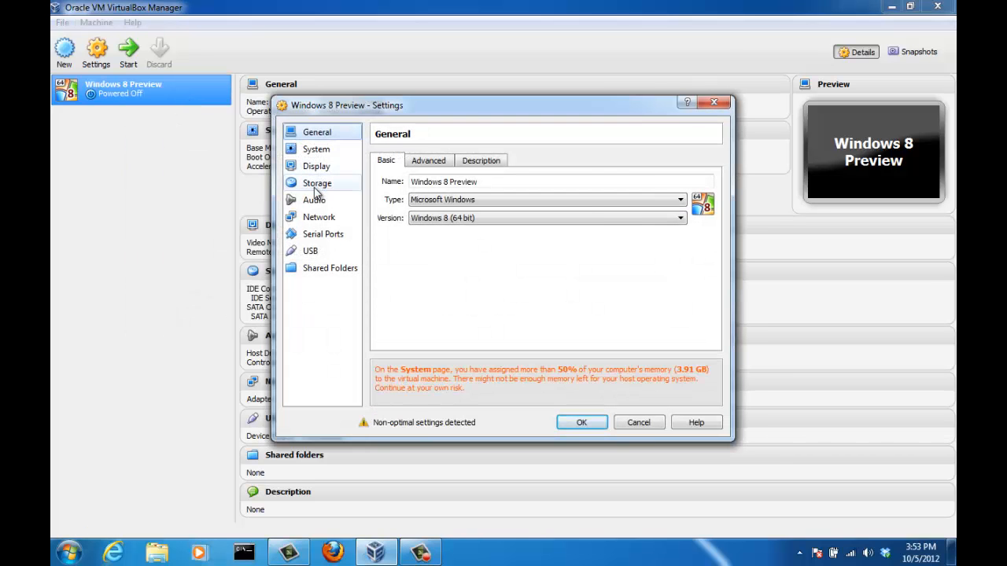
left_click(317, 182)
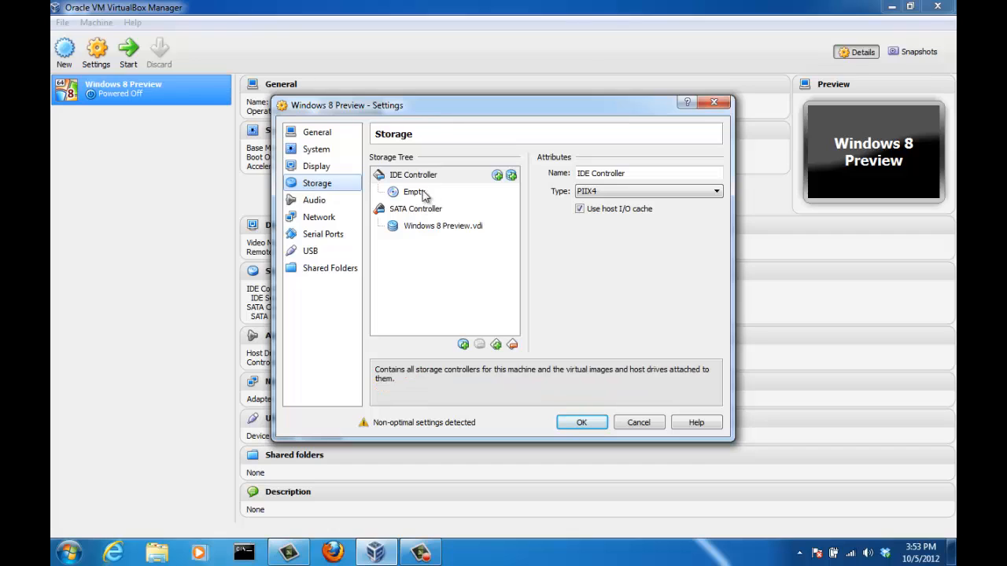
left_click(413, 175)
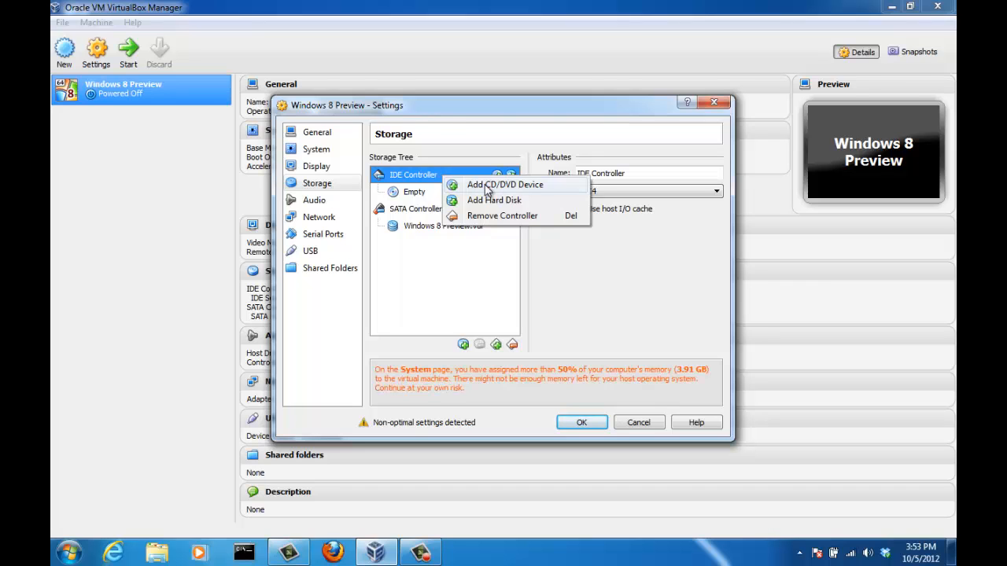
left_click(504, 184)
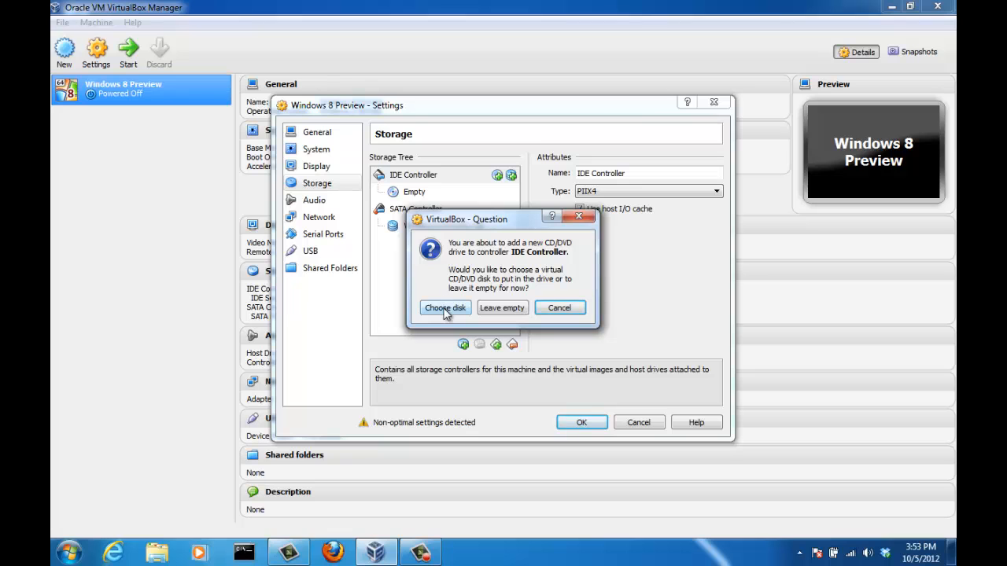
left_click(446, 308)
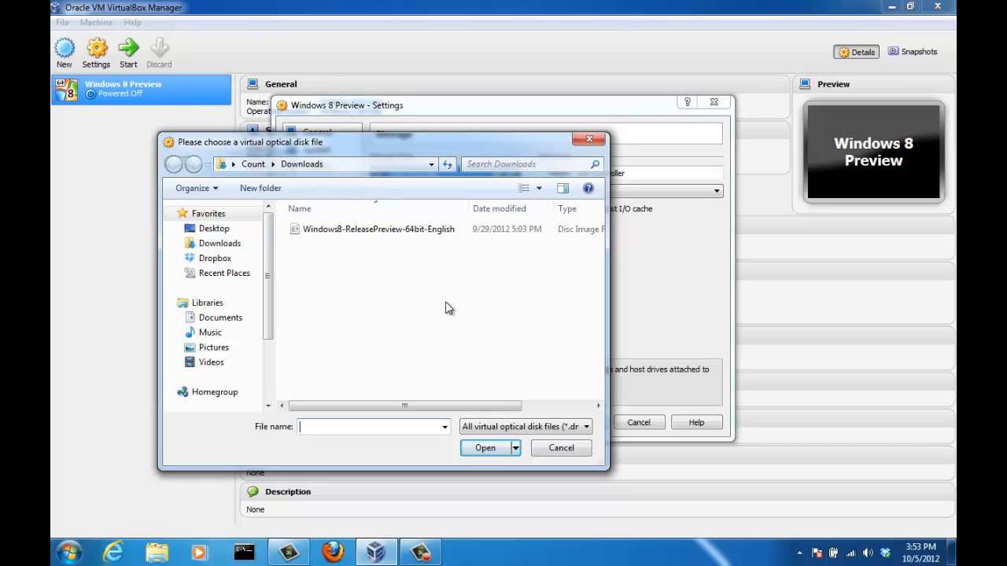
left_click(378, 229)
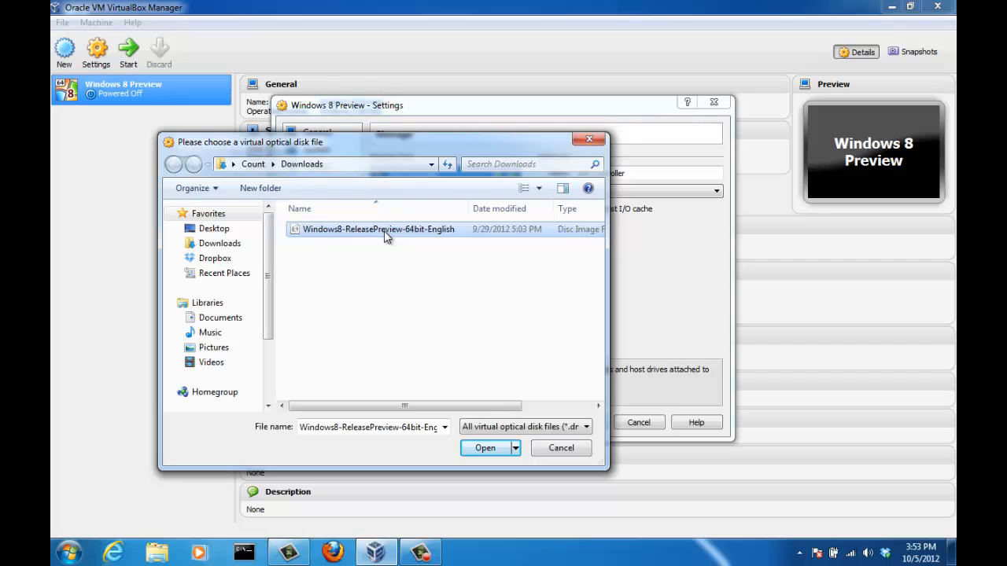
left_click(485, 448)
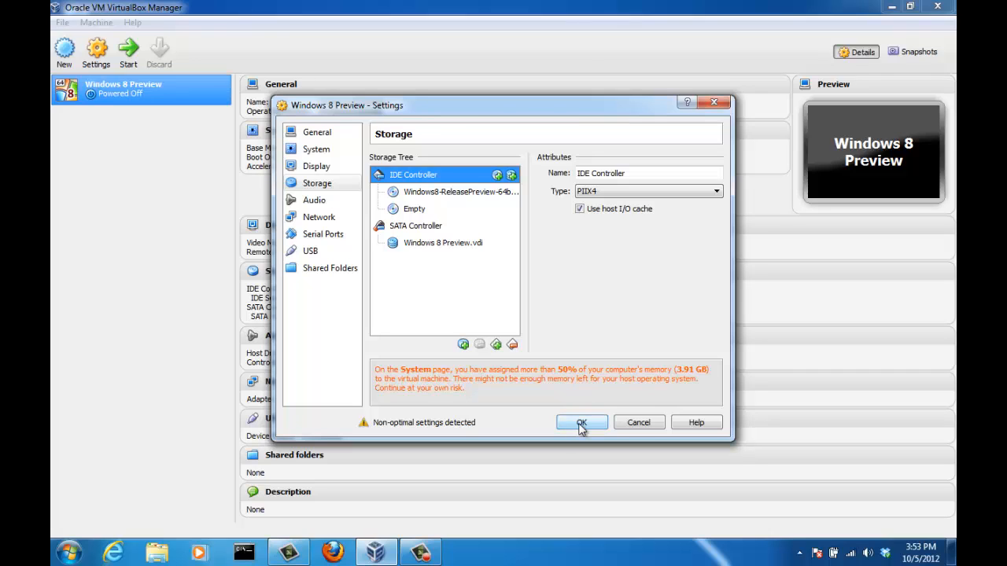
Step: Remove the leftover empty optical drive and save the storage settings
left_click(414, 209)
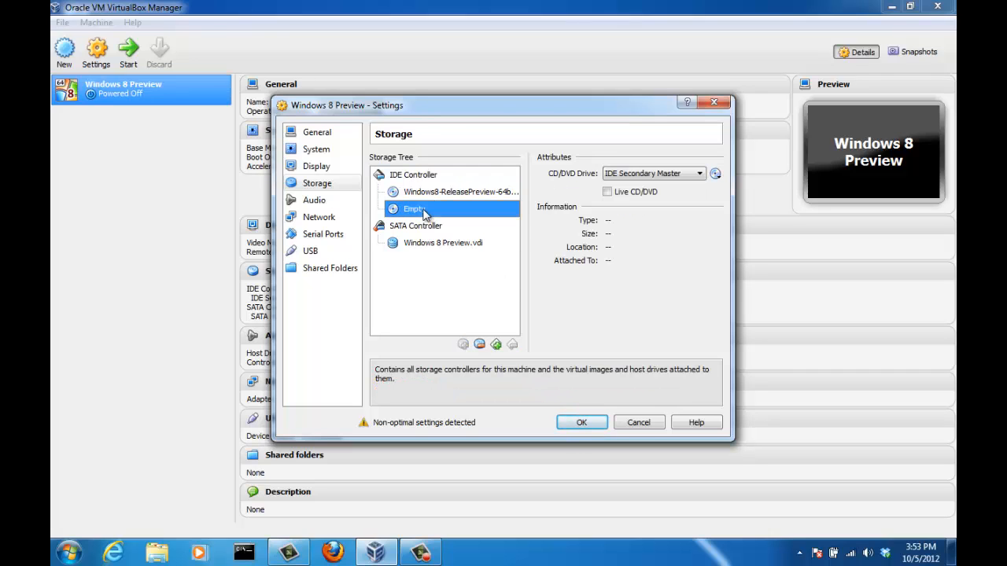
left_click(460, 192)
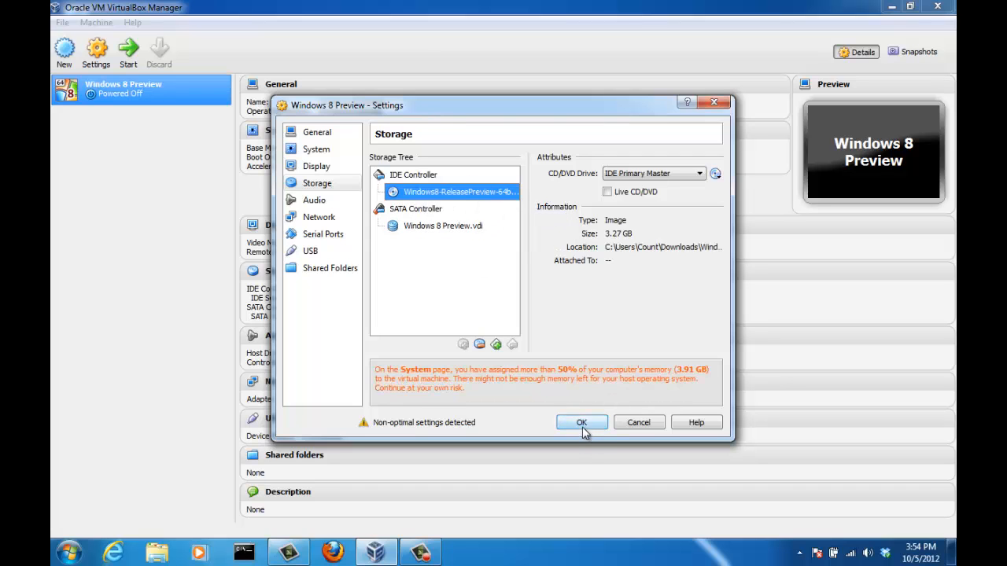
left_click(581, 422)
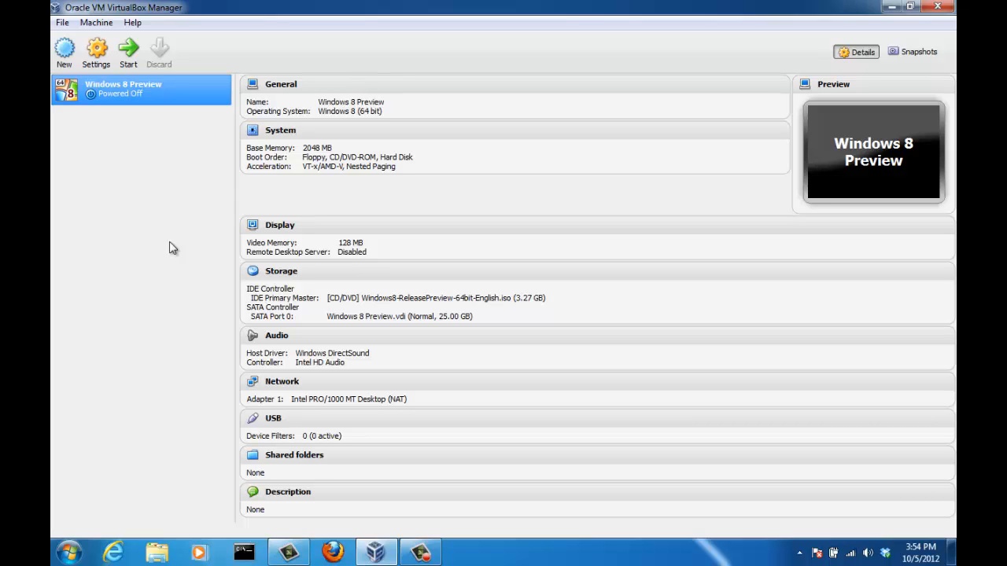
mouse_move(128, 51)
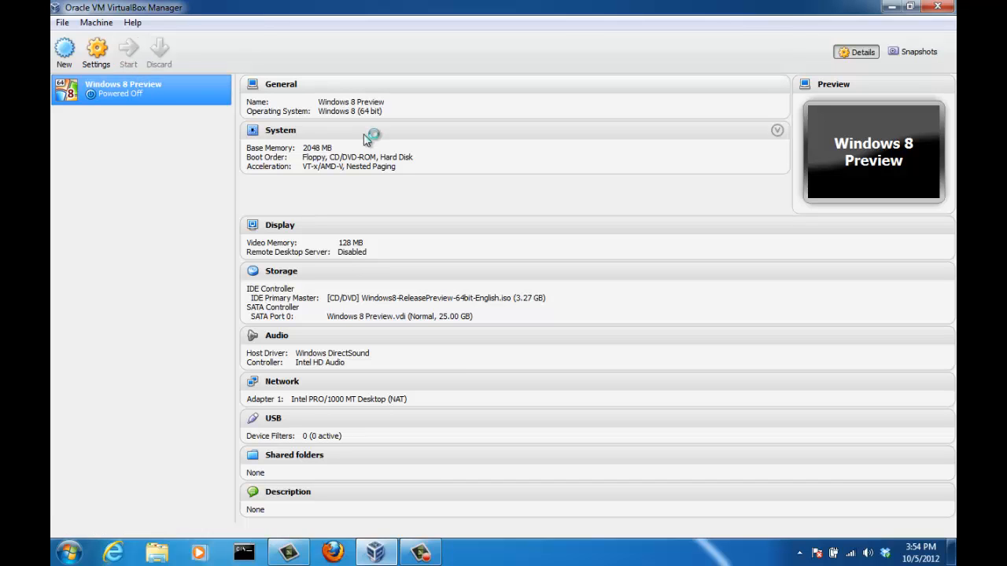
Step: Start the Windows 8 Preview VM and enlarge its window to fill the screen
left_click(129, 52)
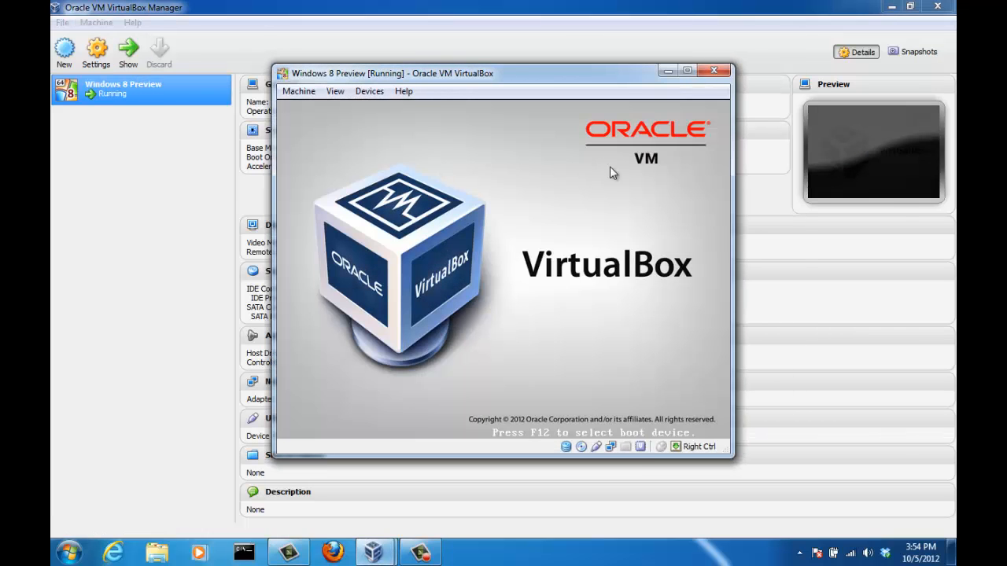
left_click(686, 70)
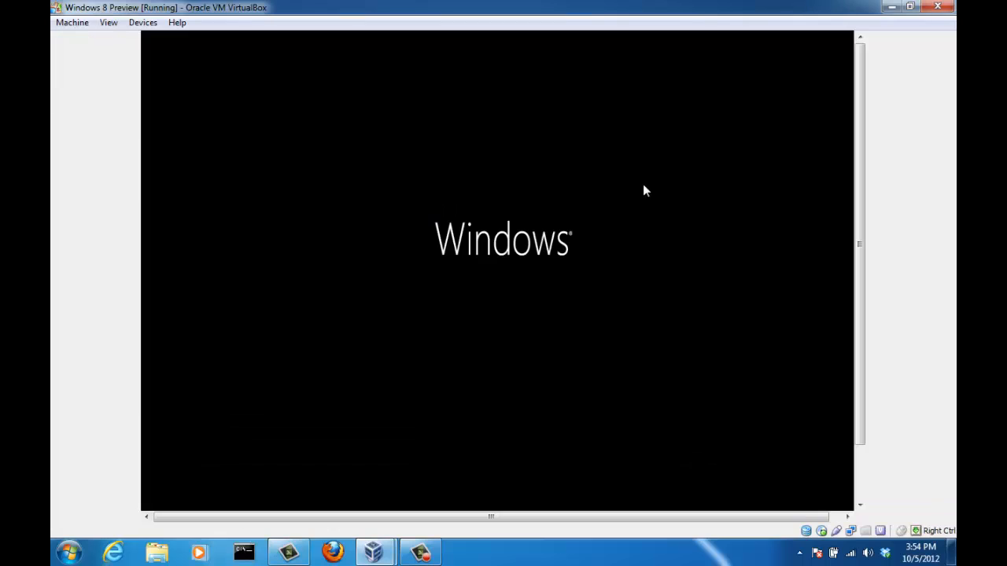
mouse_move(669, 234)
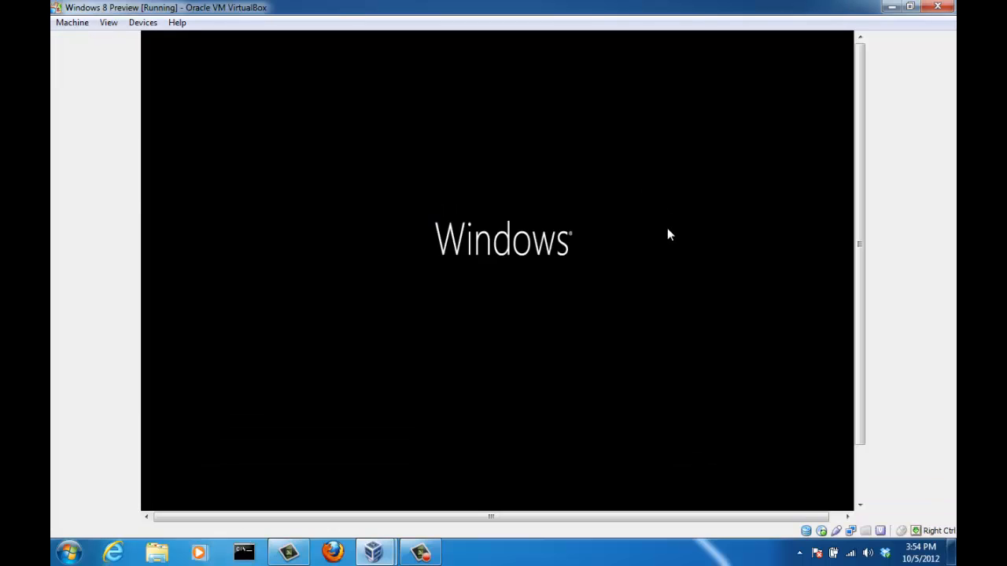
left_click(108, 22)
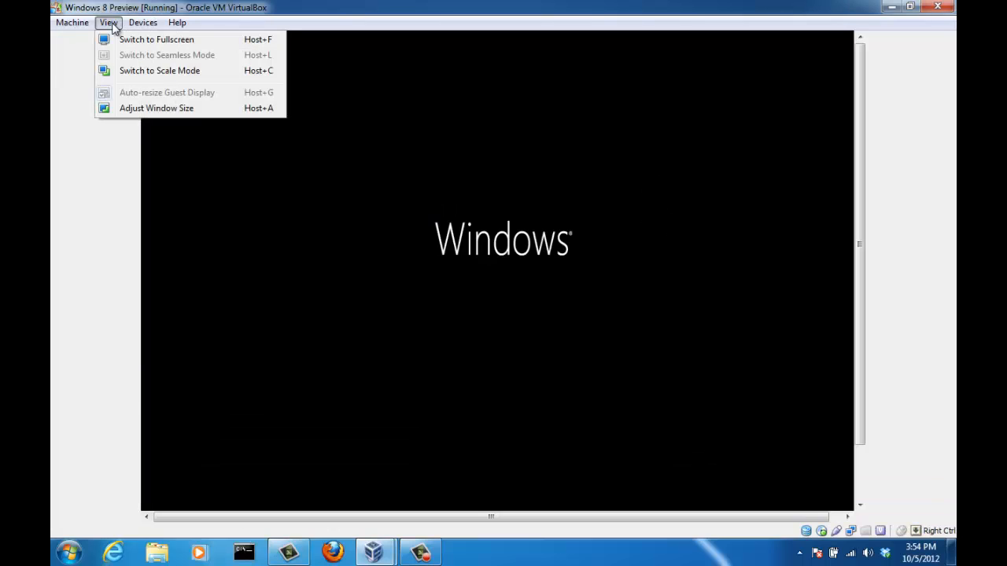
mouse_move(167, 54)
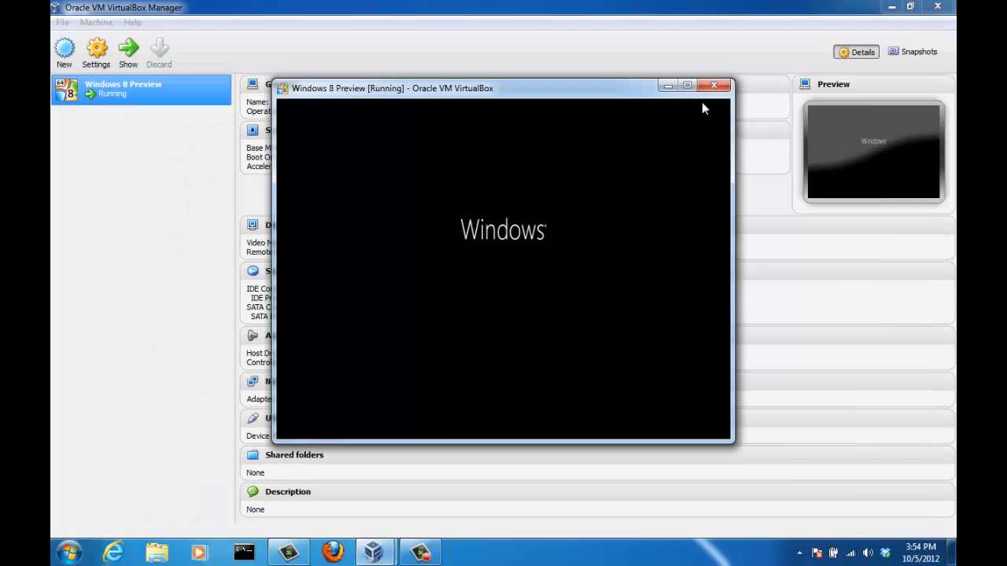
left_click(686, 85)
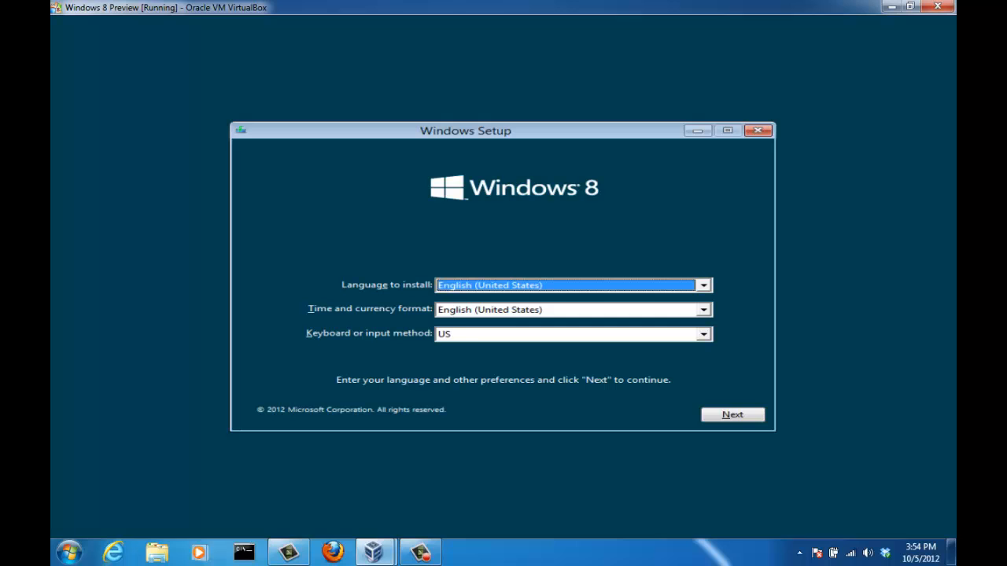
mouse_move(385, 287)
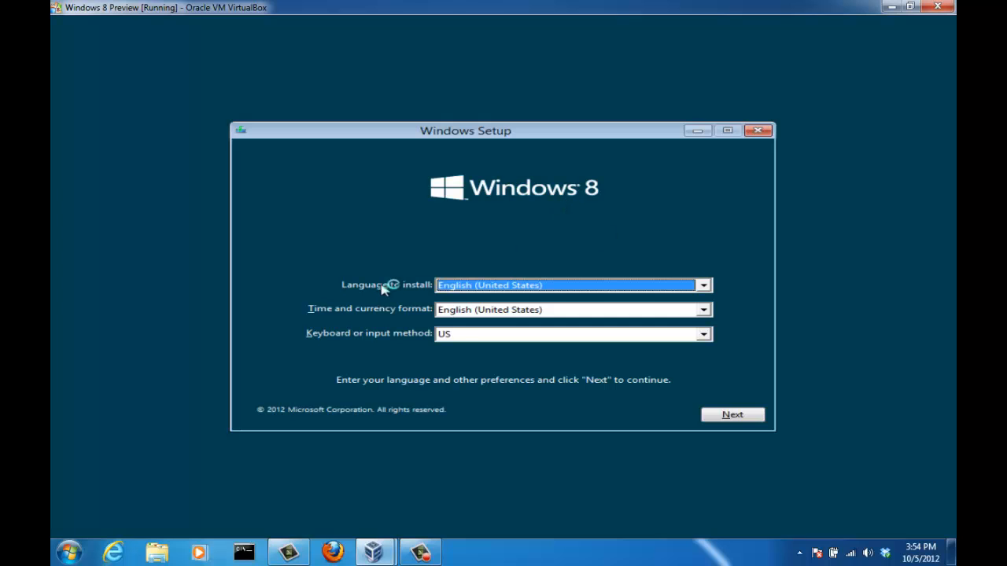
mouse_move(325, 321)
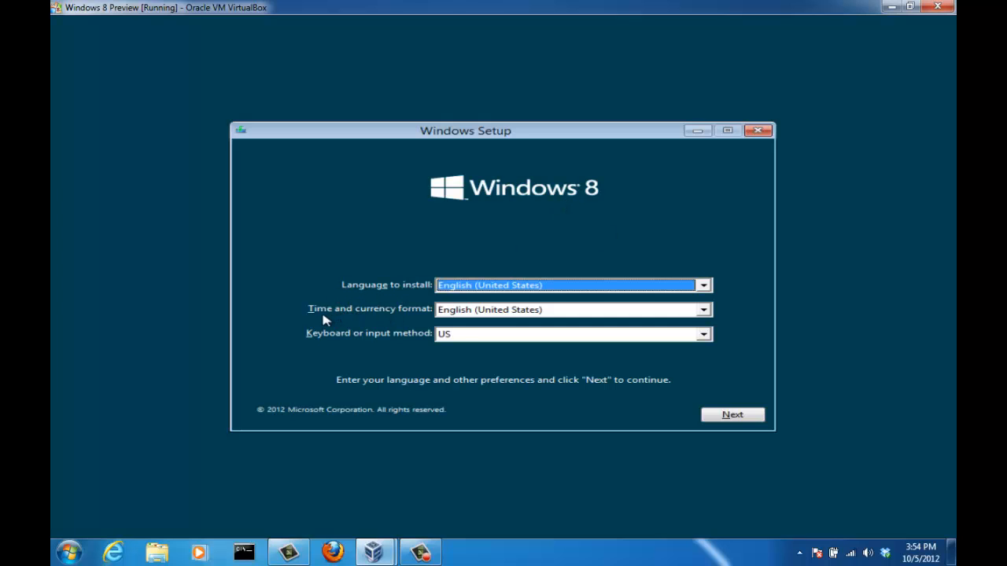
mouse_move(367, 352)
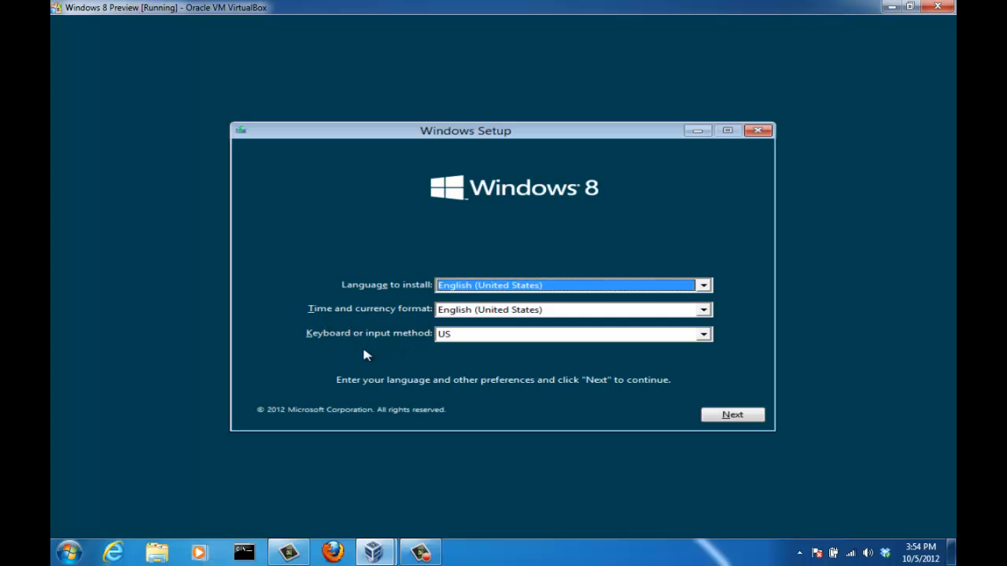
Step: Accept the default language and keyboard settings and choose Install now
left_click(730, 415)
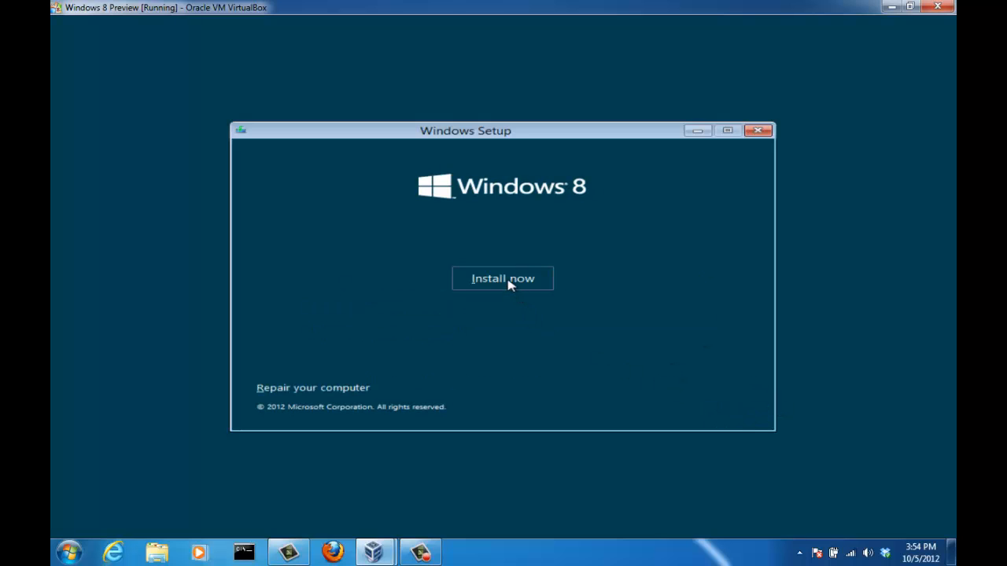
left_click(502, 278)
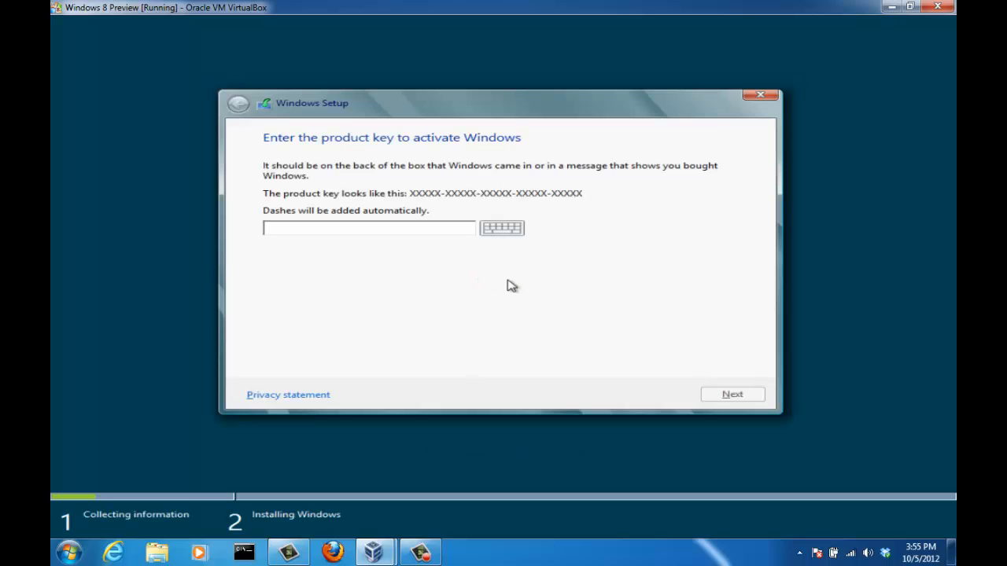
mouse_move(464, 339)
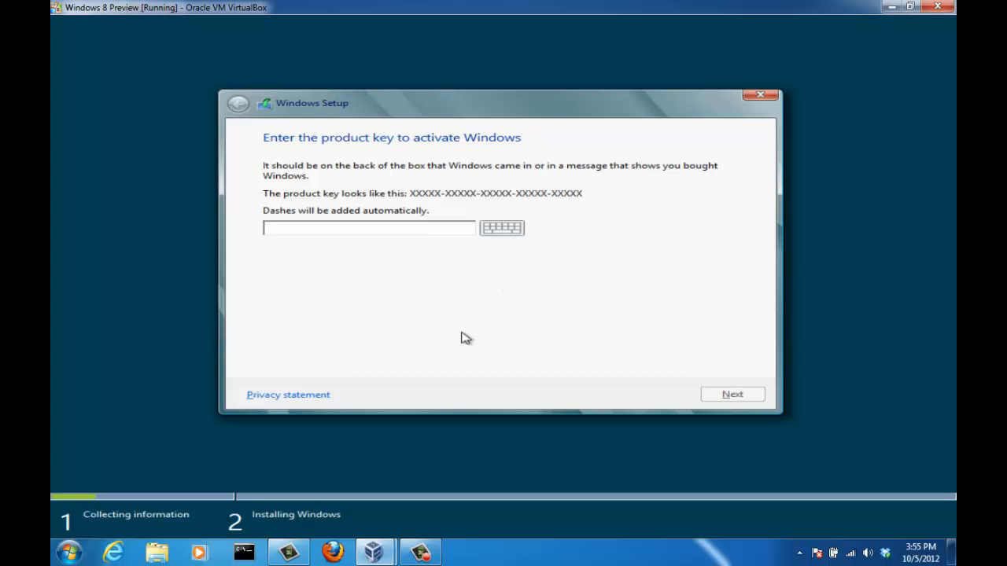
mouse_move(407, 446)
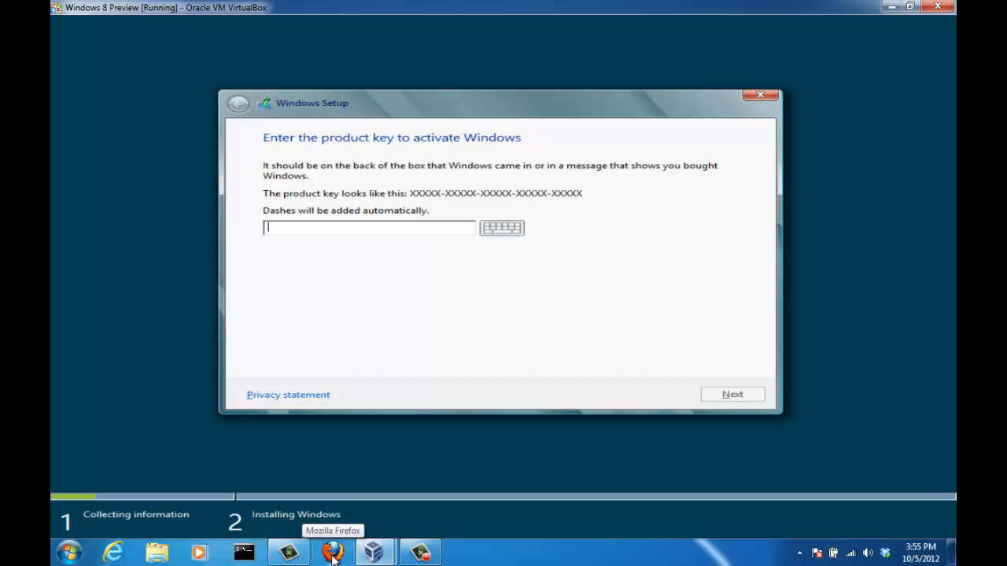
Step: Switch to Firefox and search for 'microsoft windows 8 is'
left_click(332, 552)
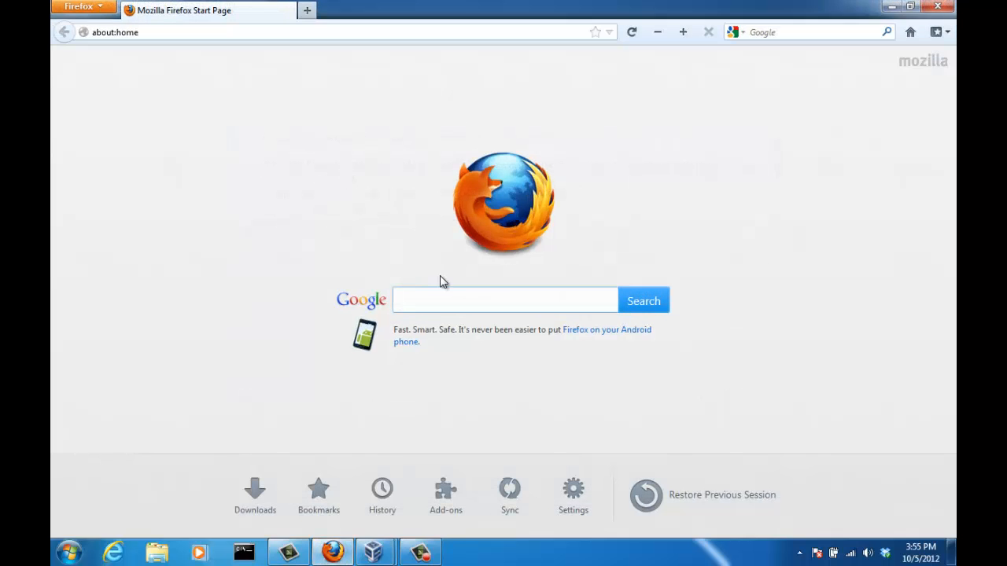
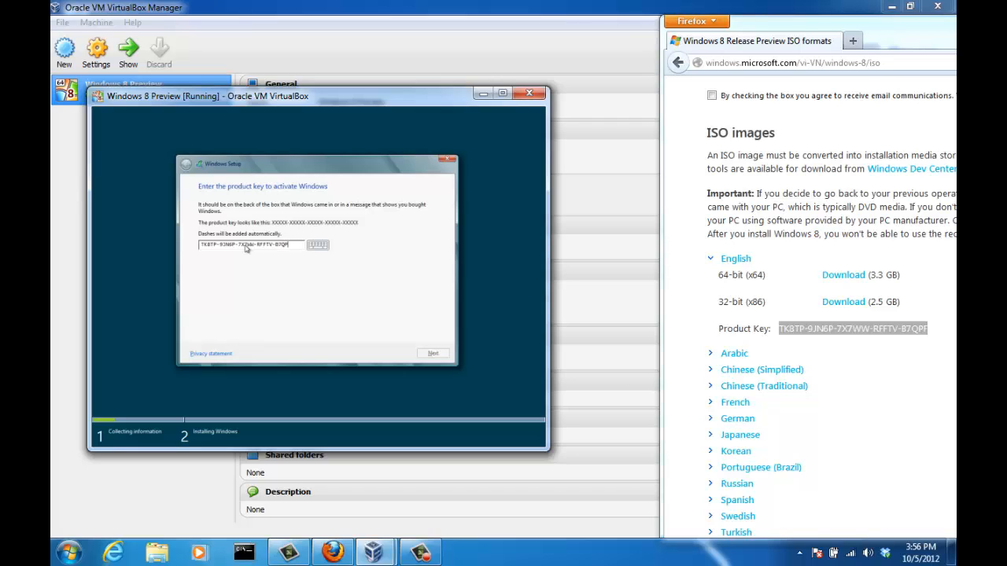
mouse_move(485, 112)
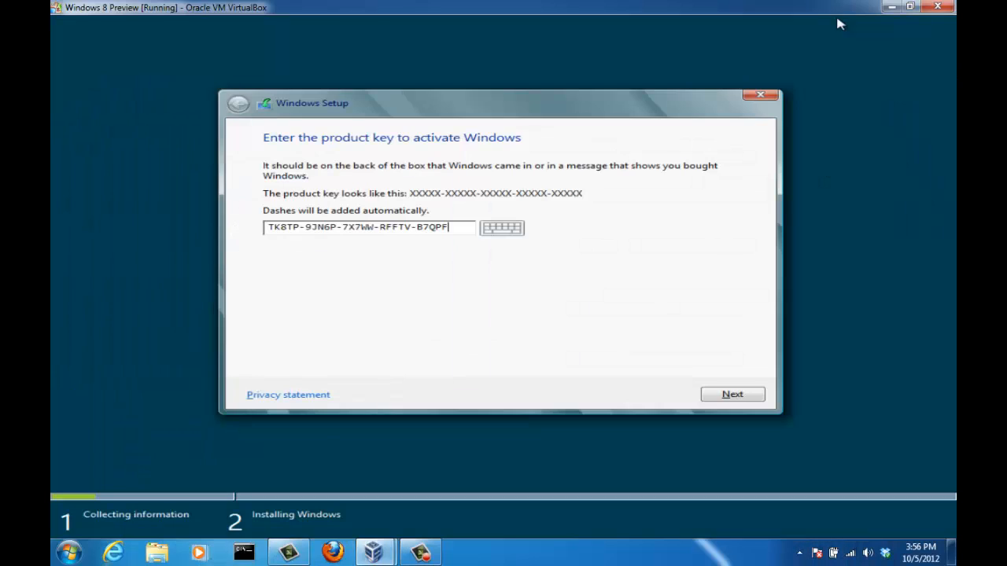
mouse_move(732, 394)
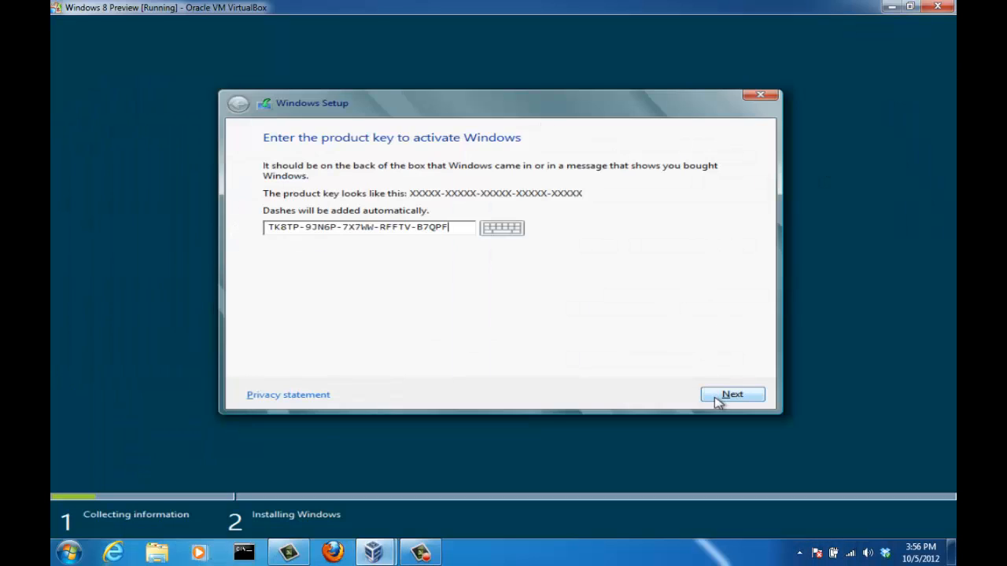
Step: Submit the key, accept the license terms, and choose Custom: Install Windows only
left_click(731, 394)
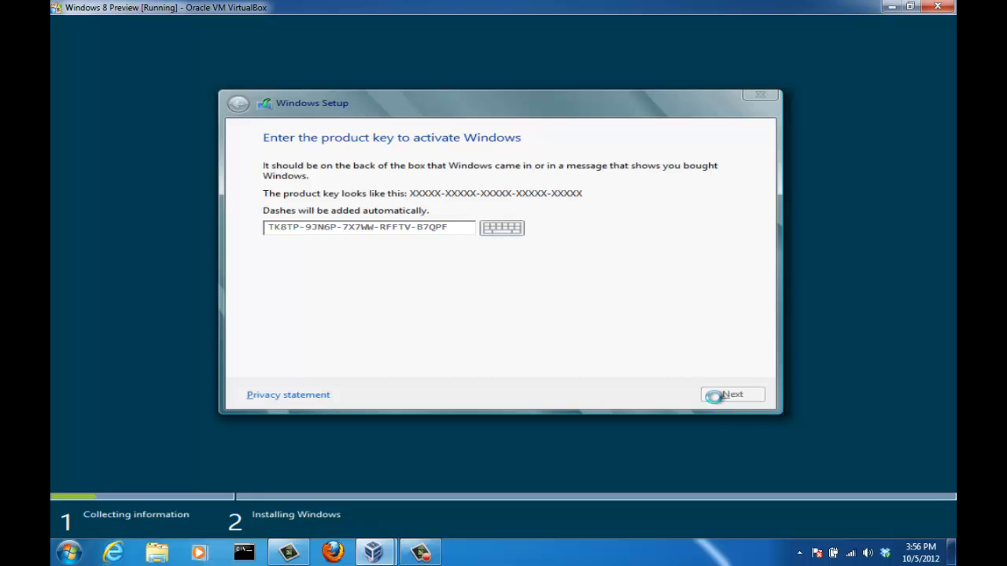
left_click(732, 394)
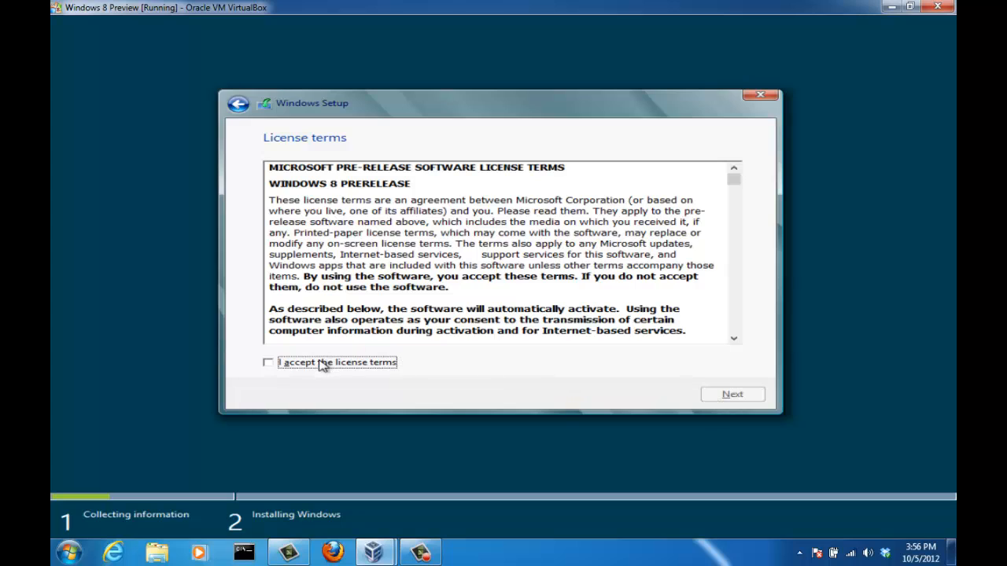
left_click(730, 394)
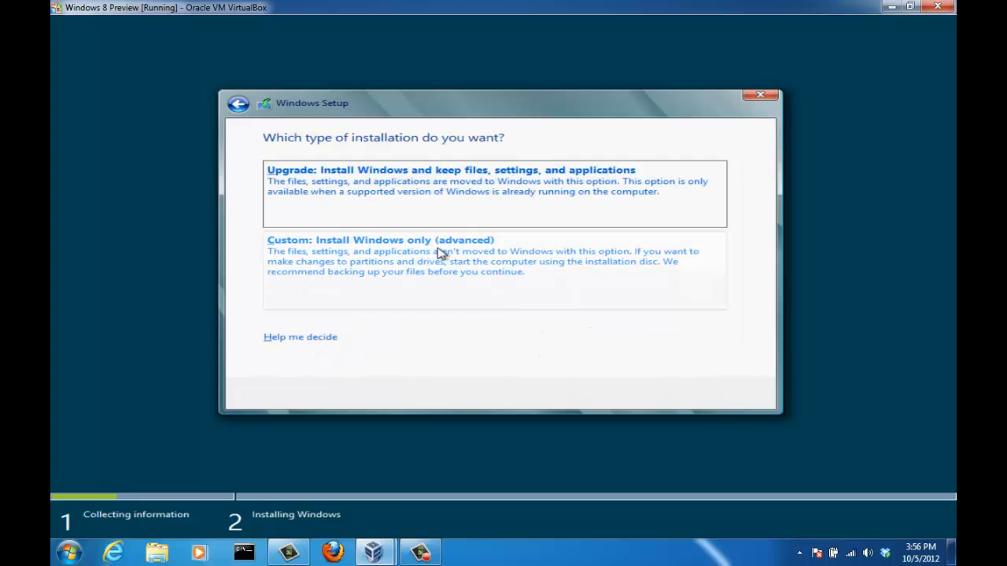
mouse_move(378, 212)
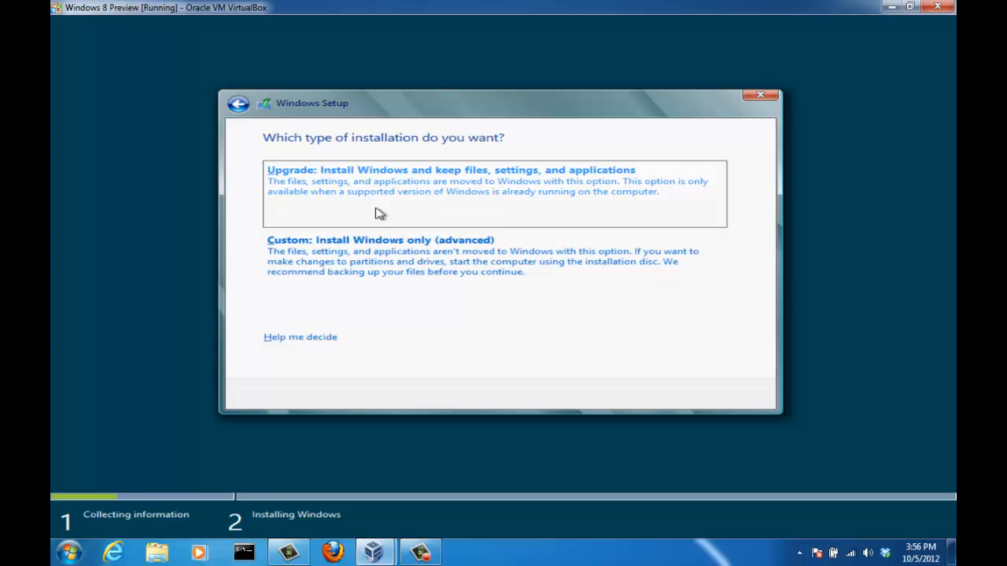
left_click(378, 240)
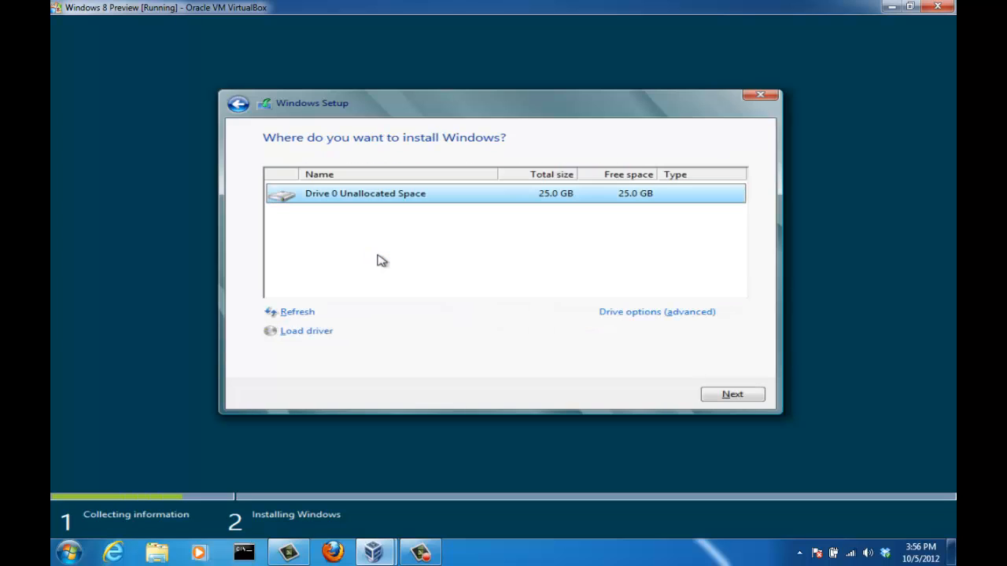
mouse_move(393, 248)
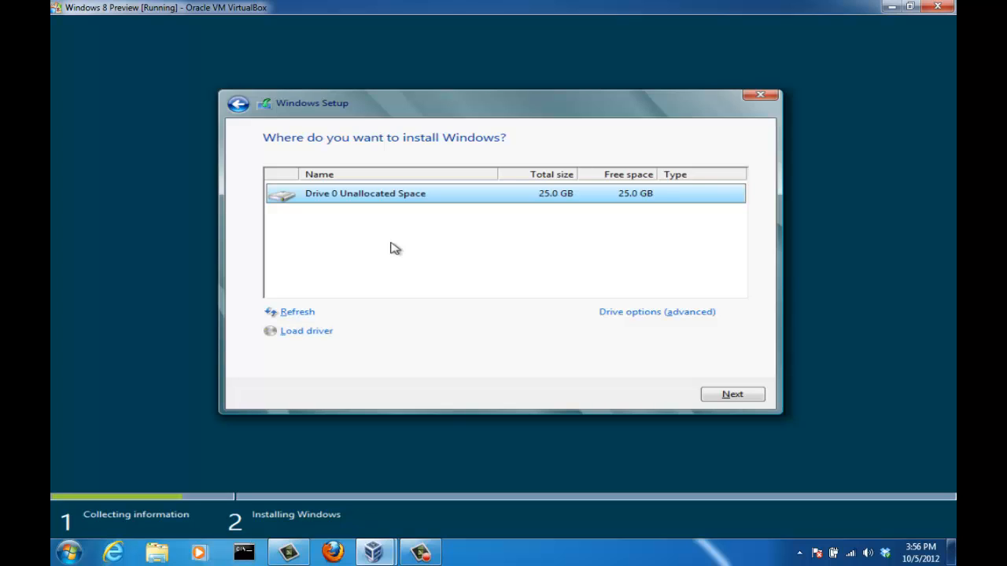
mouse_move(409, 206)
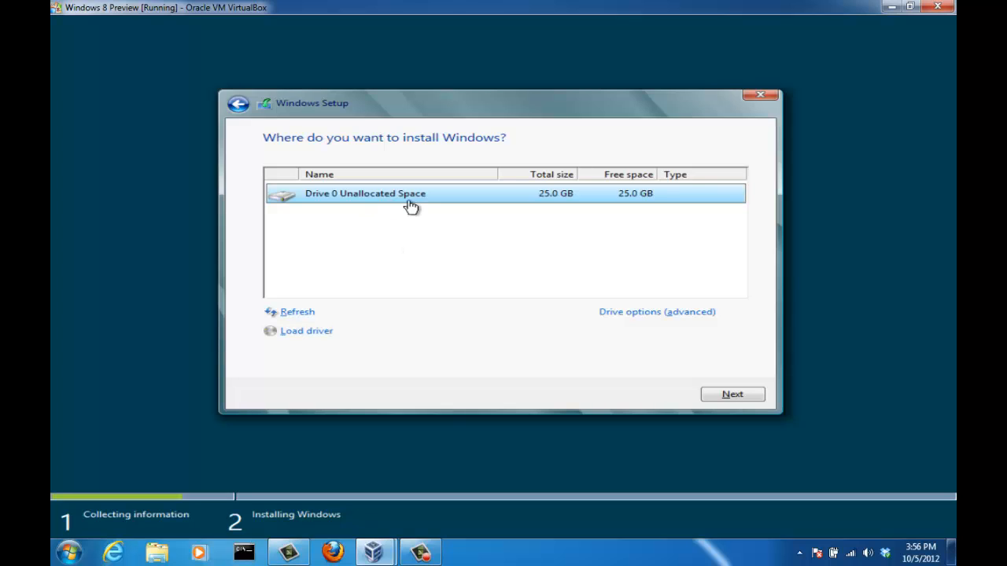
mouse_move(439, 210)
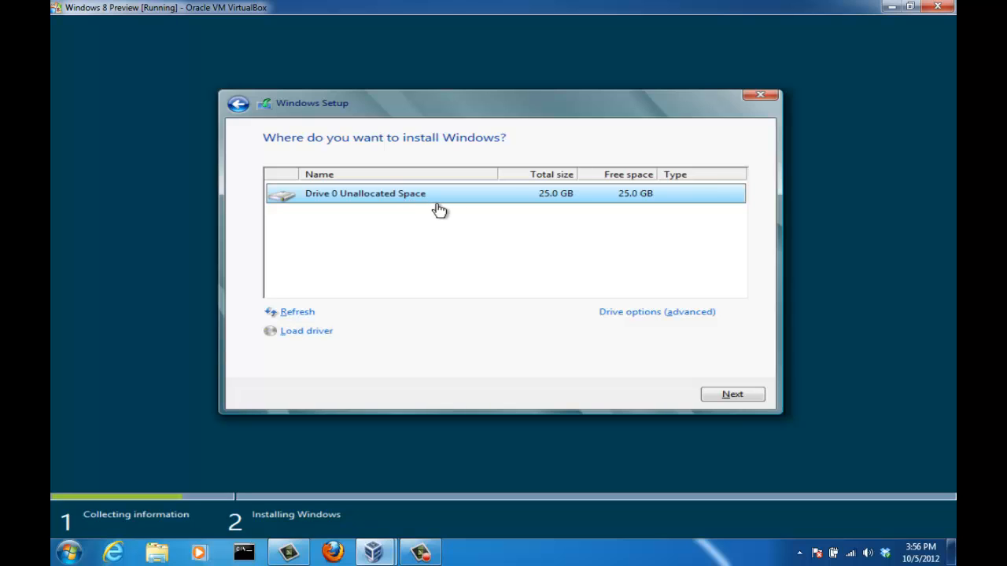
mouse_move(643, 318)
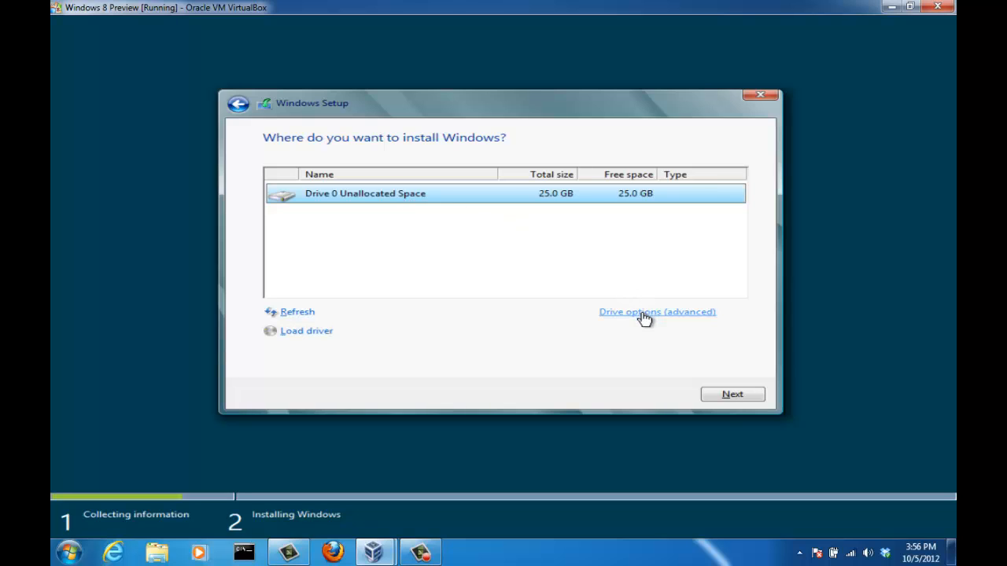
Step: Create a 25600 MB partition and install Windows on the 24.7 GB primary partition
left_click(656, 311)
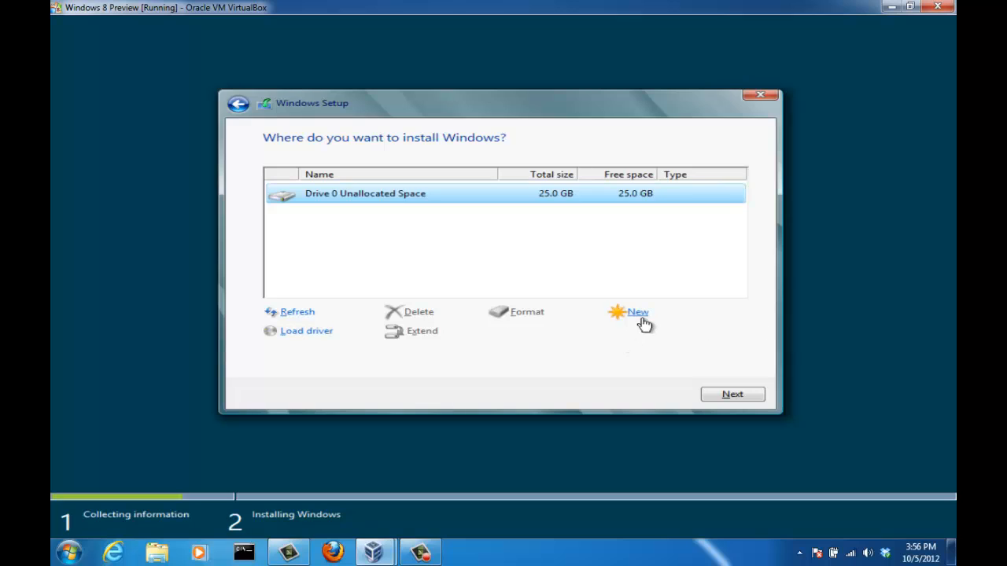
left_click(638, 312)
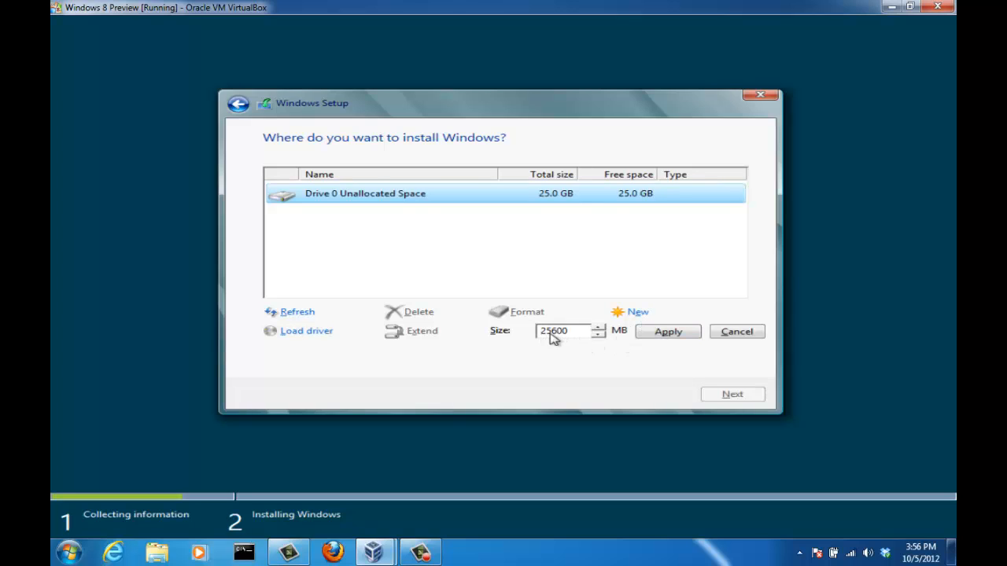
left_click(668, 331)
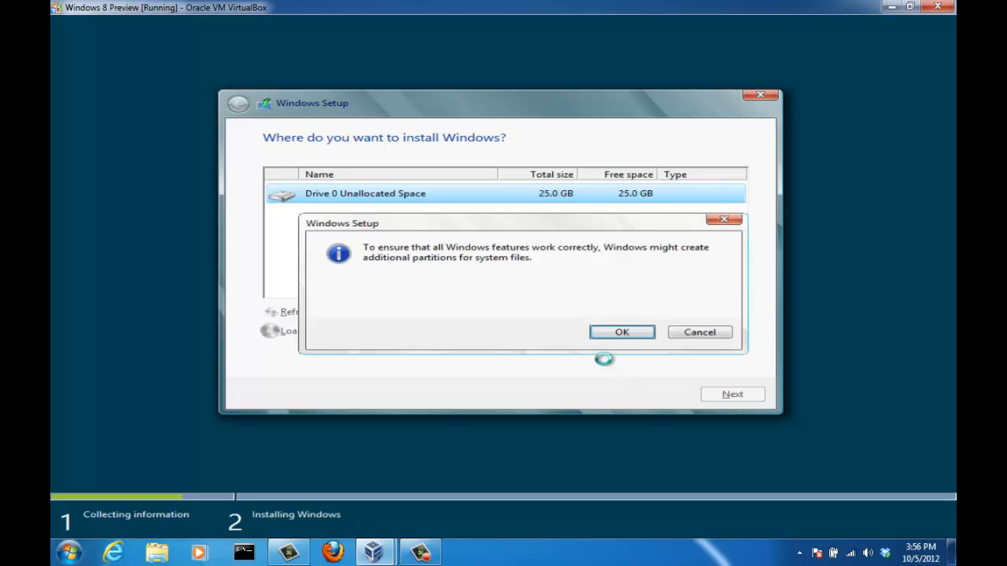
mouse_move(621, 332)
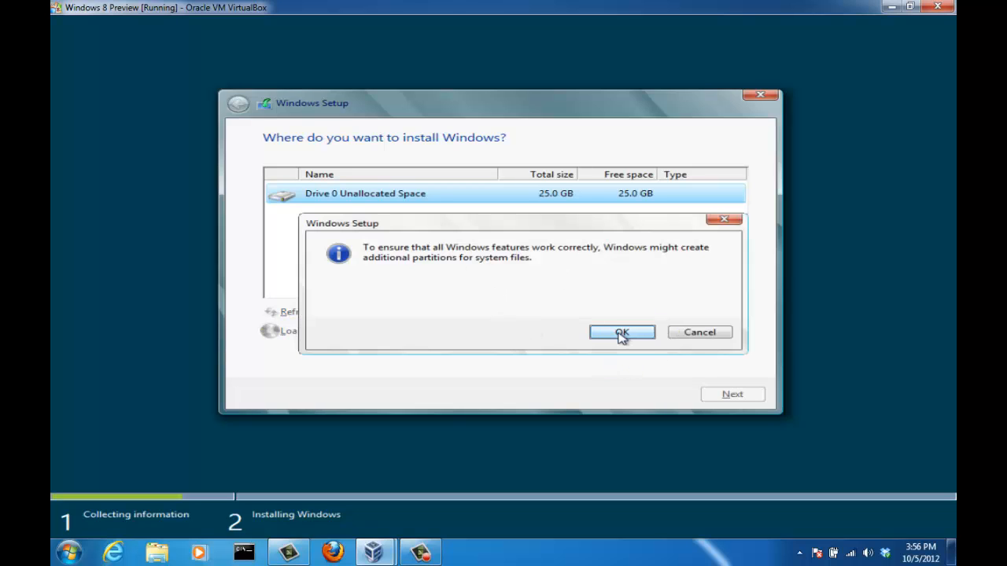
left_click(622, 332)
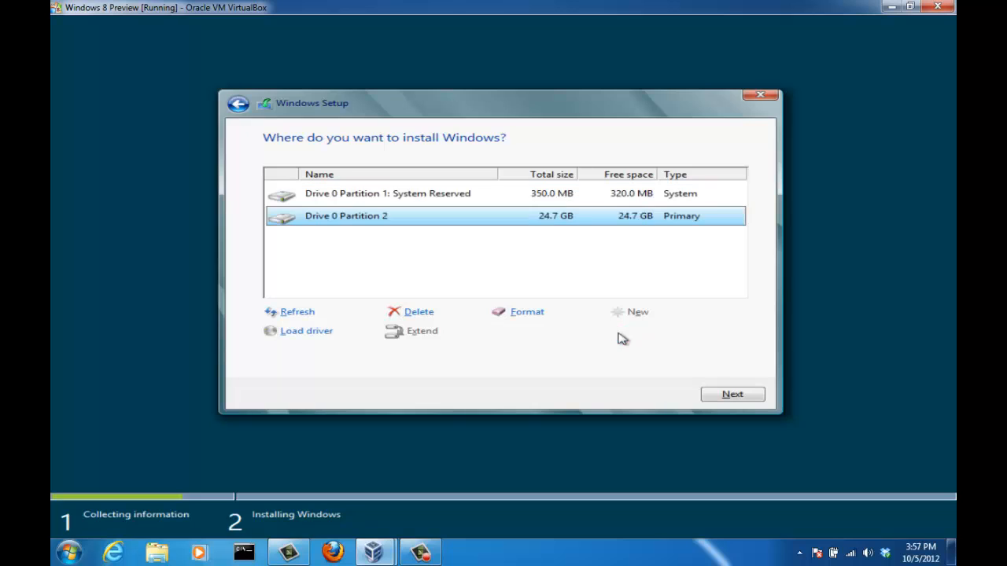
mouse_move(573, 307)
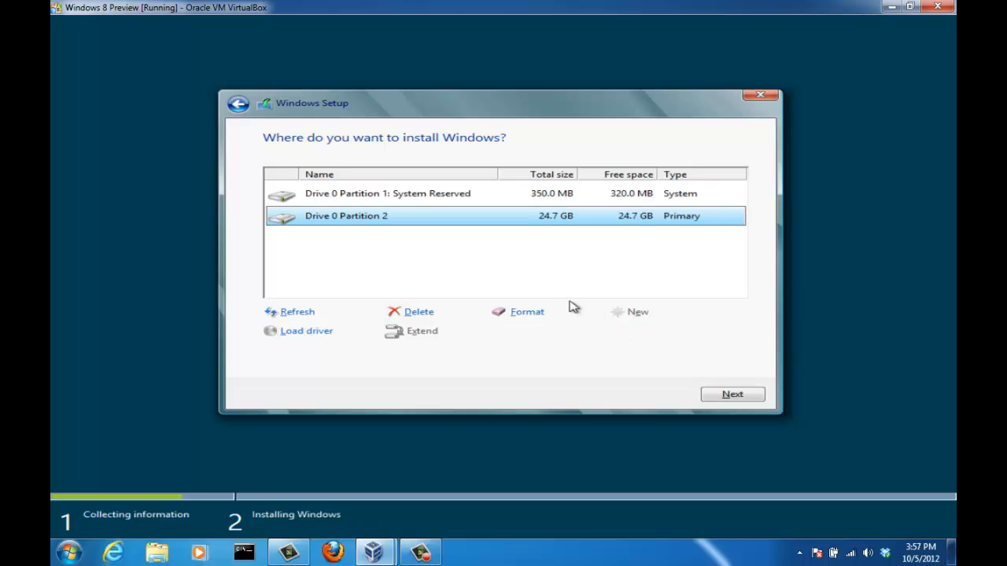
mouse_move(348, 223)
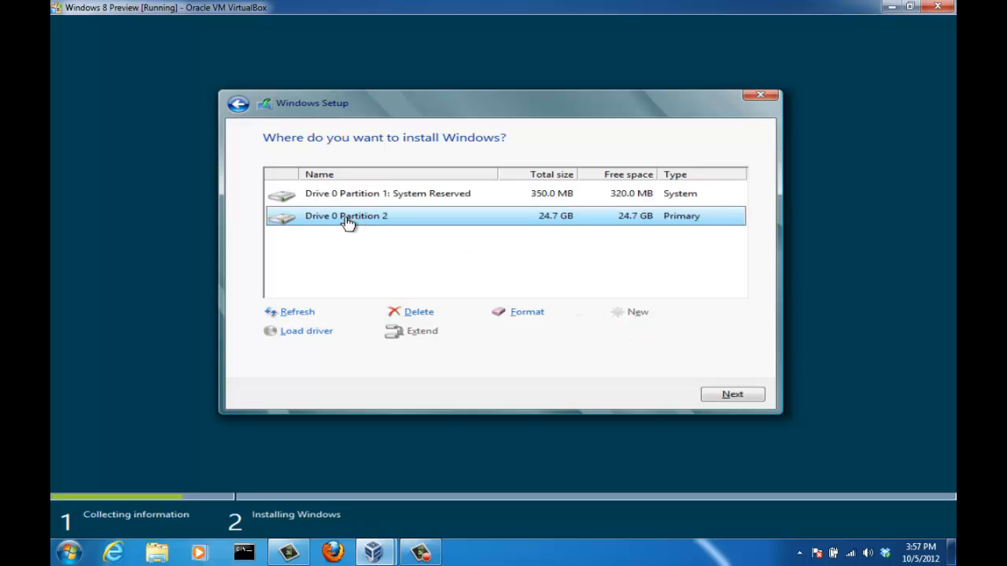
mouse_move(378, 226)
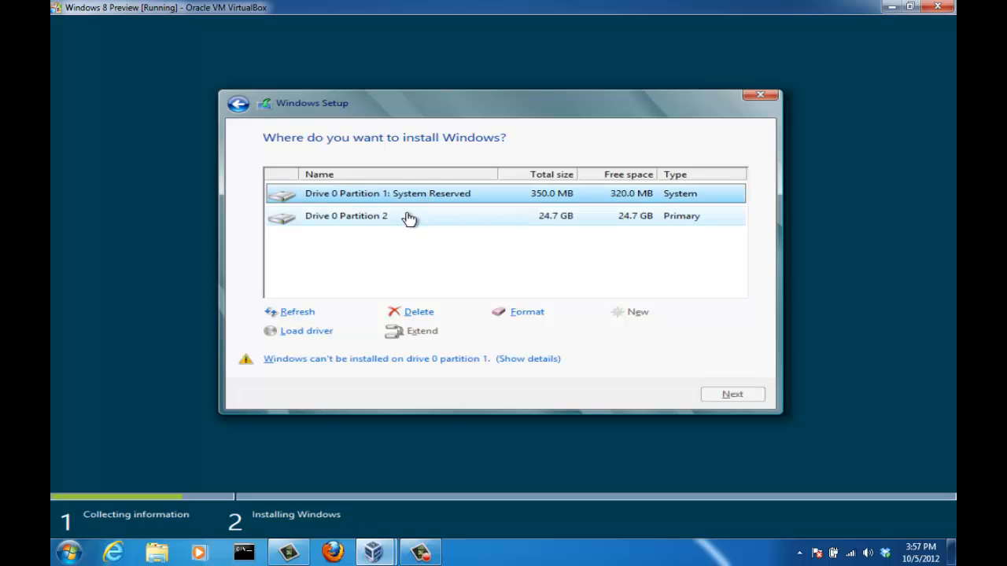
left_click(409, 215)
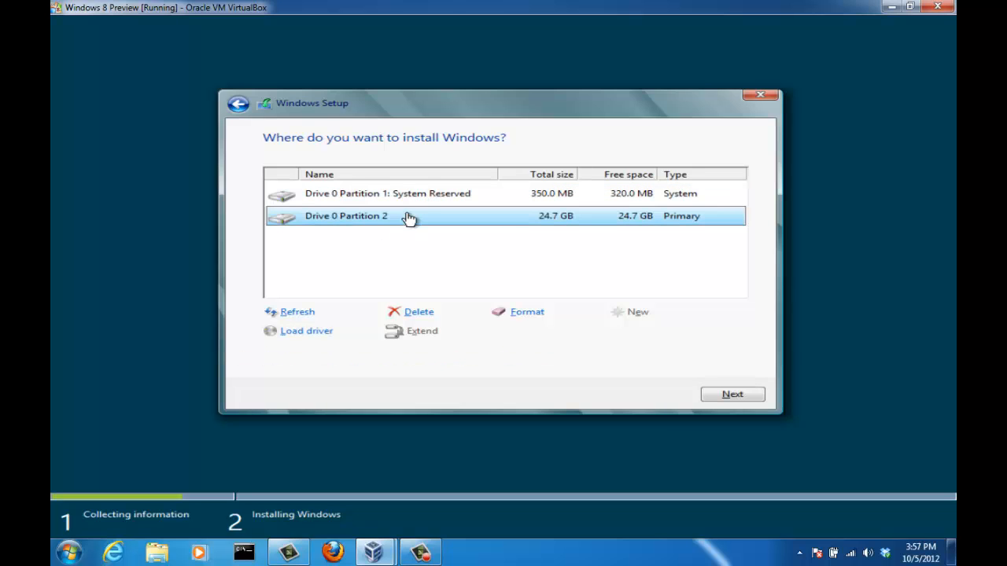
mouse_move(629, 285)
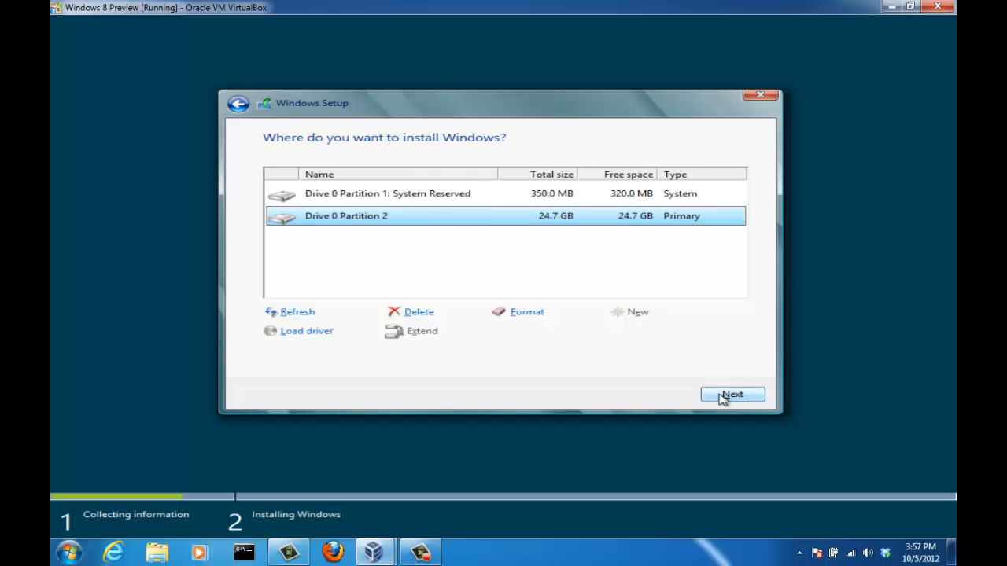
mouse_move(527, 312)
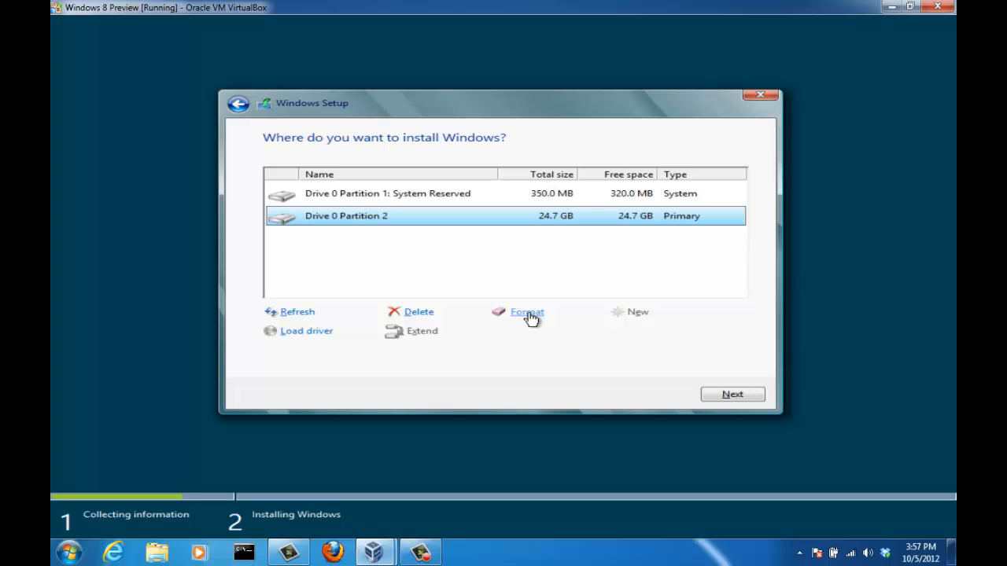
mouse_move(731, 394)
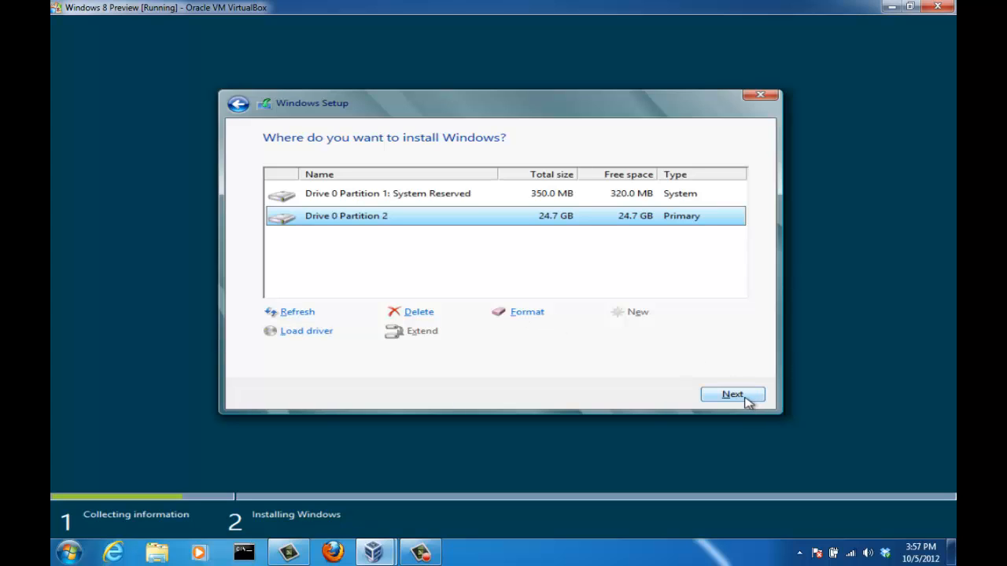
left_click(732, 394)
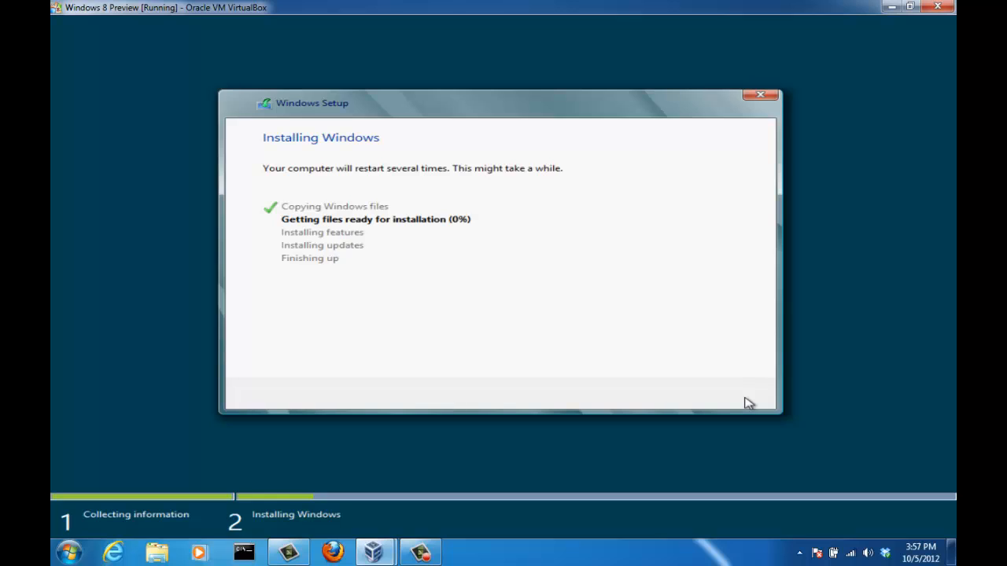
mouse_move(455, 240)
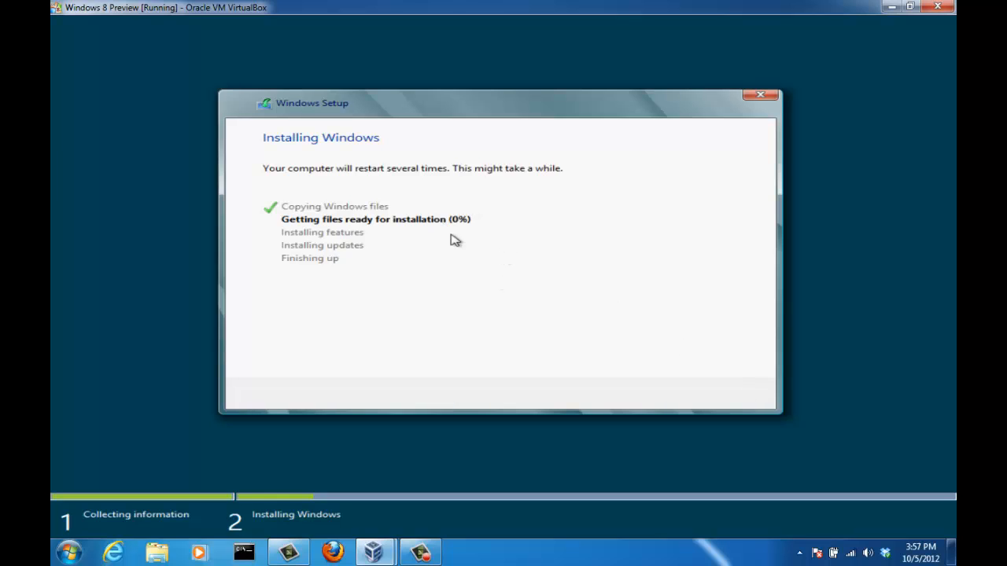
mouse_move(474, 251)
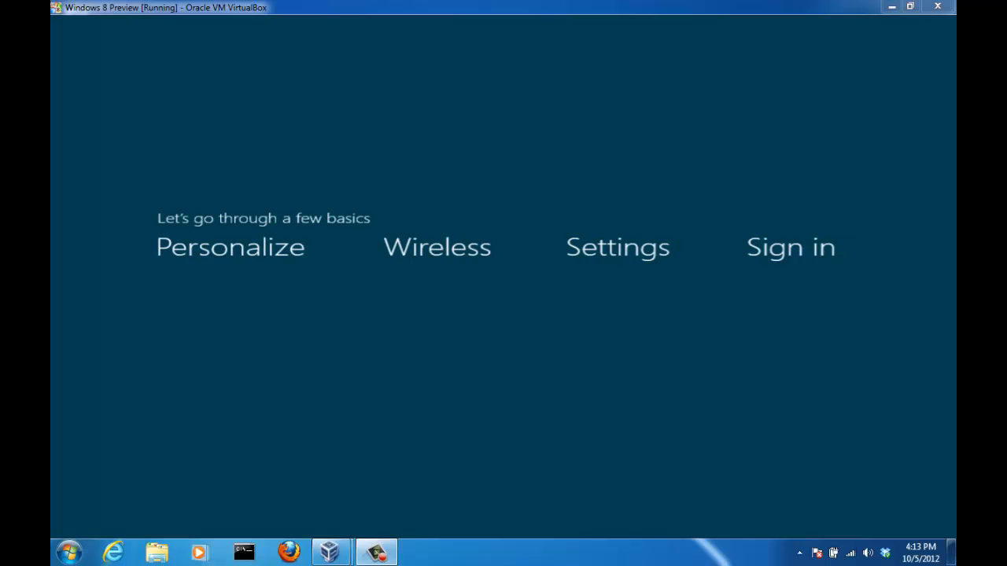
Step: Start personalizing with the blue accent colour and submit a longer PC name, which is rejected
left_click(231, 247)
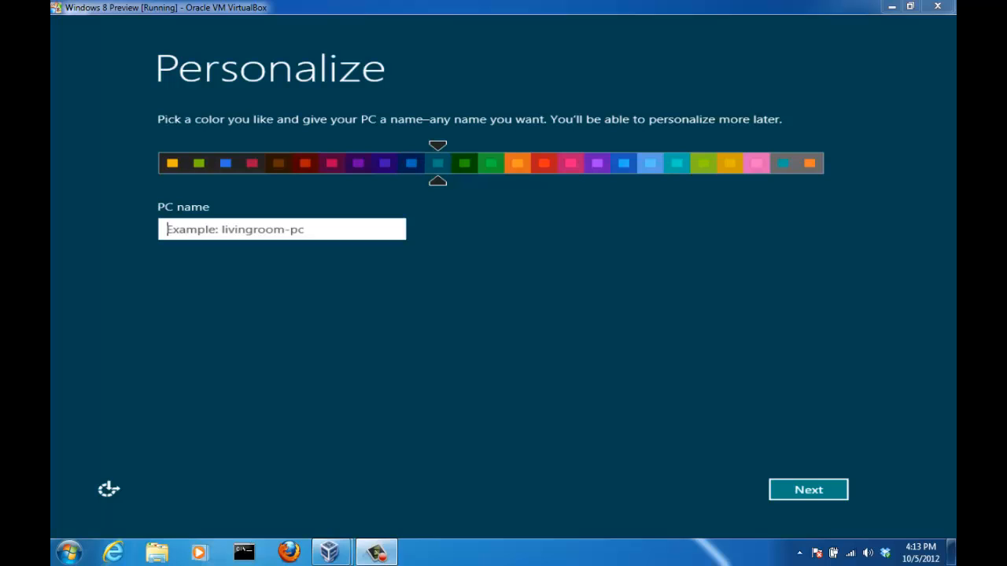
mouse_move(546, 255)
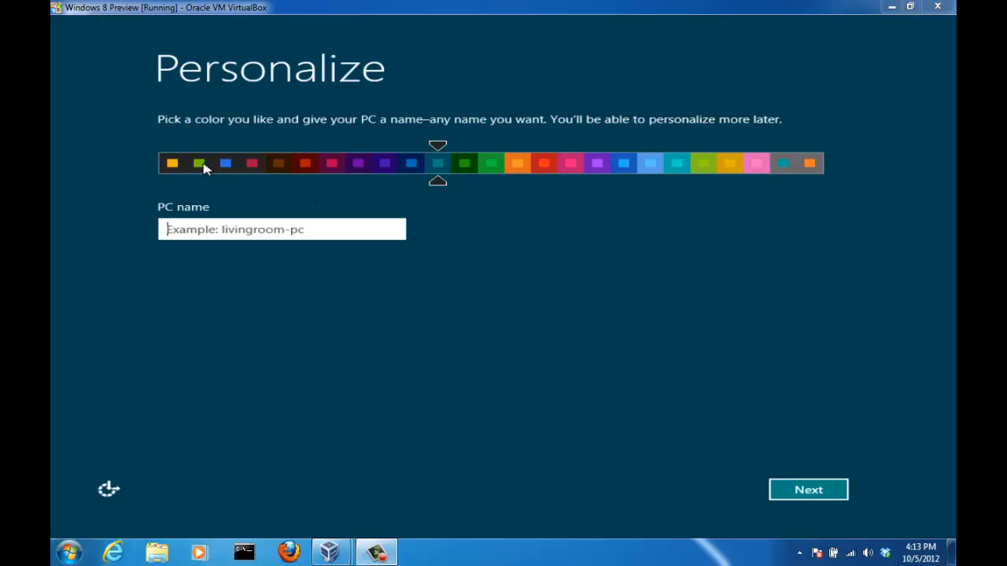
mouse_move(417, 163)
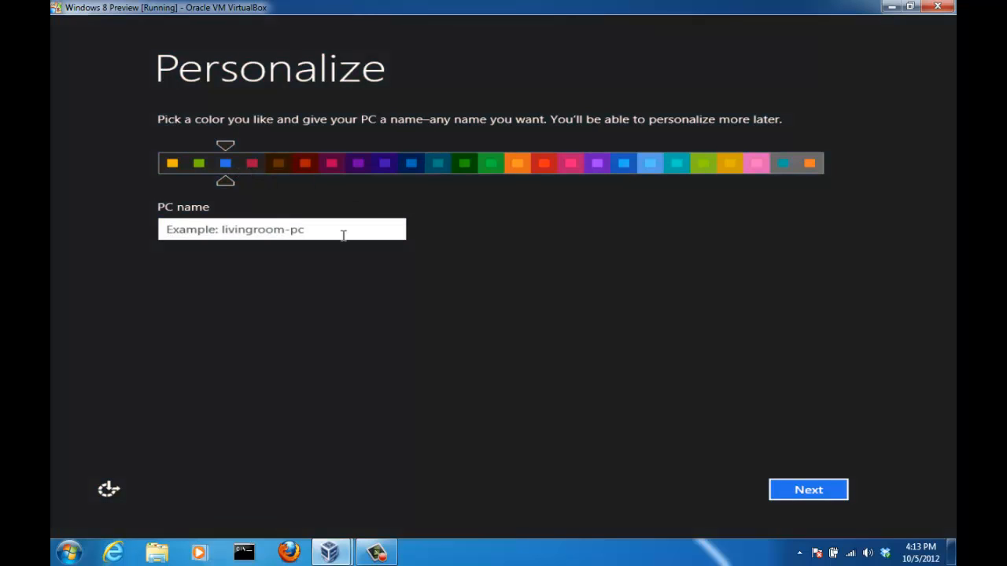
type("test")
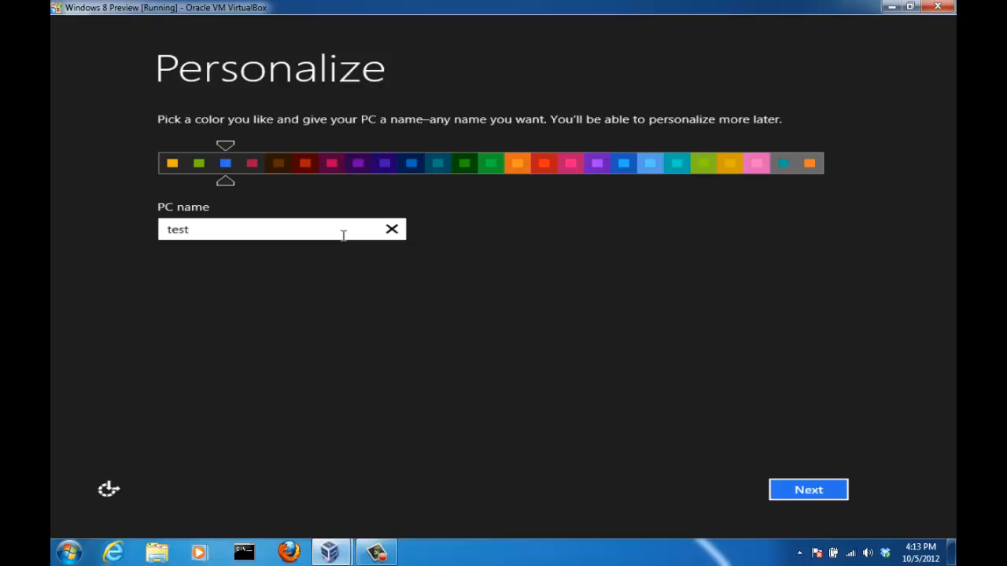
type("windo")
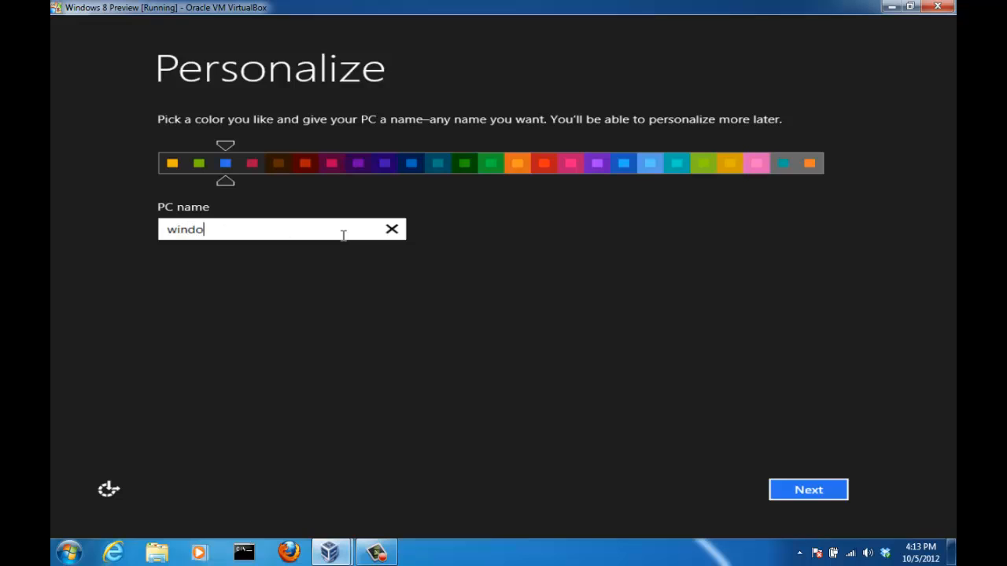
type("ws8-")
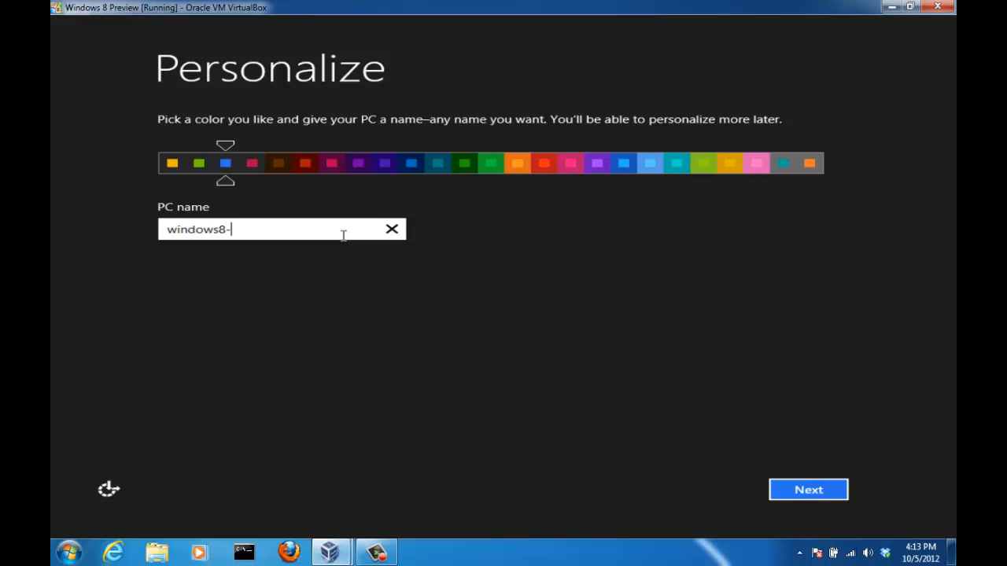
type("previe")
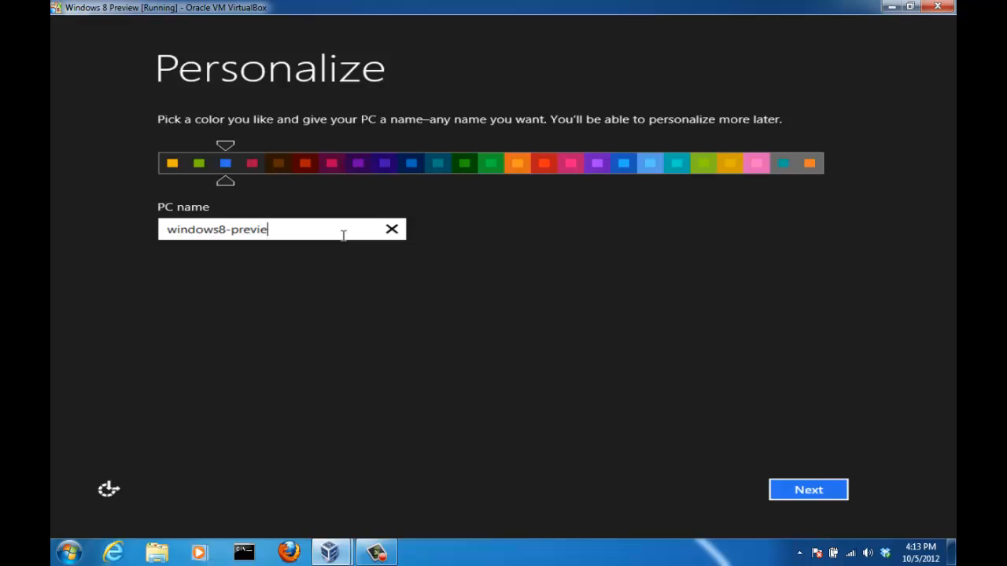
type("w")
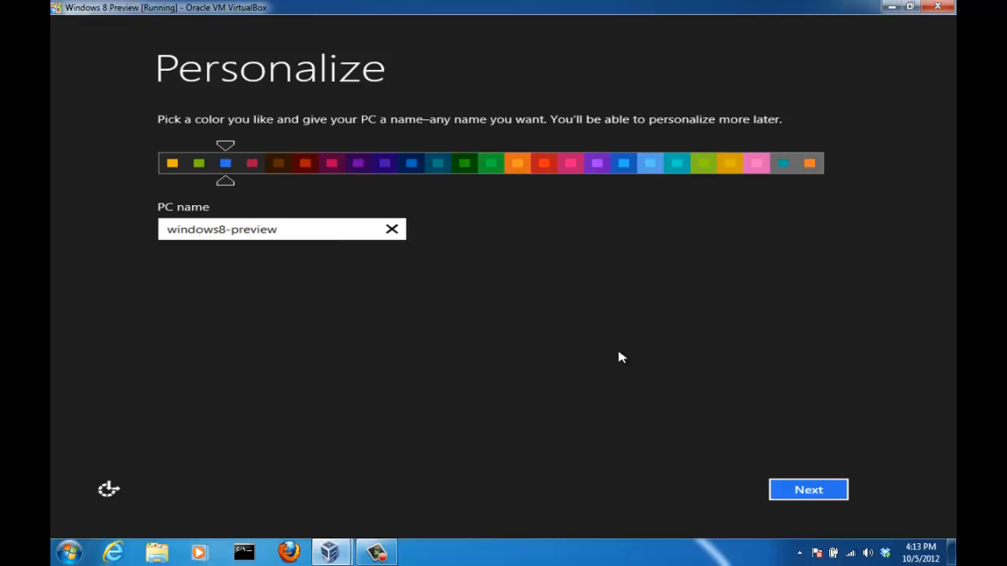
left_click(807, 490)
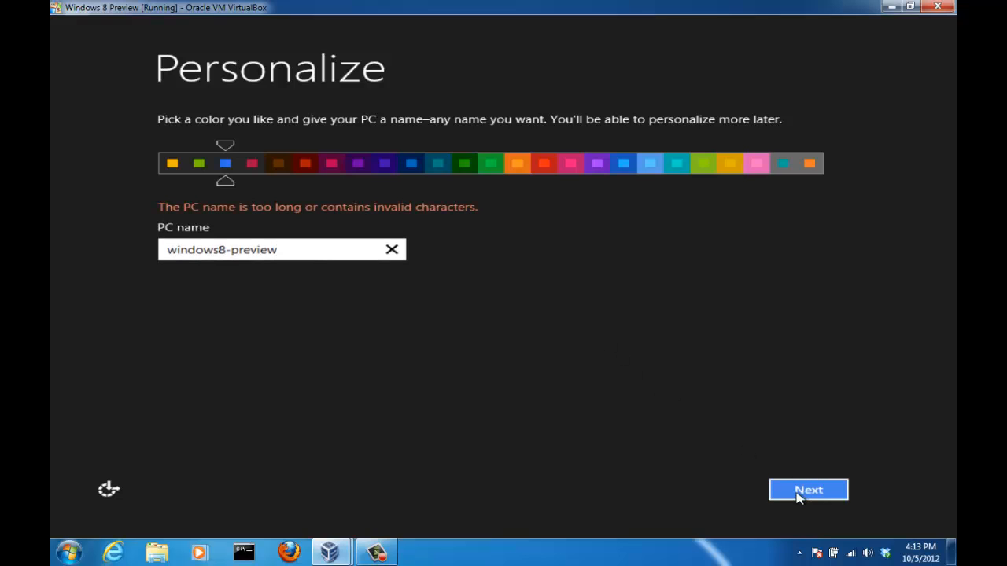
mouse_move(418, 386)
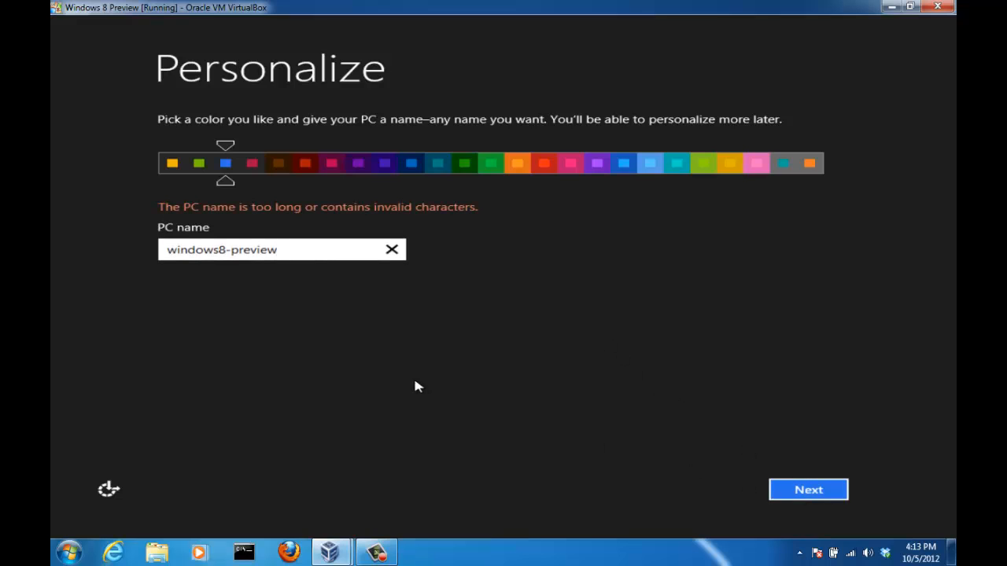
Step: Shorten the rejected PC name to windows8 and continue to Settings
key("Backspace")
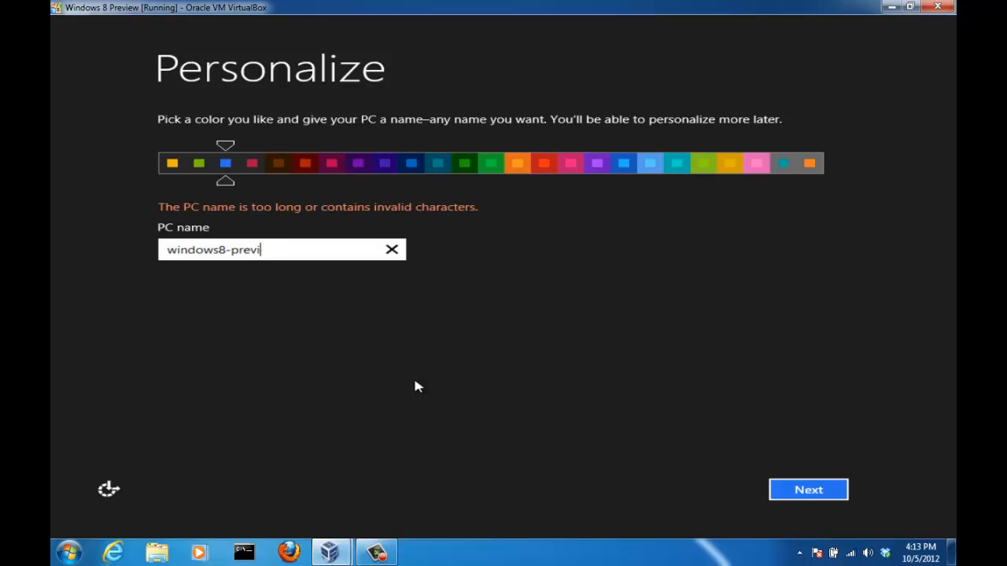
key("Backspace")
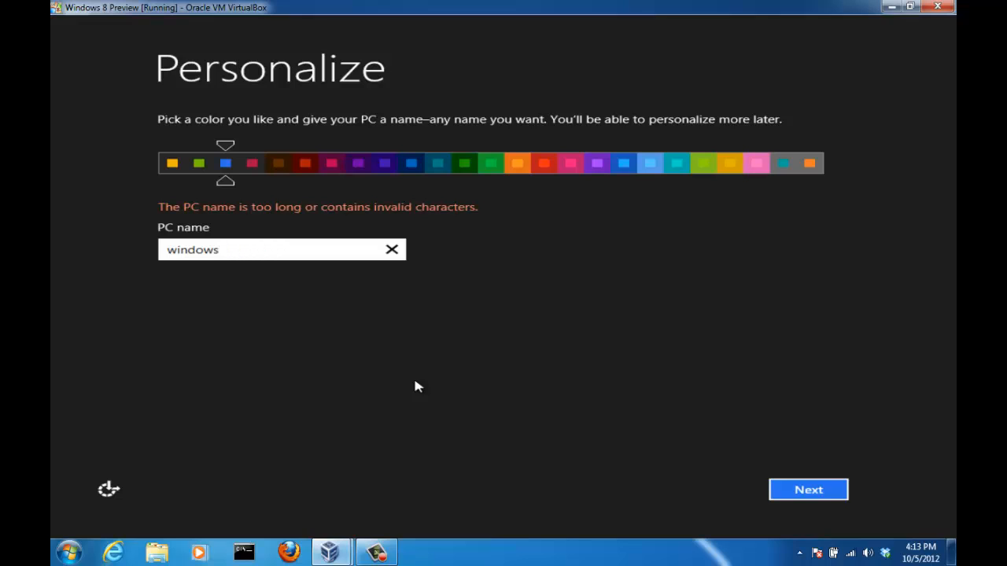
type("8")
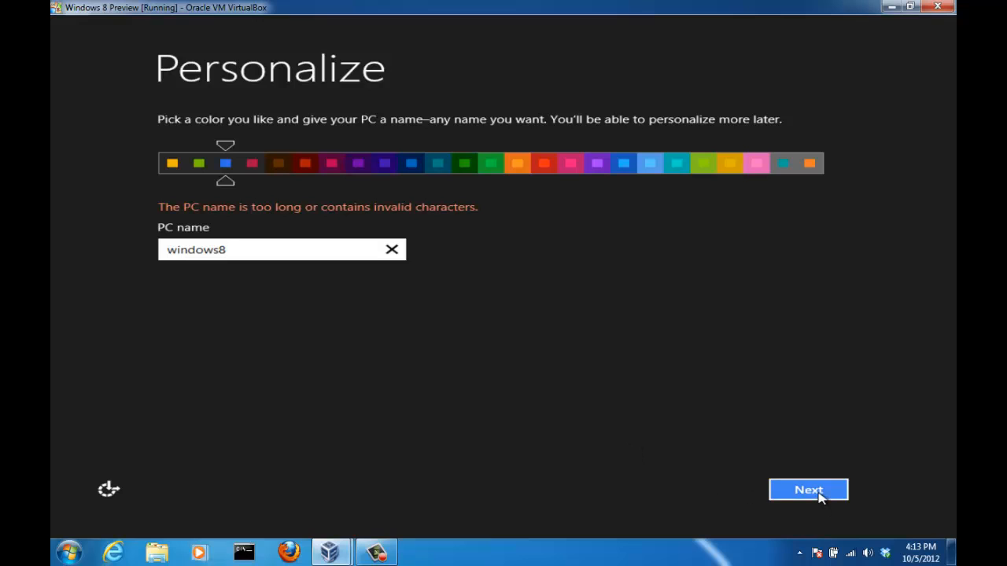
left_click(808, 489)
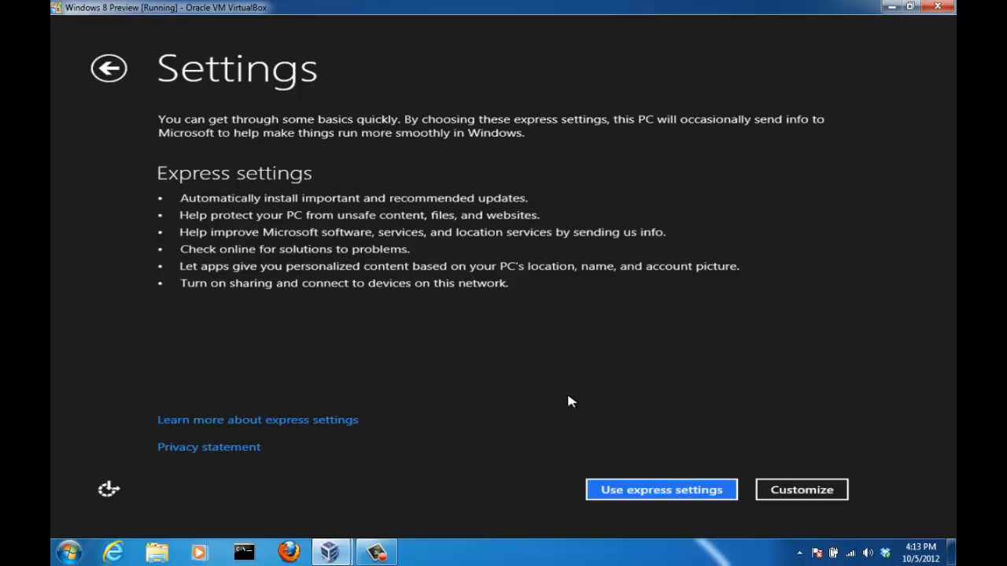
Step: Use express settings and sign in with the Microsoft account email and password
left_click(661, 489)
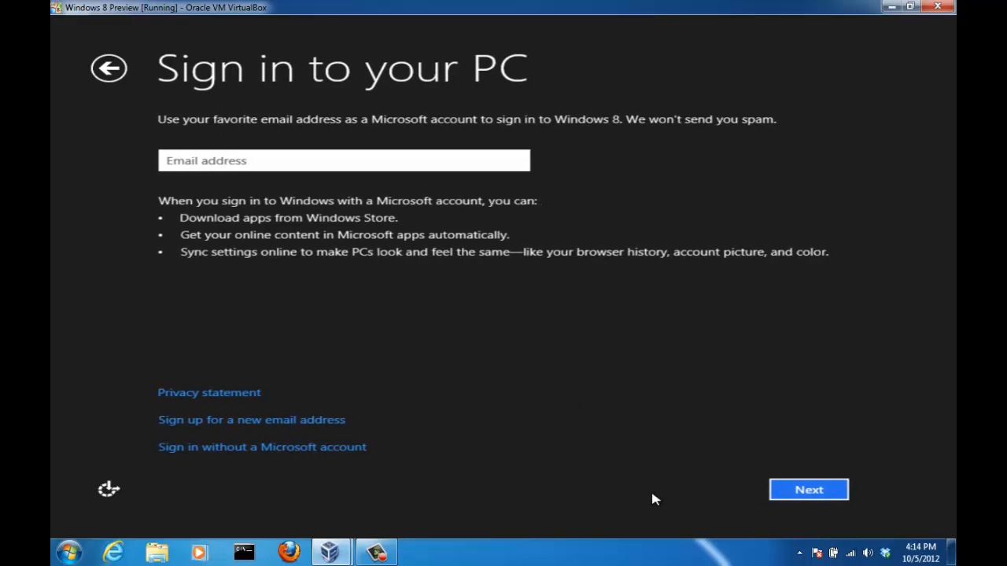
left_click(808, 489)
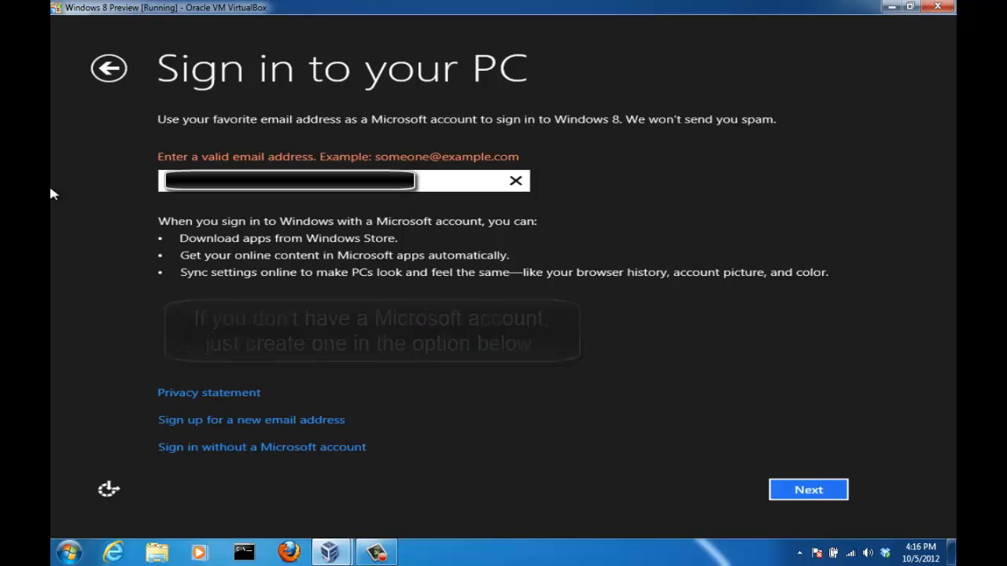
left_click(808, 489)
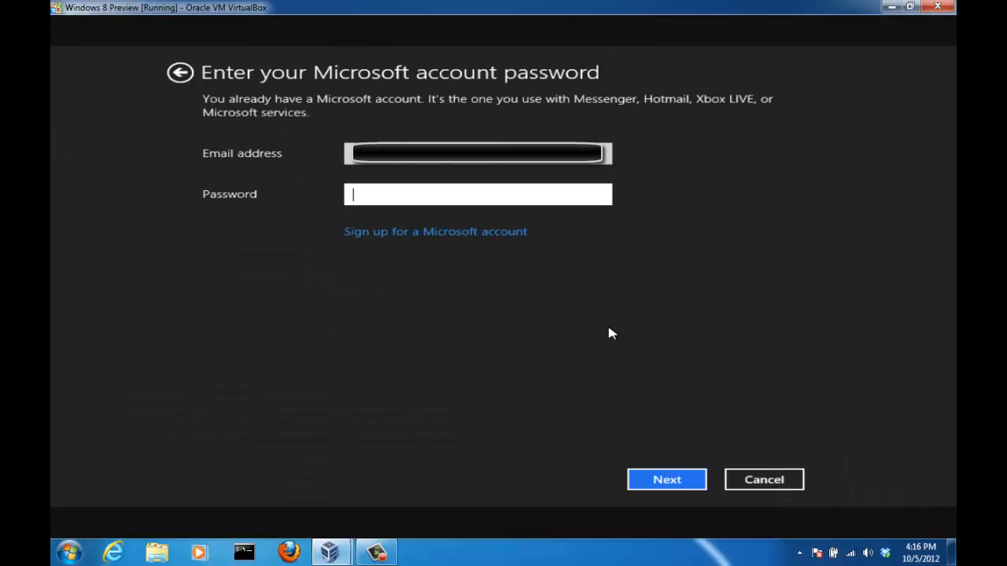
type("•")
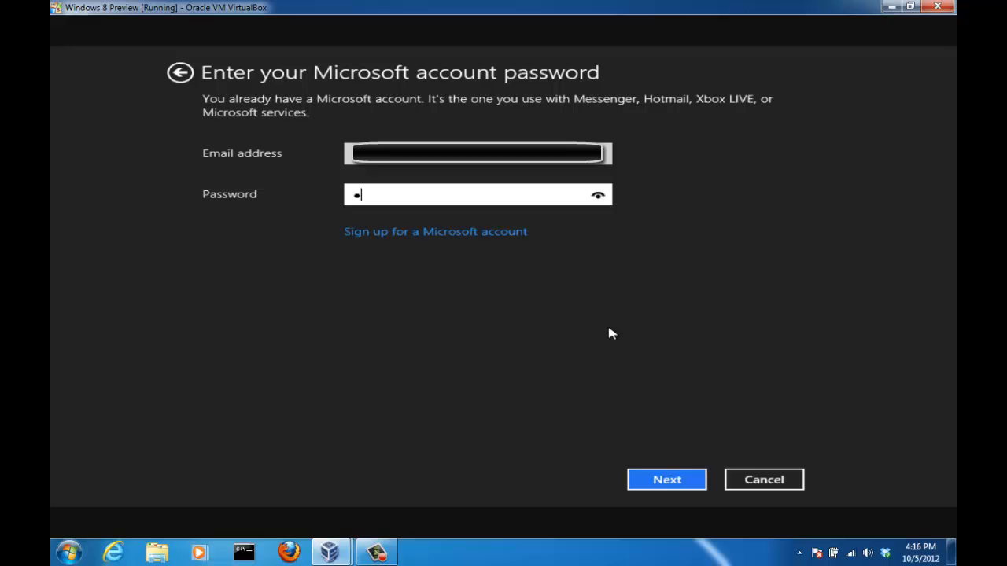
key("Backspace")
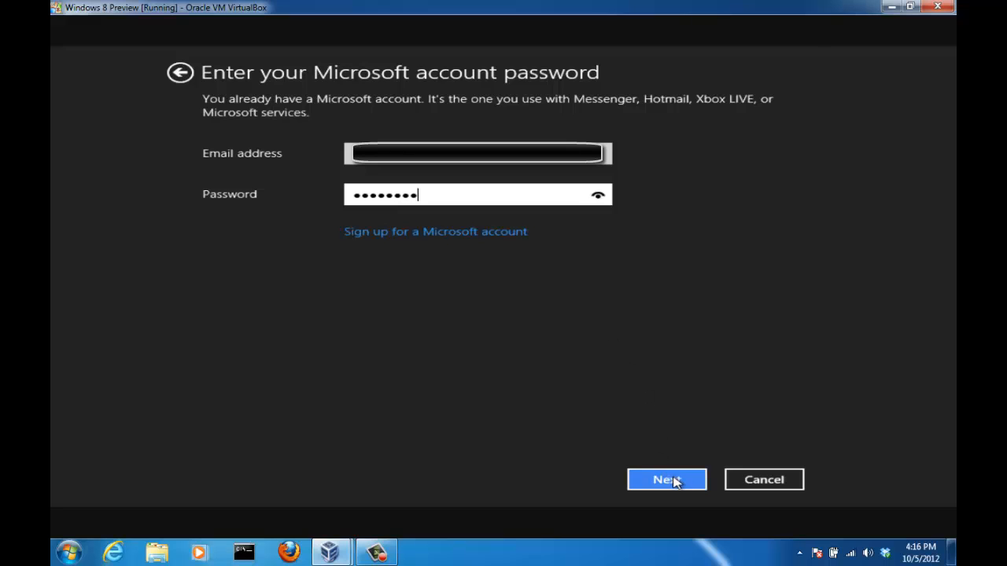
left_click(666, 480)
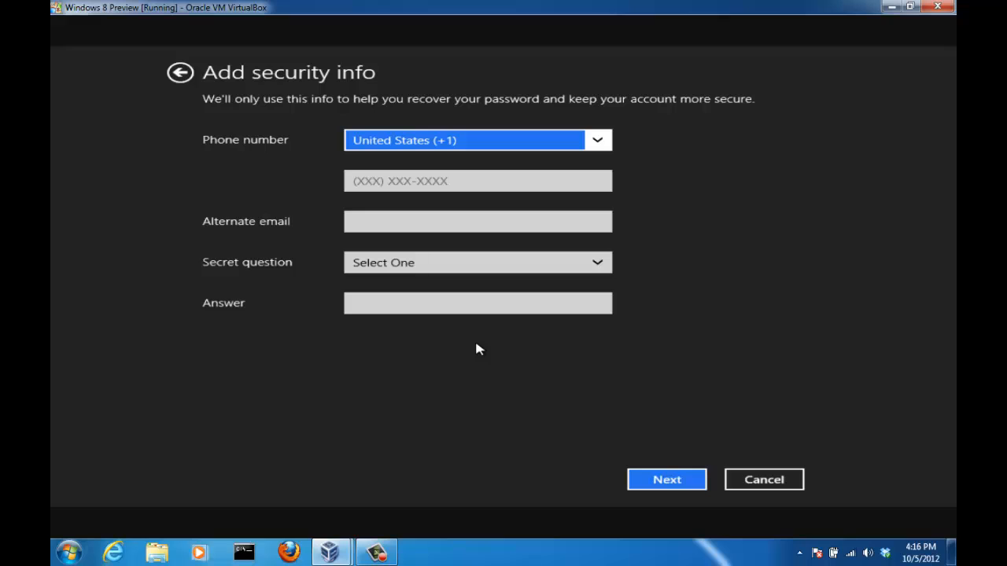
Step: After the two-methods warning, enter an alternate email as security info and continue
left_click(456, 181)
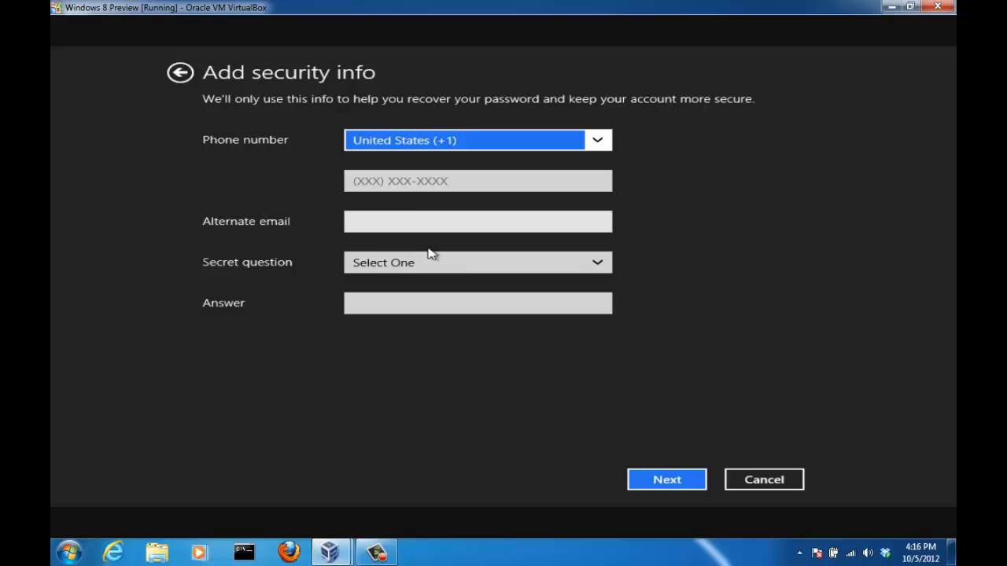
left_click(666, 479)
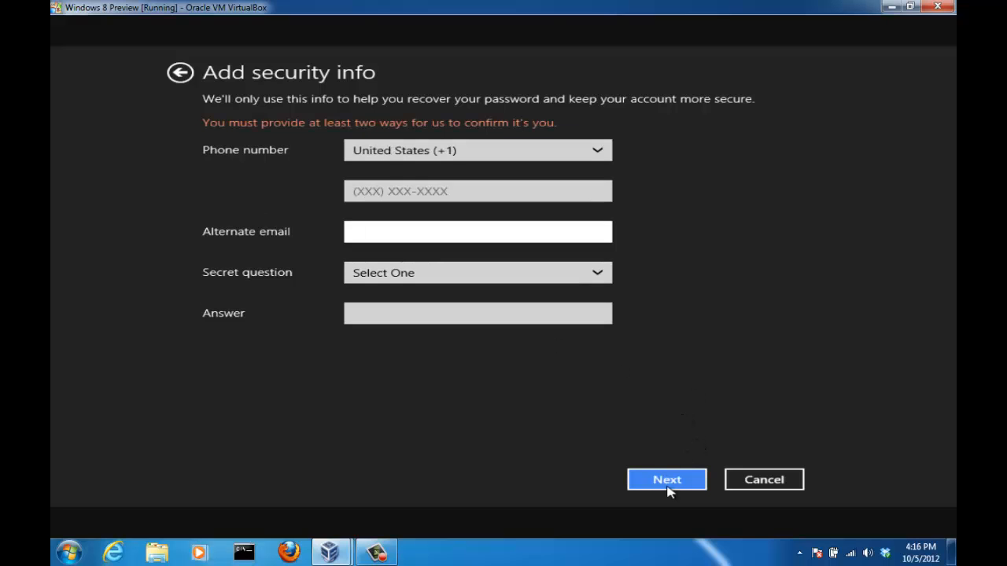
mouse_move(546, 422)
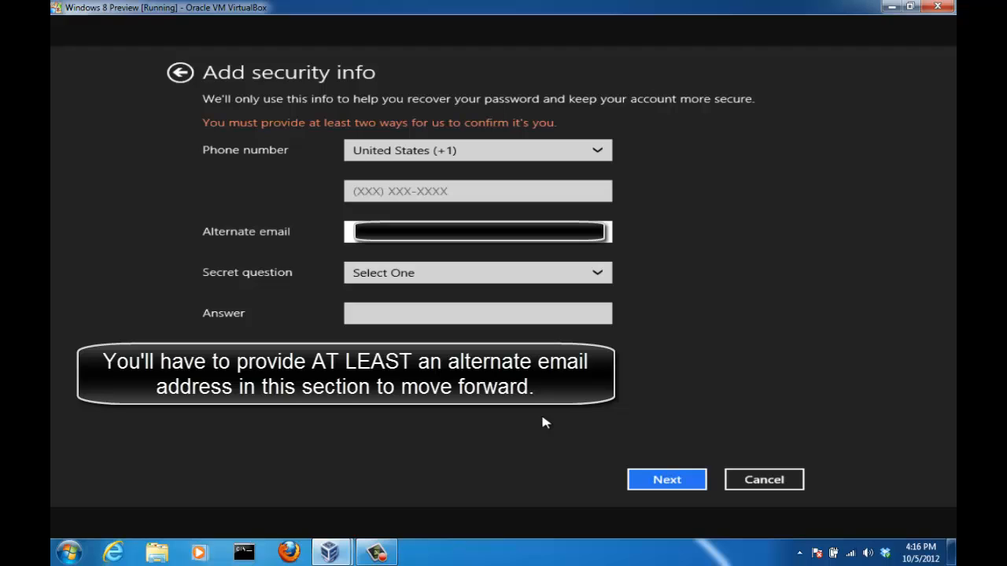
left_click(667, 479)
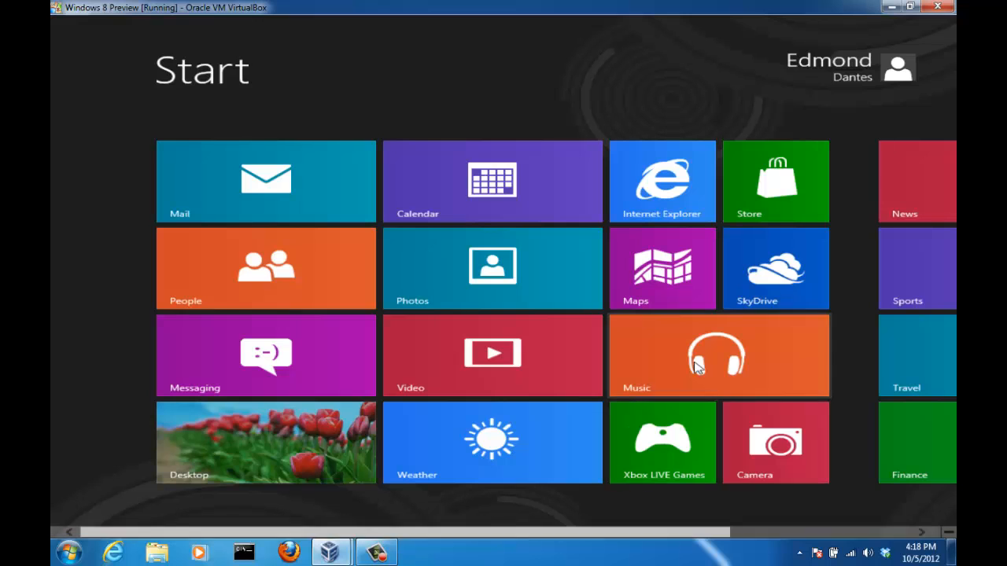
mouse_move(700, 535)
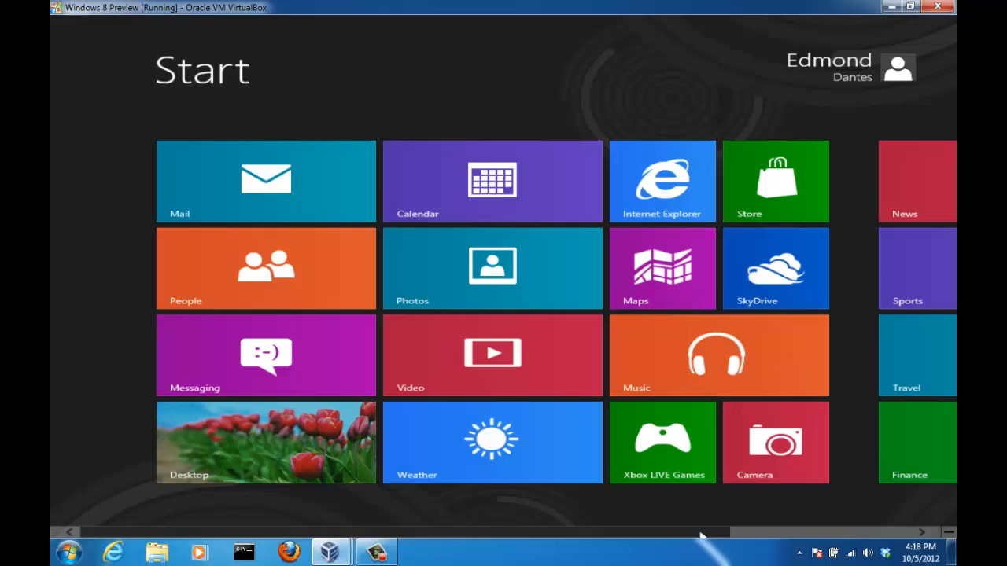
mouse_move(667, 535)
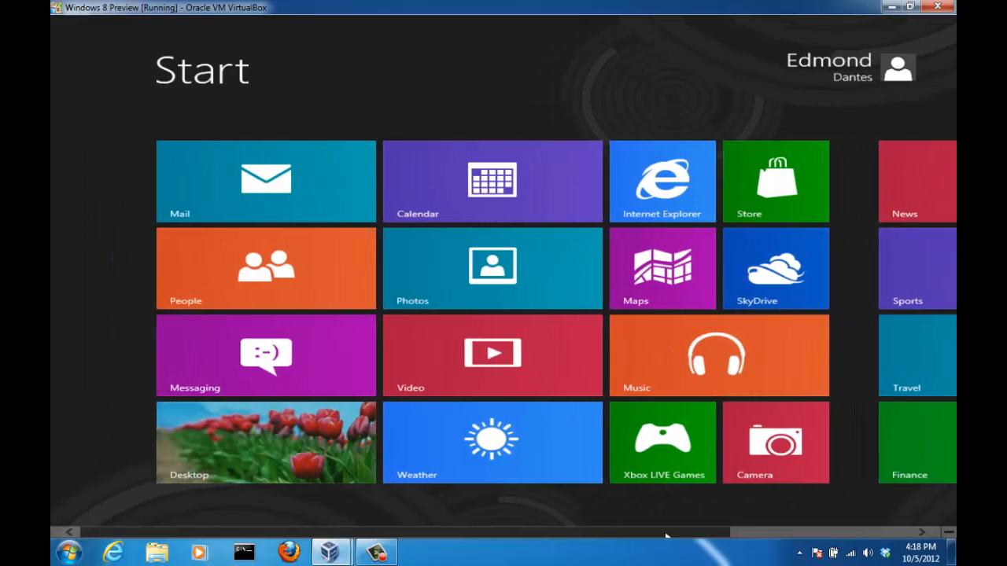